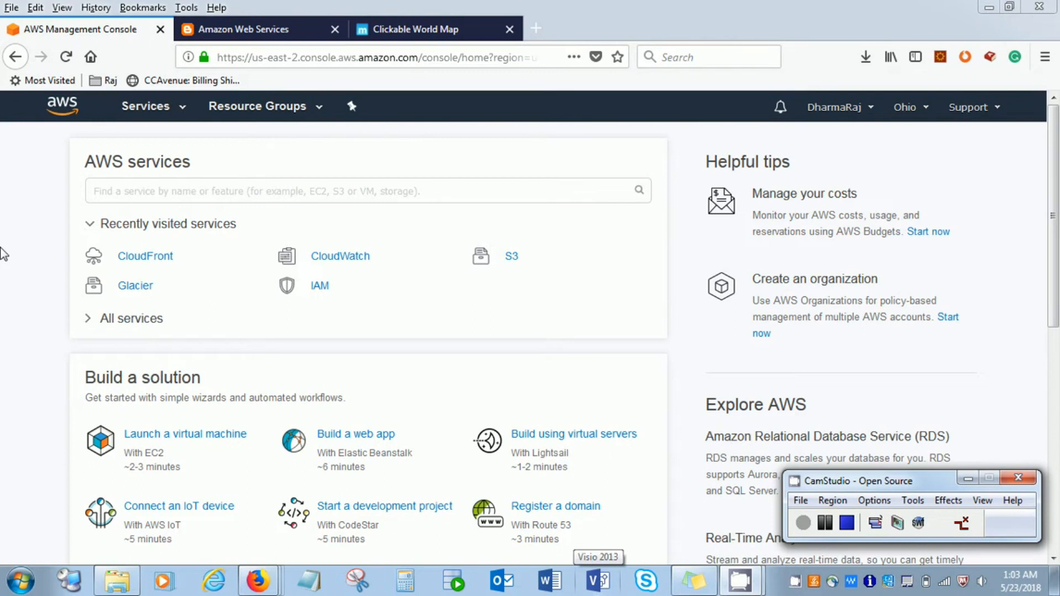
pyautogui.moveTo(7, 284)
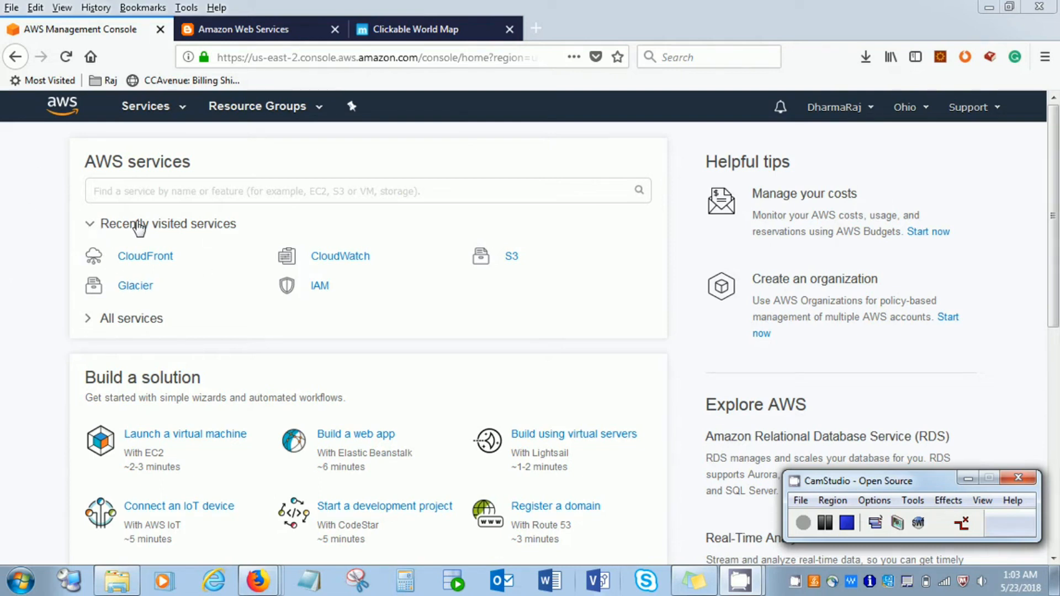
# Find CloudFront in the Services search by typing 'cloud' and open its console
pyautogui.click(145, 106)
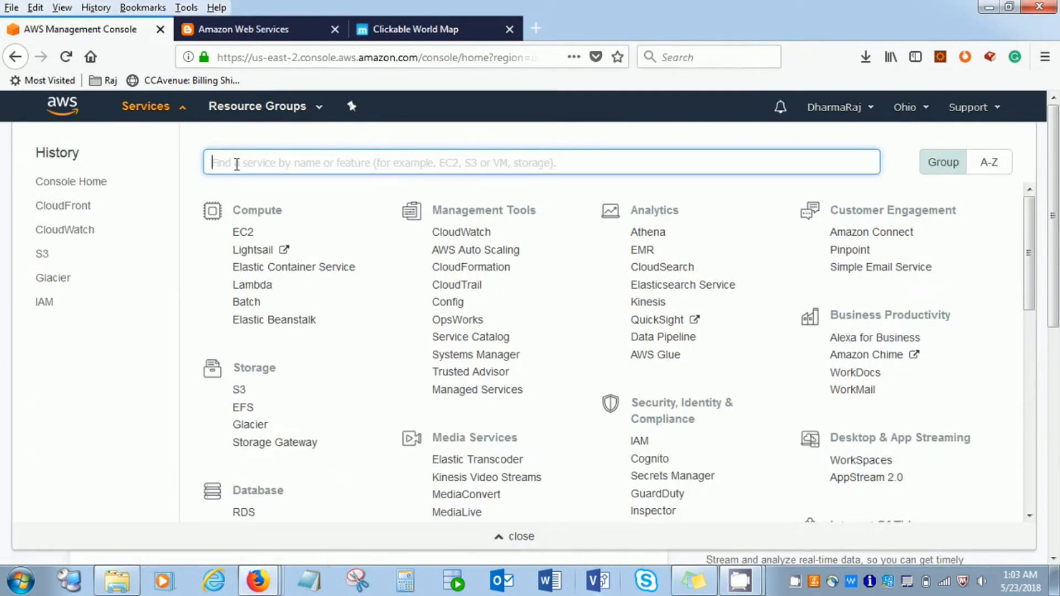
pyautogui.write('d')
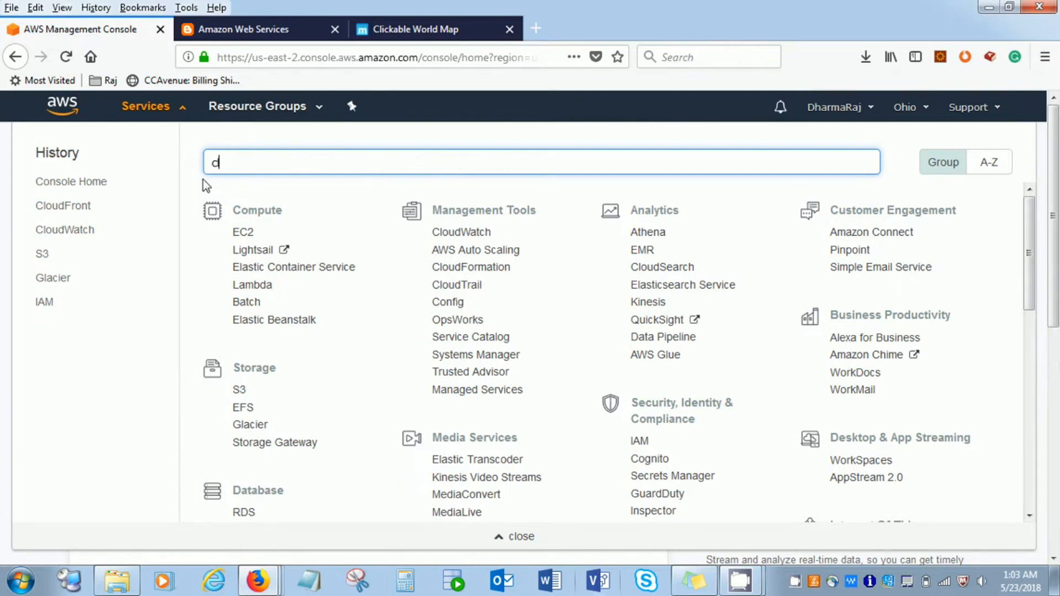
pyautogui.write('loud')
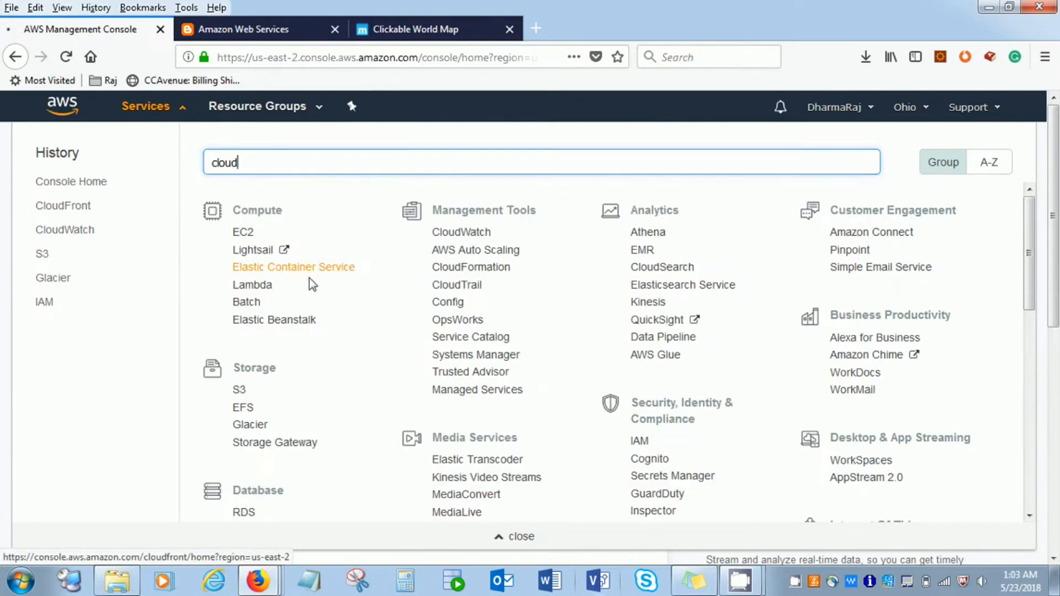
pyautogui.click(63, 205)
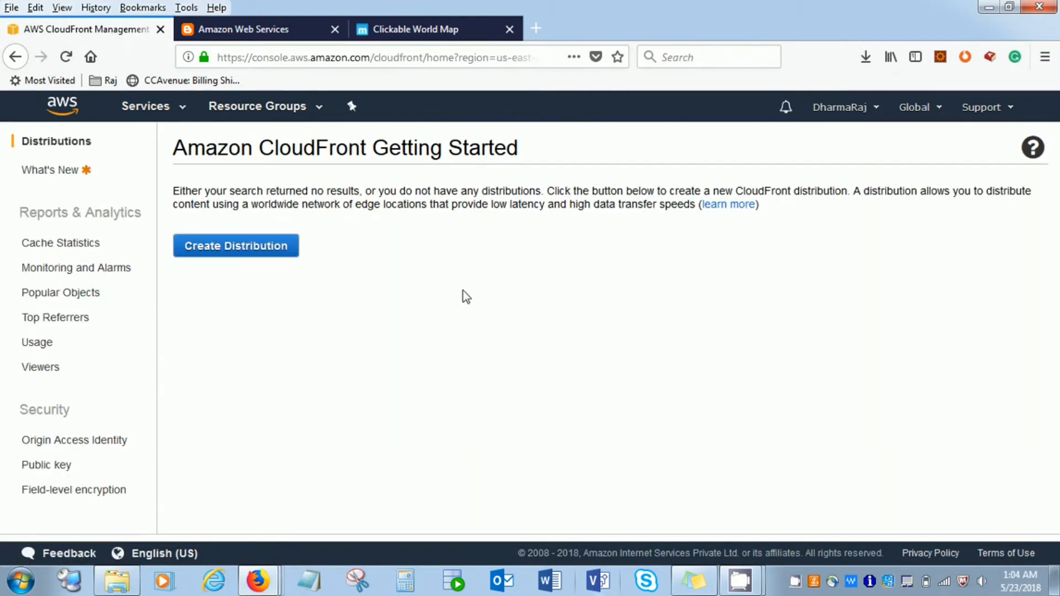
pyautogui.moveTo(405, 297)
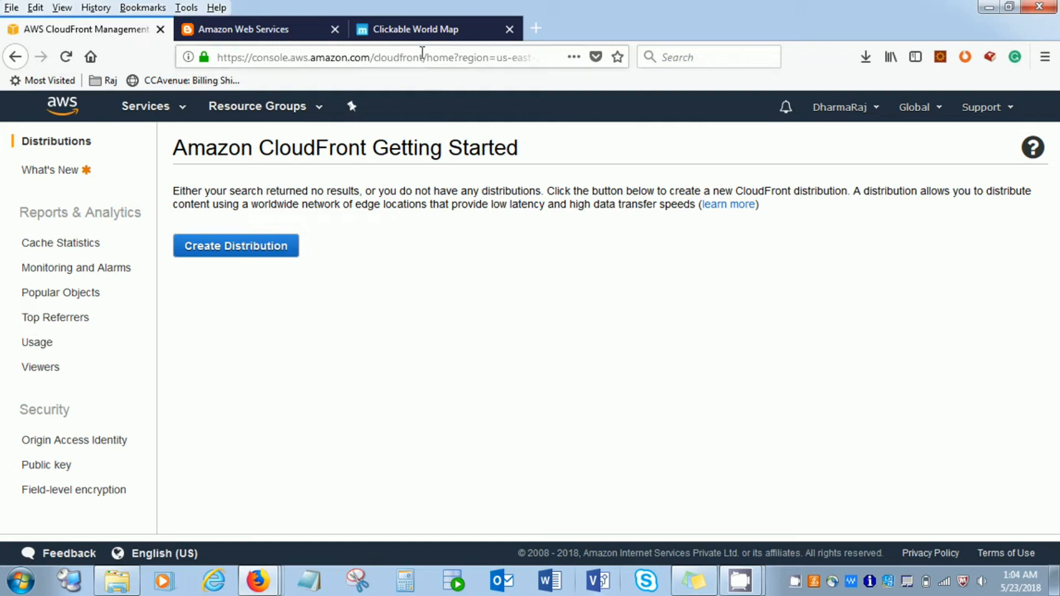
# Visit the clickable world map page, then return to the CloudFront console tab
pyautogui.click(416, 29)
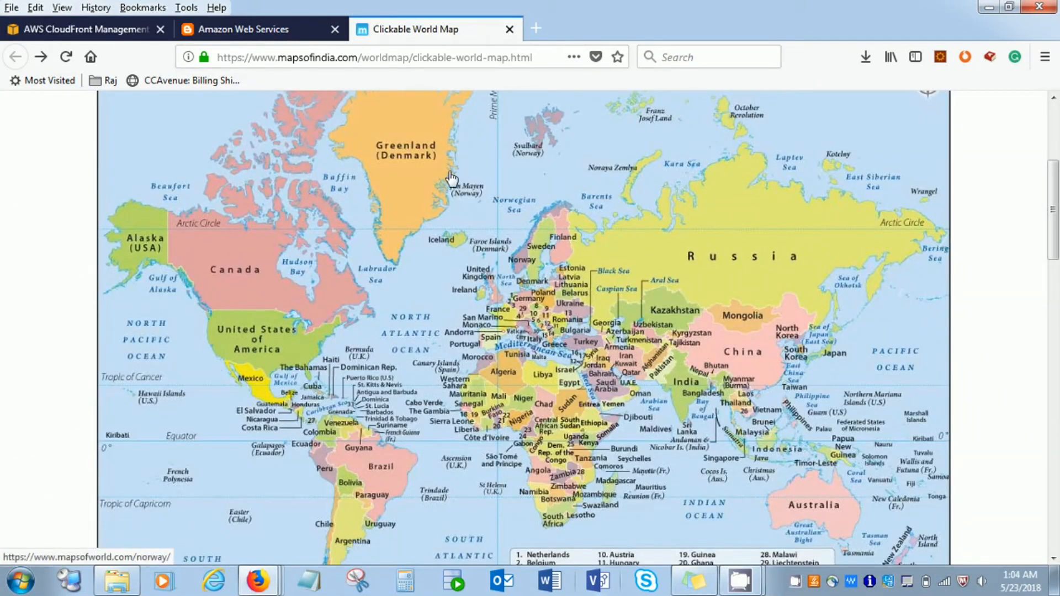
pyautogui.moveTo(1006, 197)
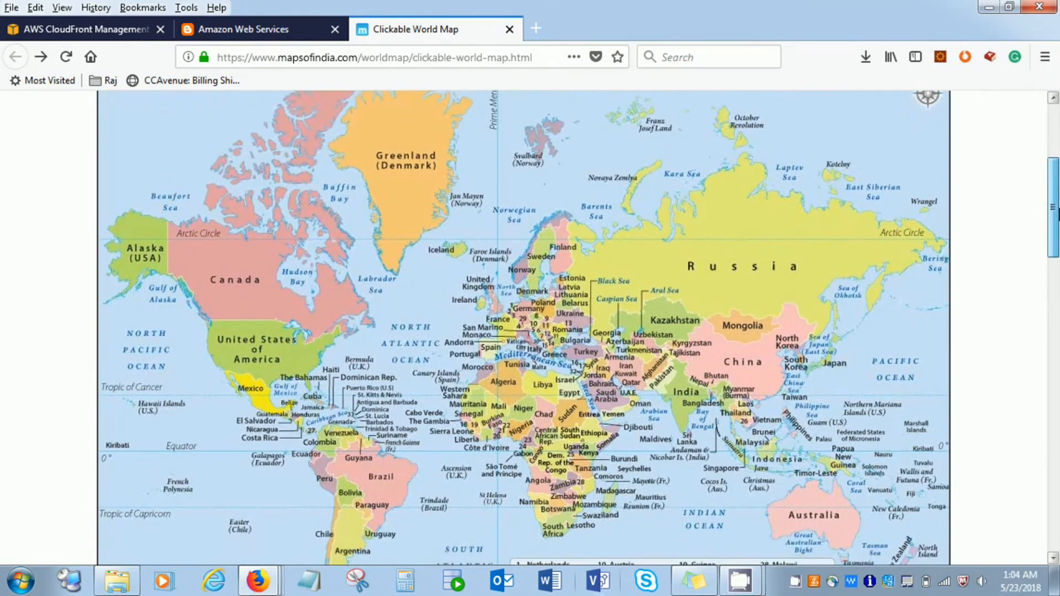
pyautogui.moveTo(673, 332)
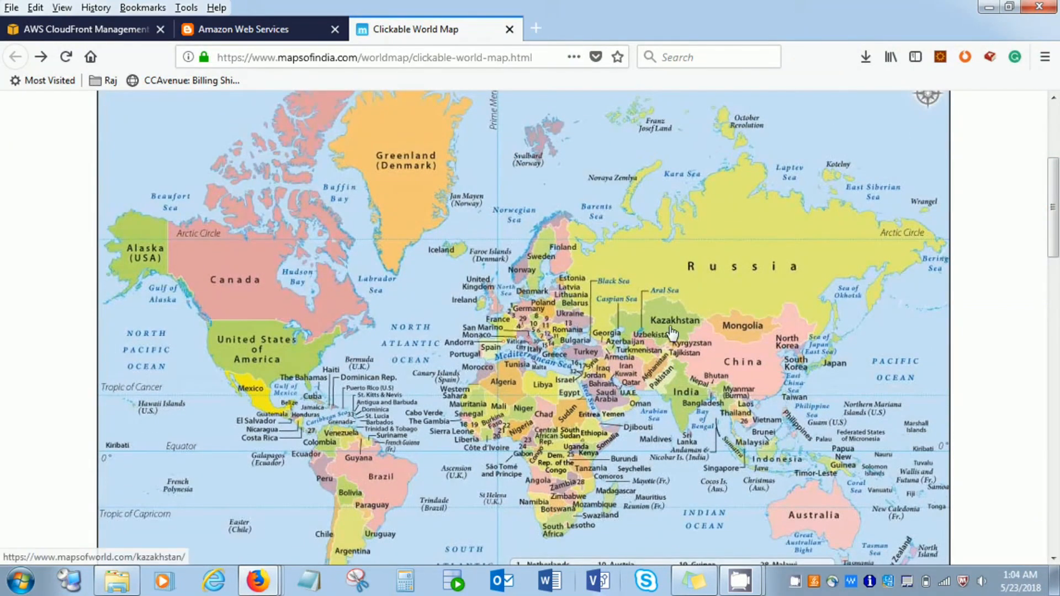
pyautogui.moveTo(506, 337)
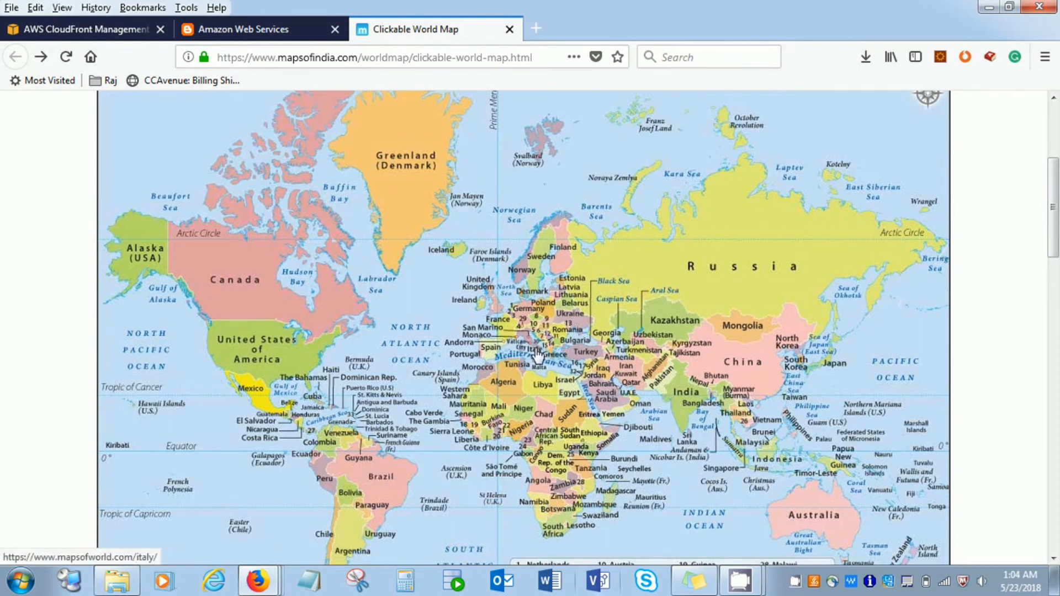
pyautogui.moveTo(537, 354)
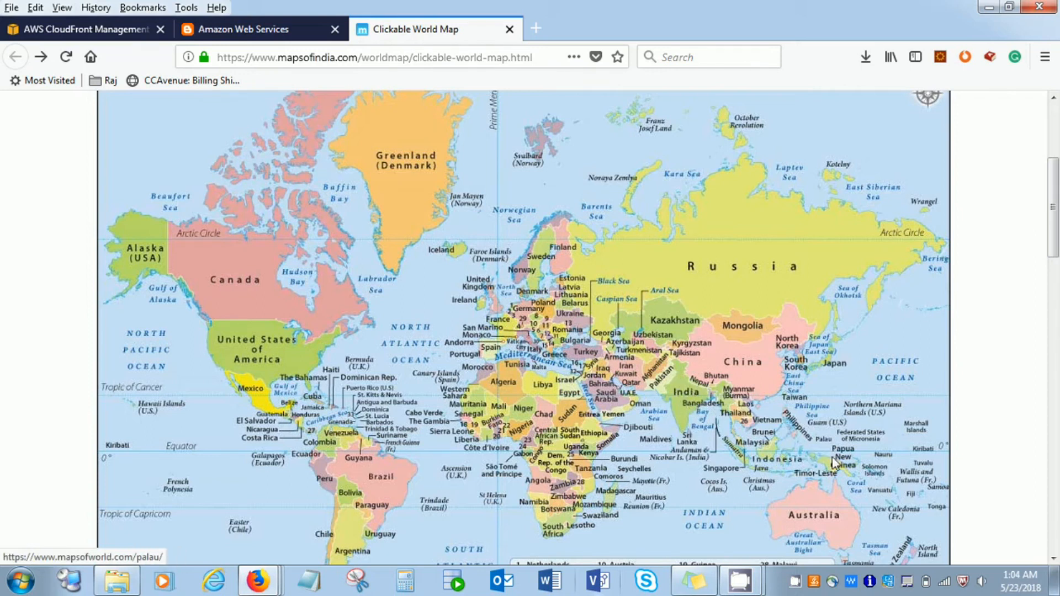
pyautogui.moveTo(812, 501)
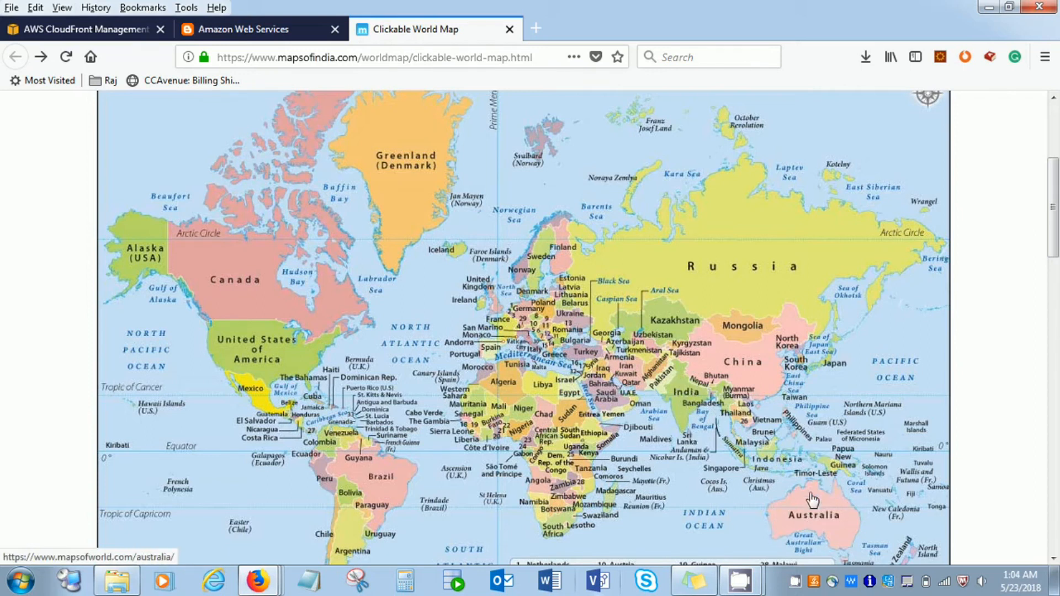
pyautogui.moveTo(831, 519)
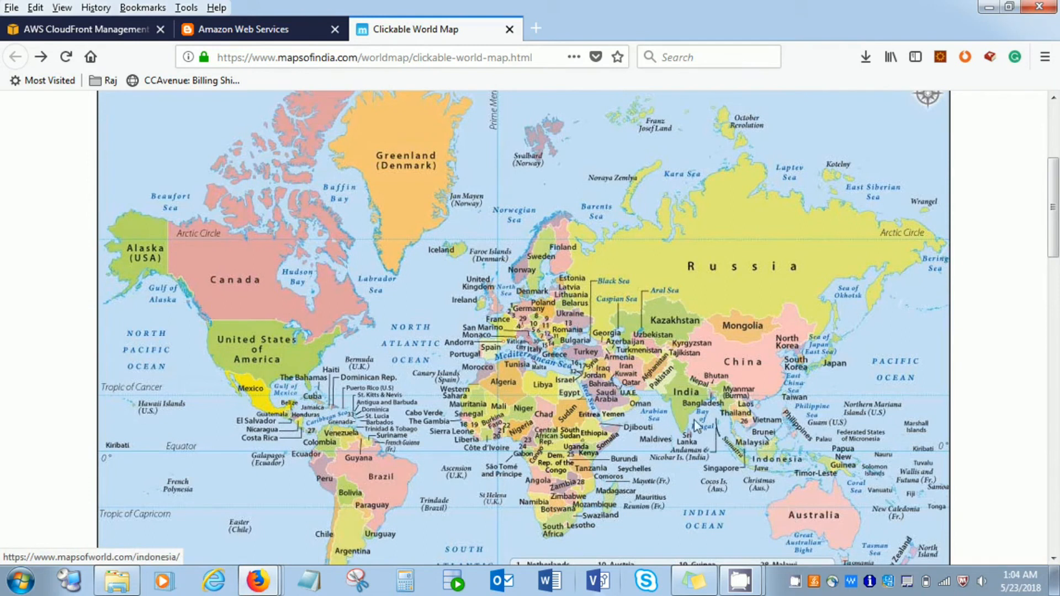
pyautogui.moveTo(768, 510)
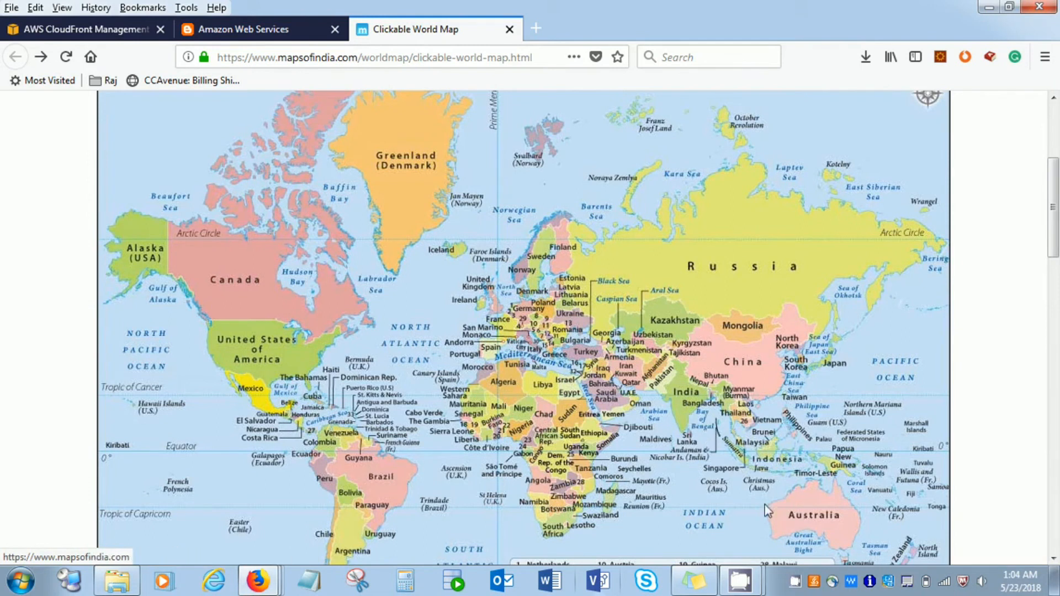
pyautogui.moveTo(803, 524)
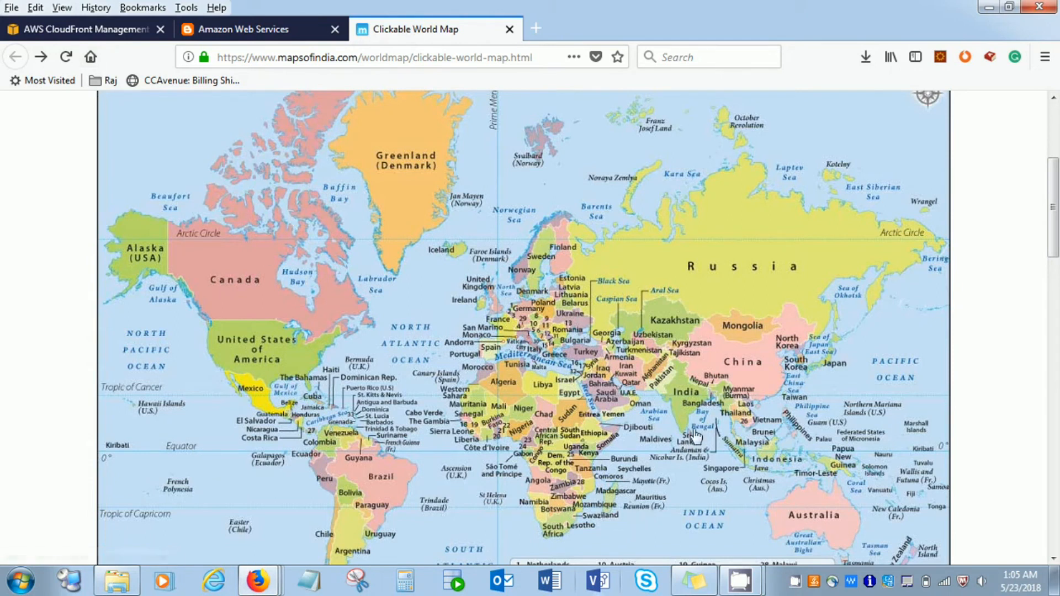
pyautogui.moveTo(839, 528)
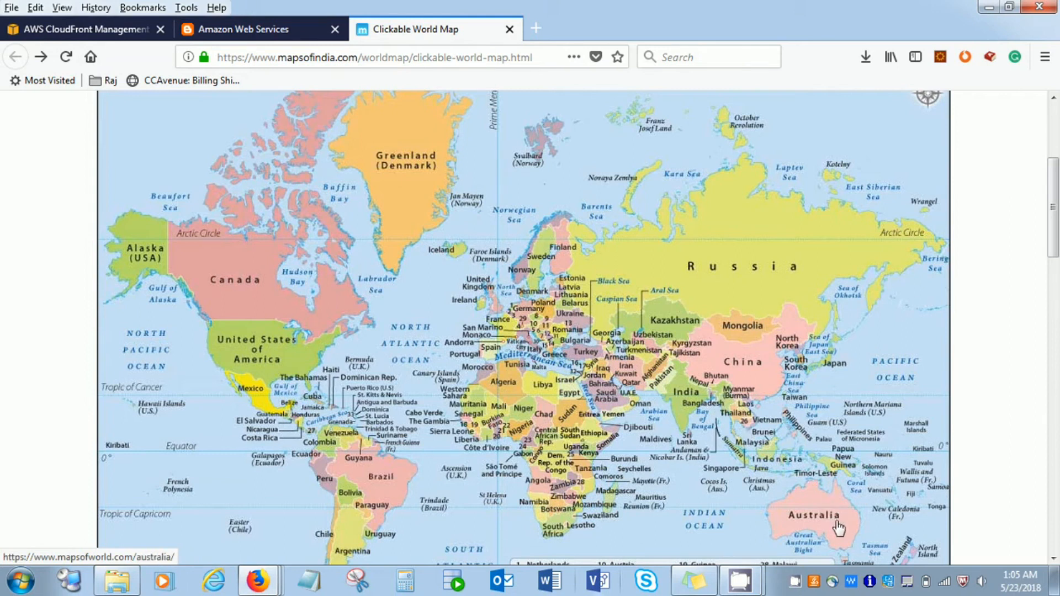
pyautogui.moveTo(838, 534)
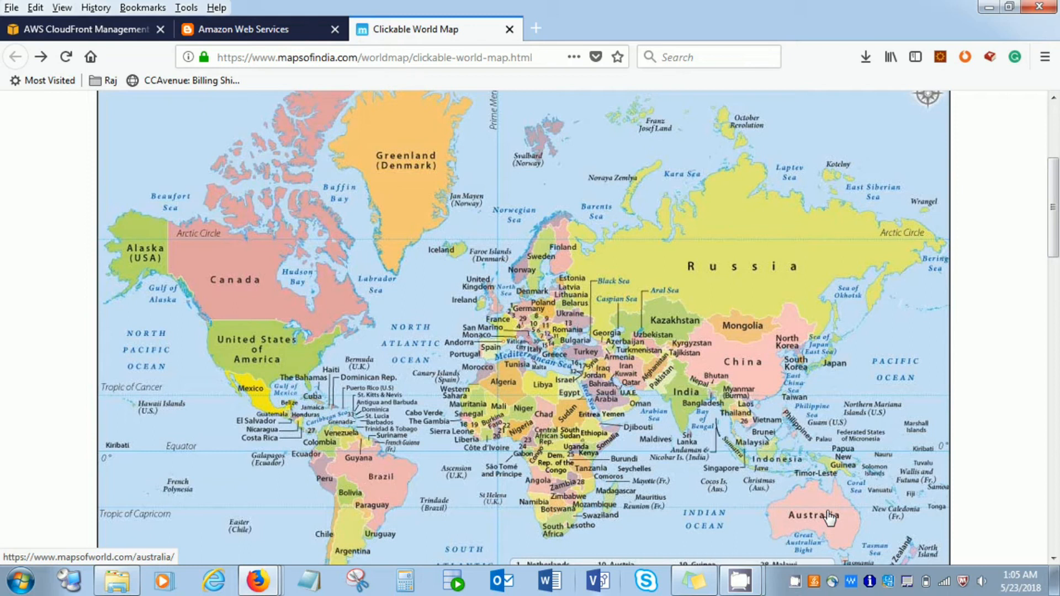
pyautogui.moveTo(822, 510)
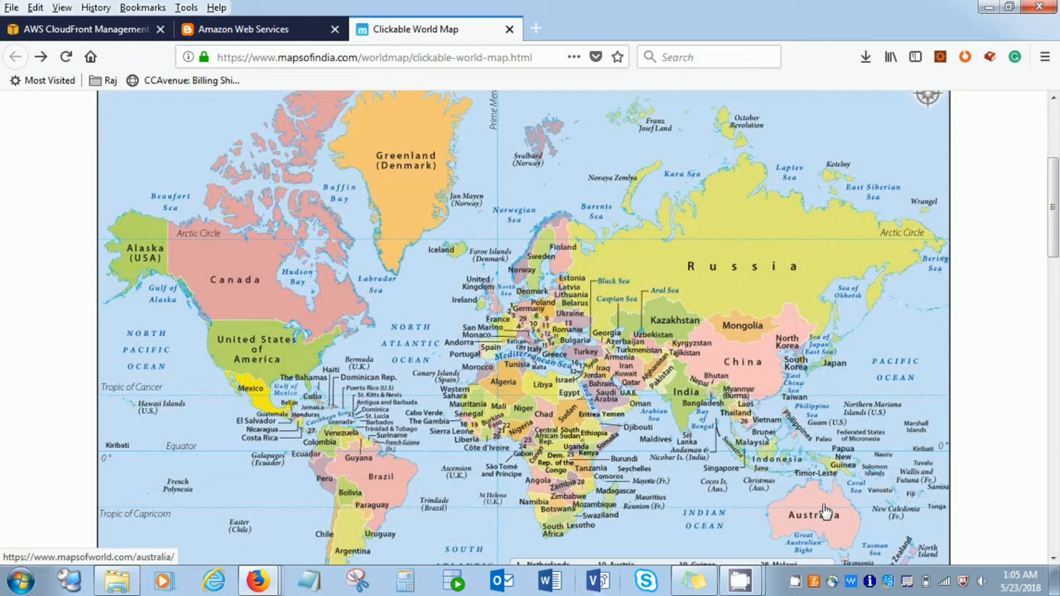
pyautogui.moveTo(811, 515)
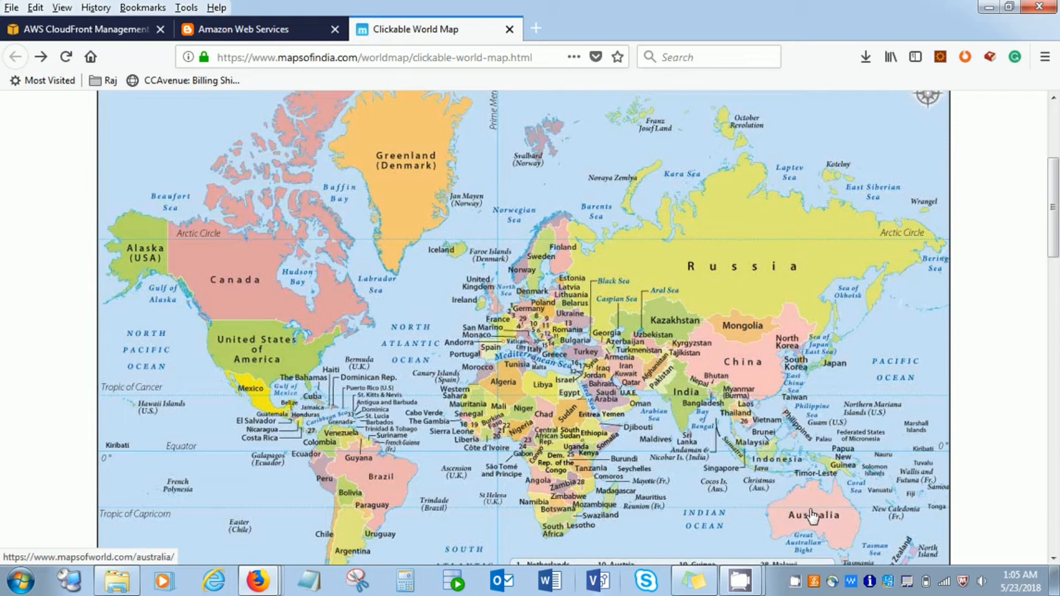
pyautogui.moveTo(812, 516)
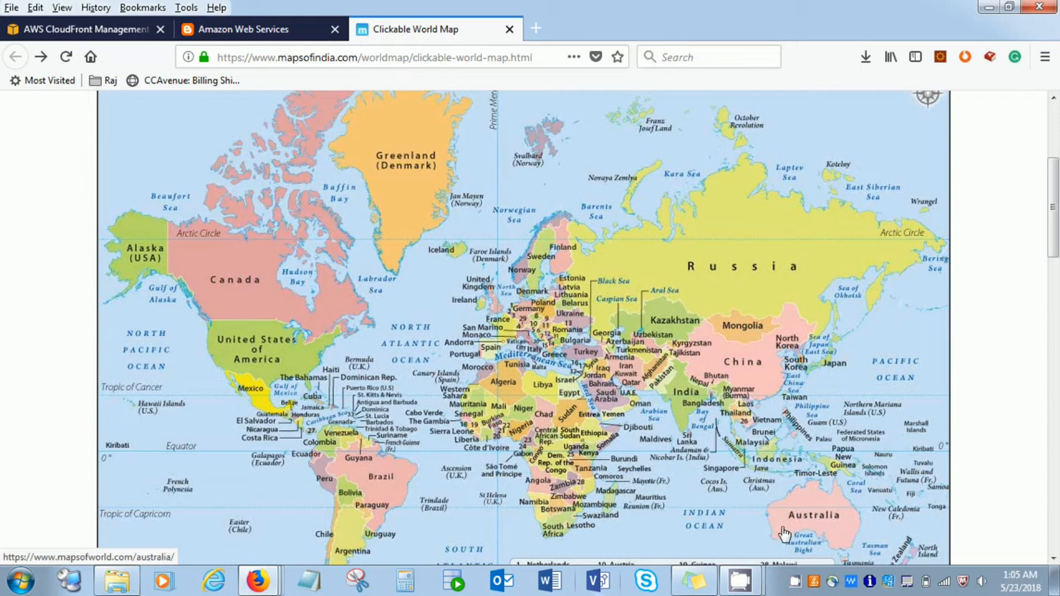
pyautogui.moveTo(791, 497)
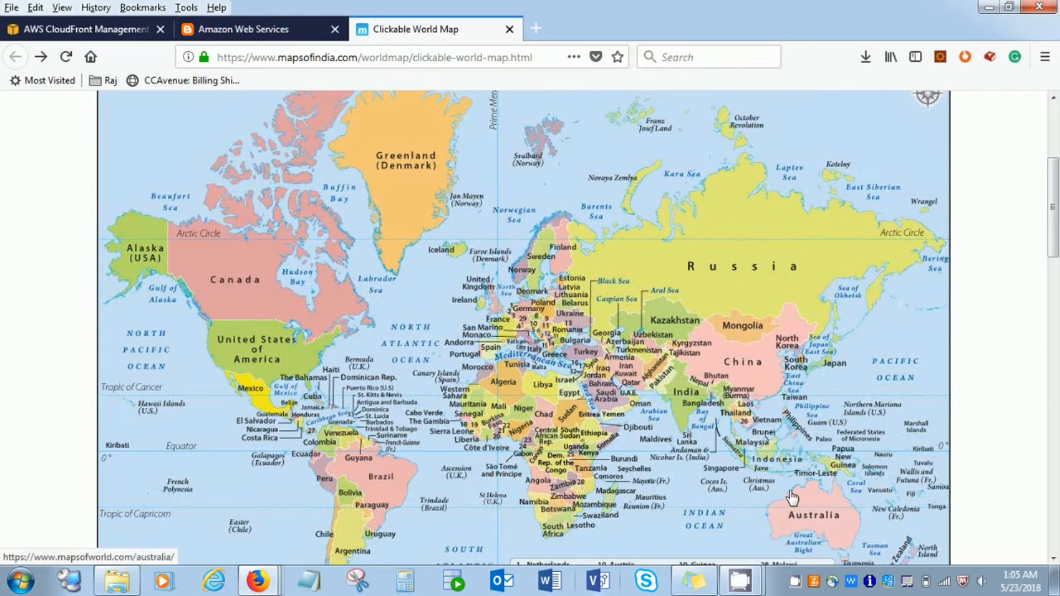
pyautogui.moveTo(787, 483)
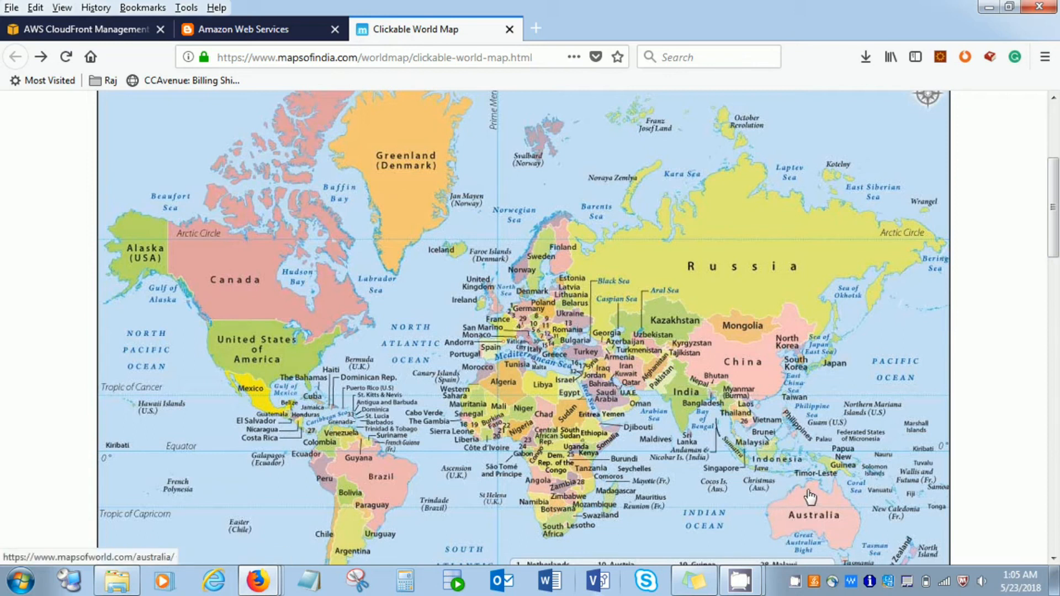
pyautogui.moveTo(786, 520)
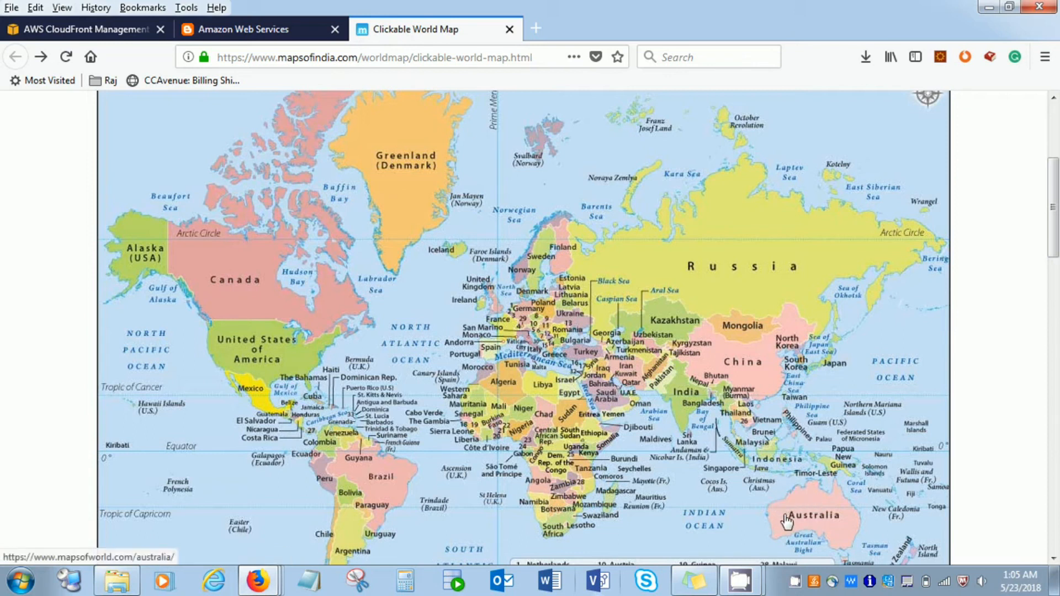
pyautogui.moveTo(812, 551)
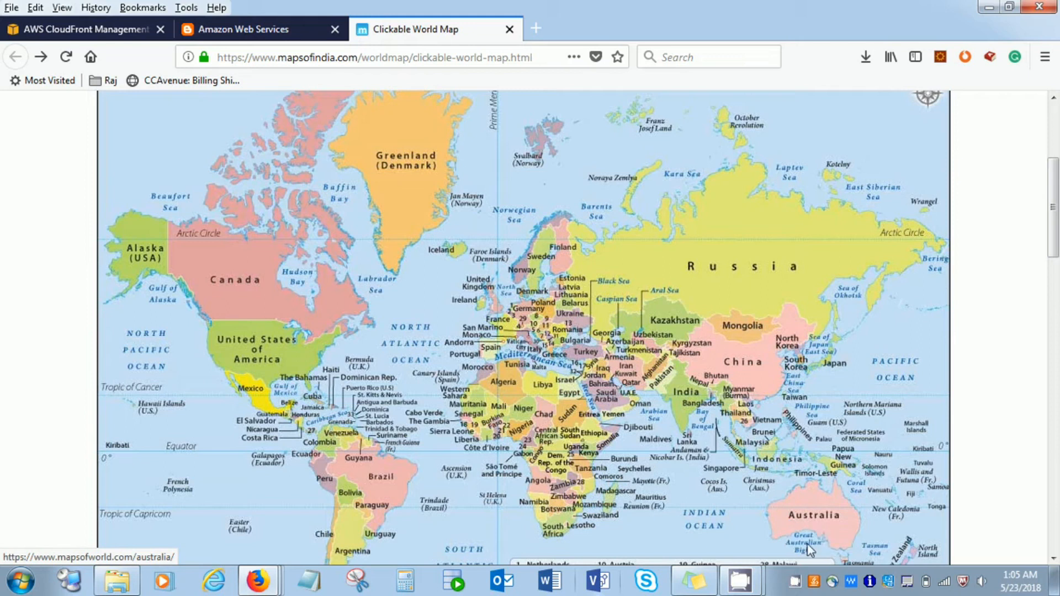
pyautogui.moveTo(818, 491)
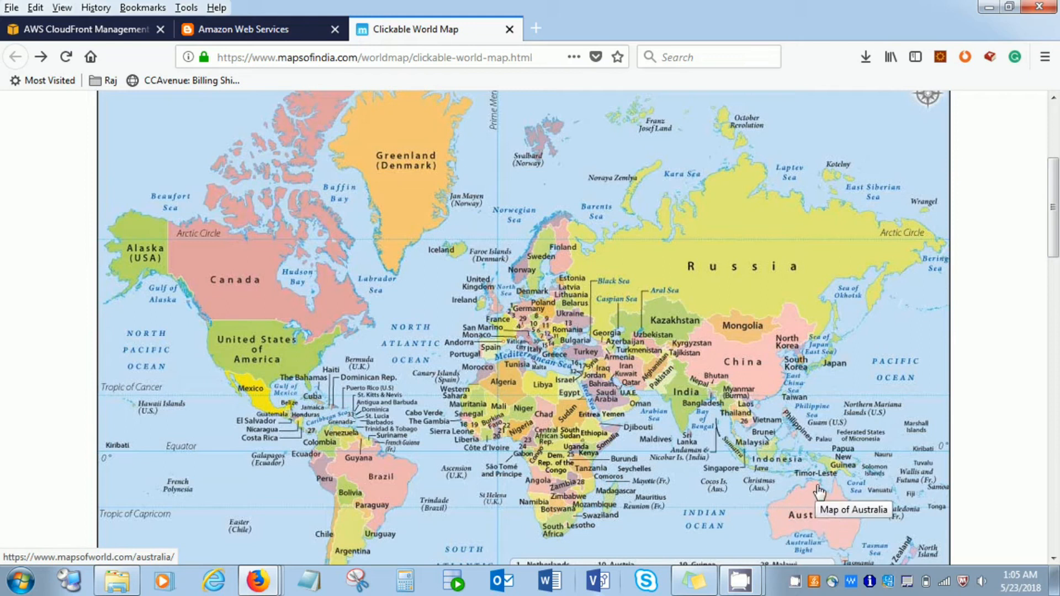
pyautogui.moveTo(818, 490)
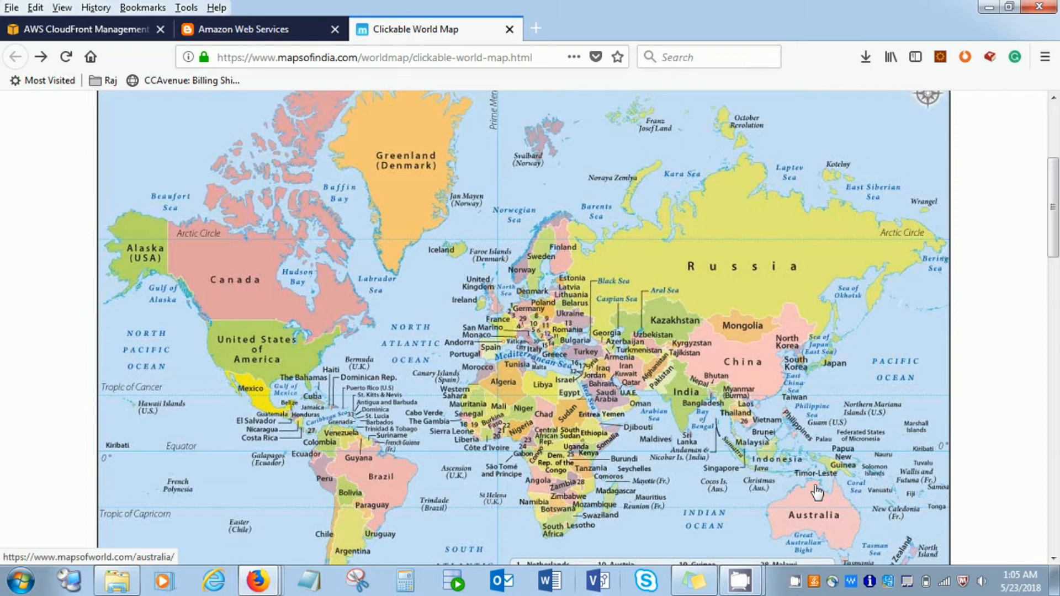
pyautogui.moveTo(681, 411)
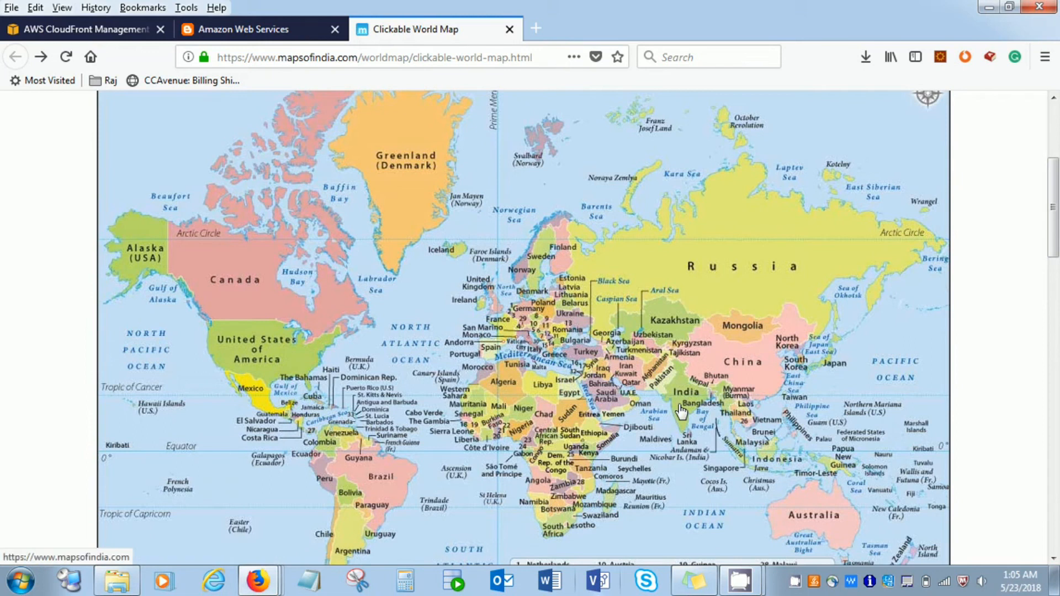
pyautogui.moveTo(681, 411)
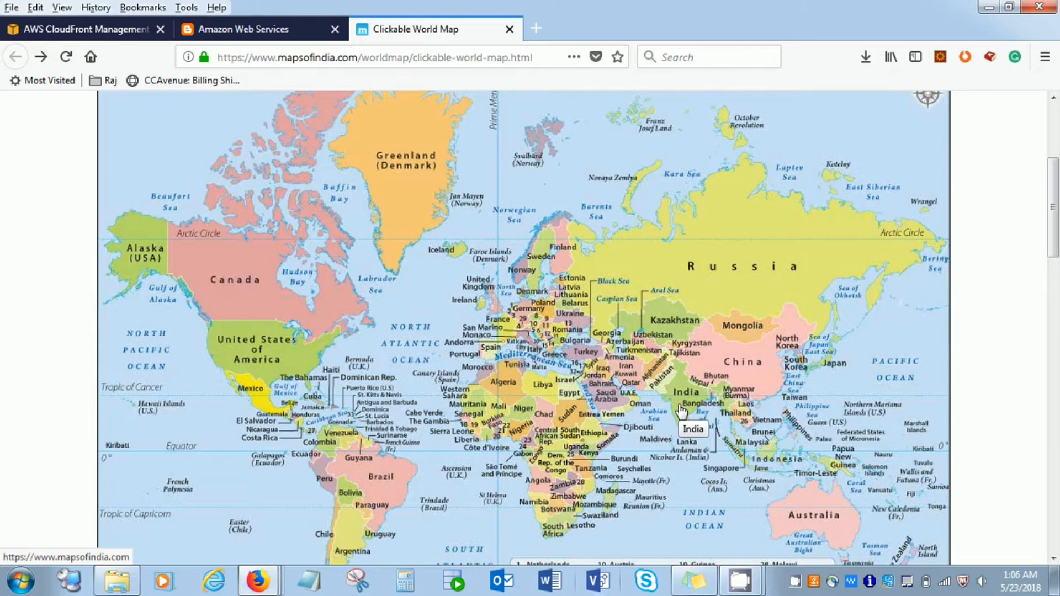
pyautogui.moveTo(857, 494)
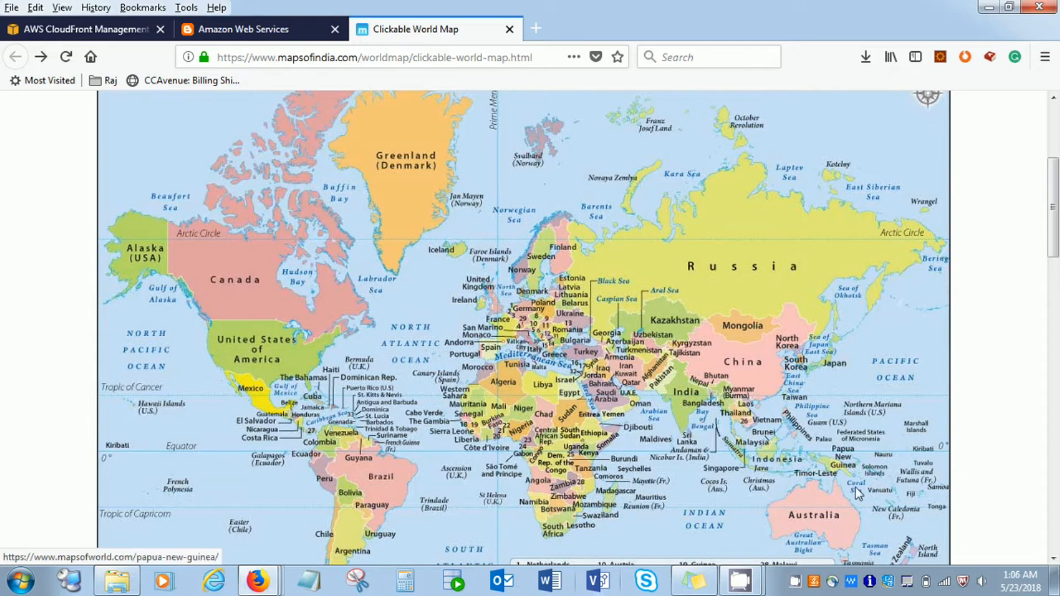
pyautogui.moveTo(805, 477)
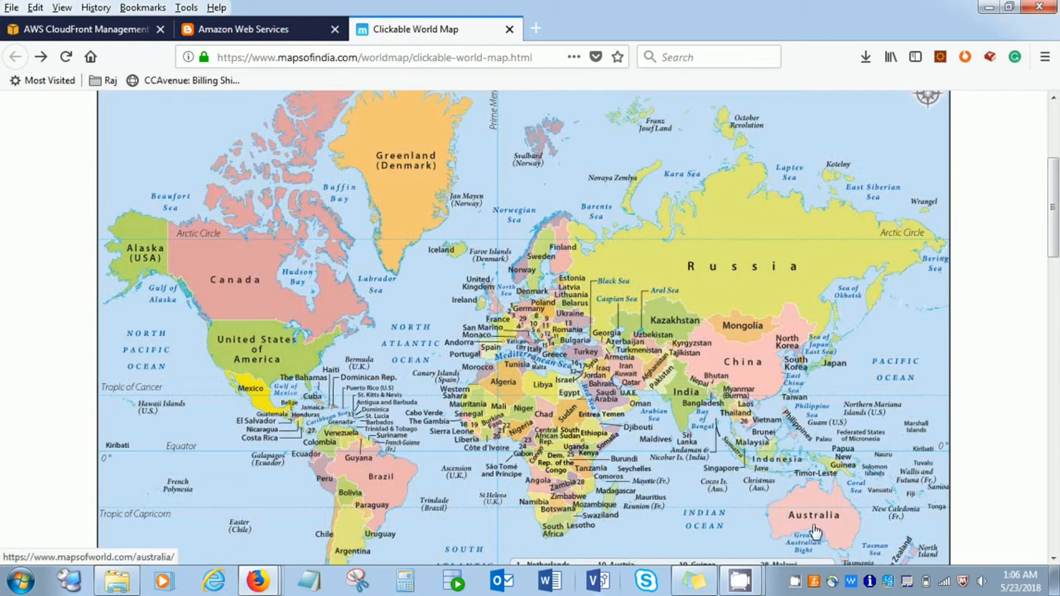
pyautogui.moveTo(767, 506)
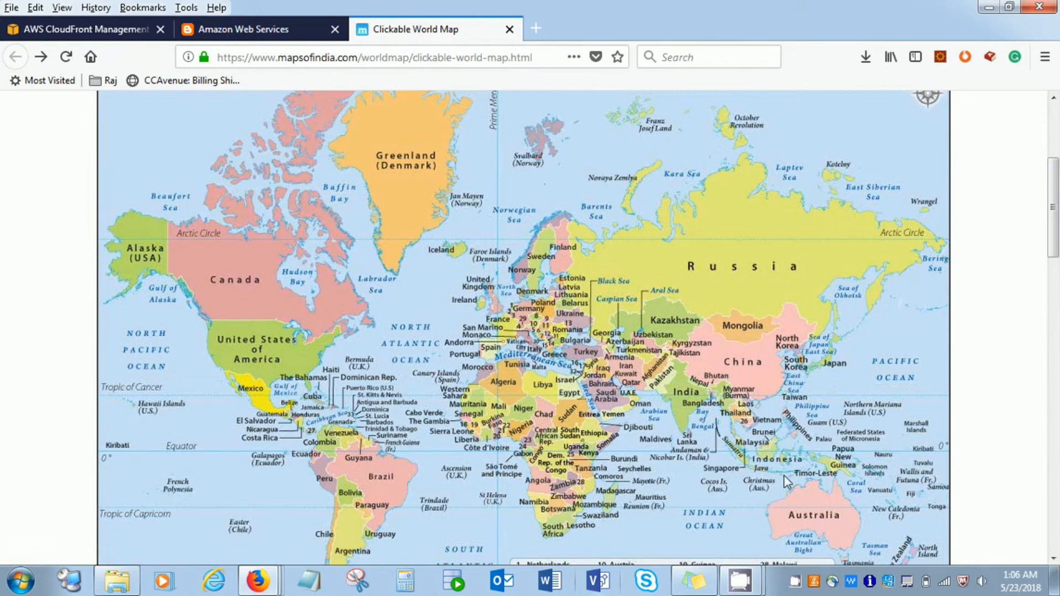
pyautogui.moveTo(786, 499)
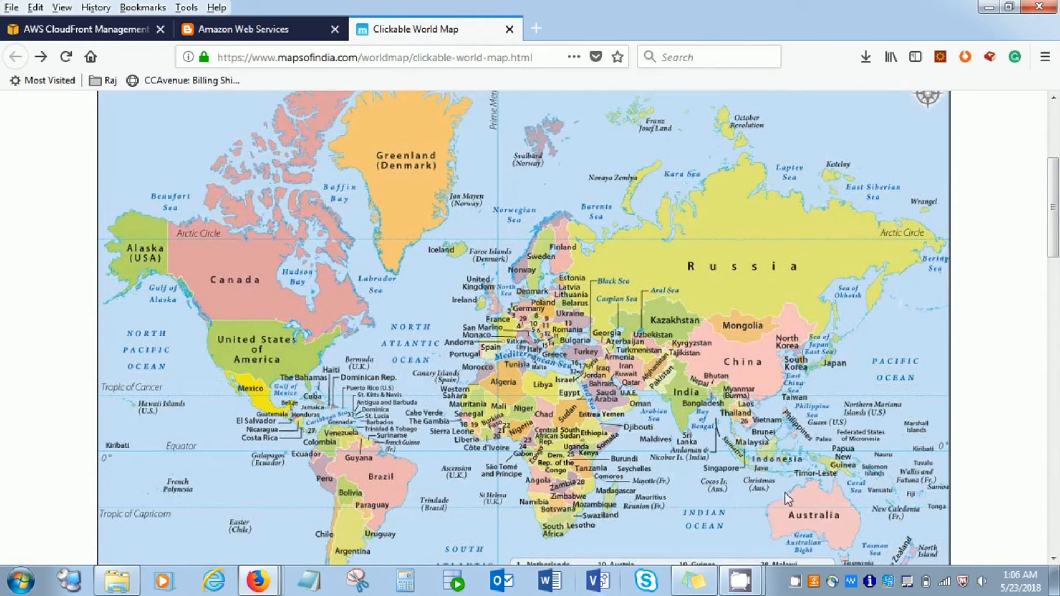
pyautogui.moveTo(767, 523)
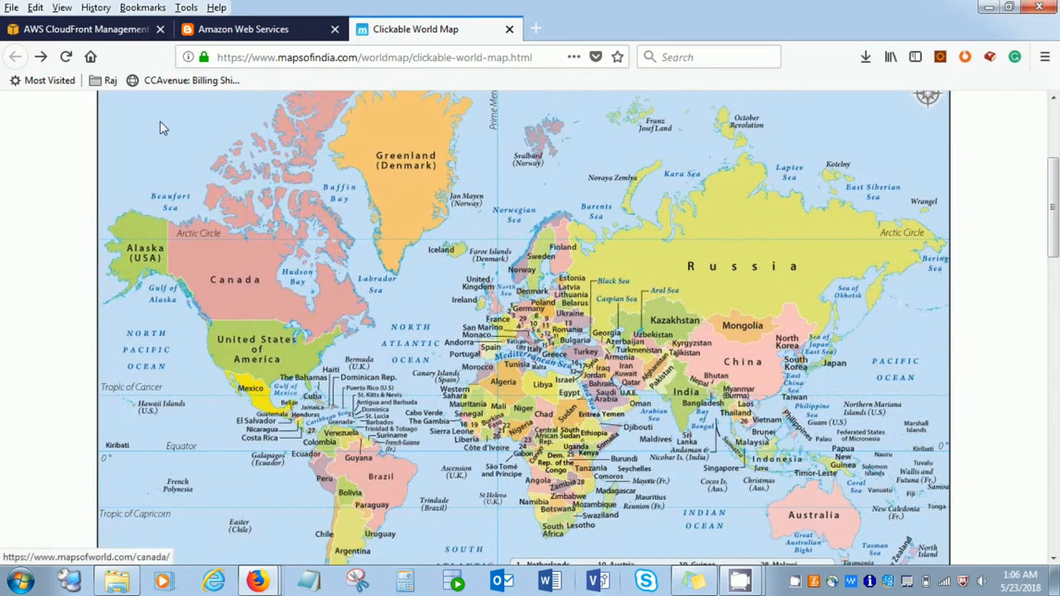
pyautogui.moveTo(101, 41)
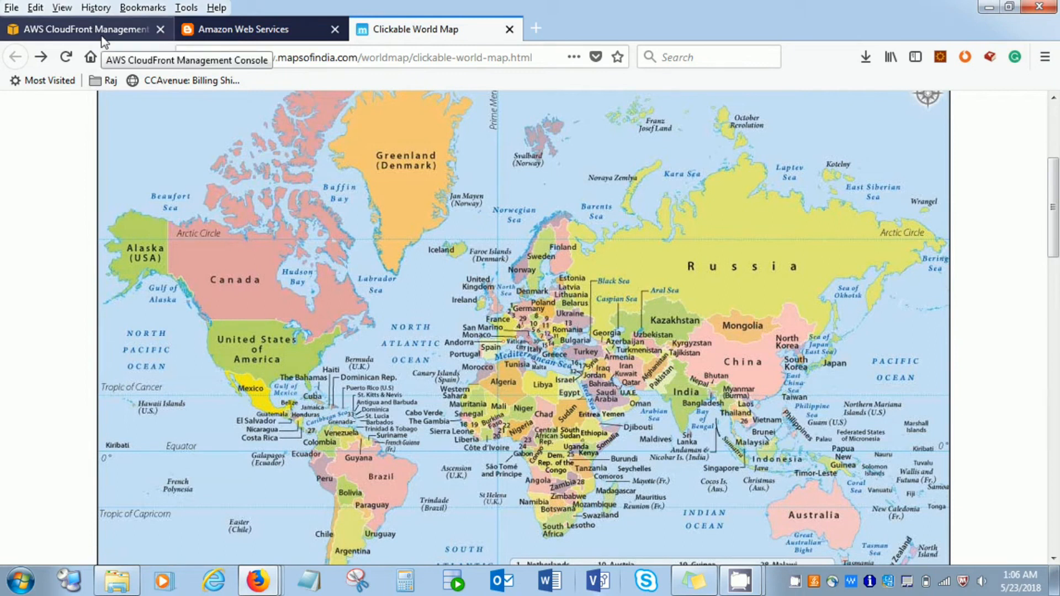
pyautogui.click(80, 29)
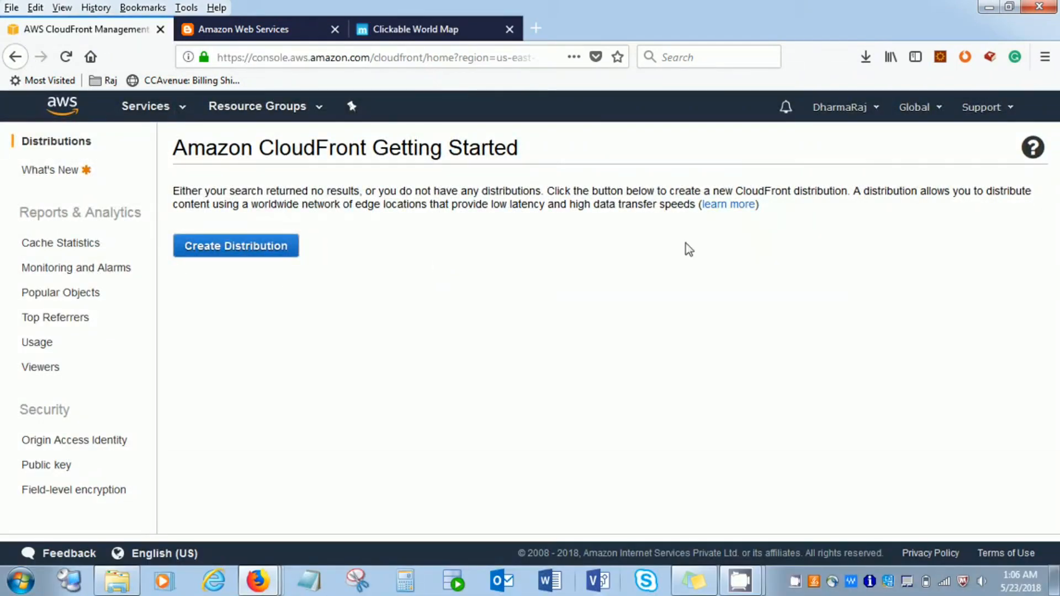
pyautogui.moveTo(237, 274)
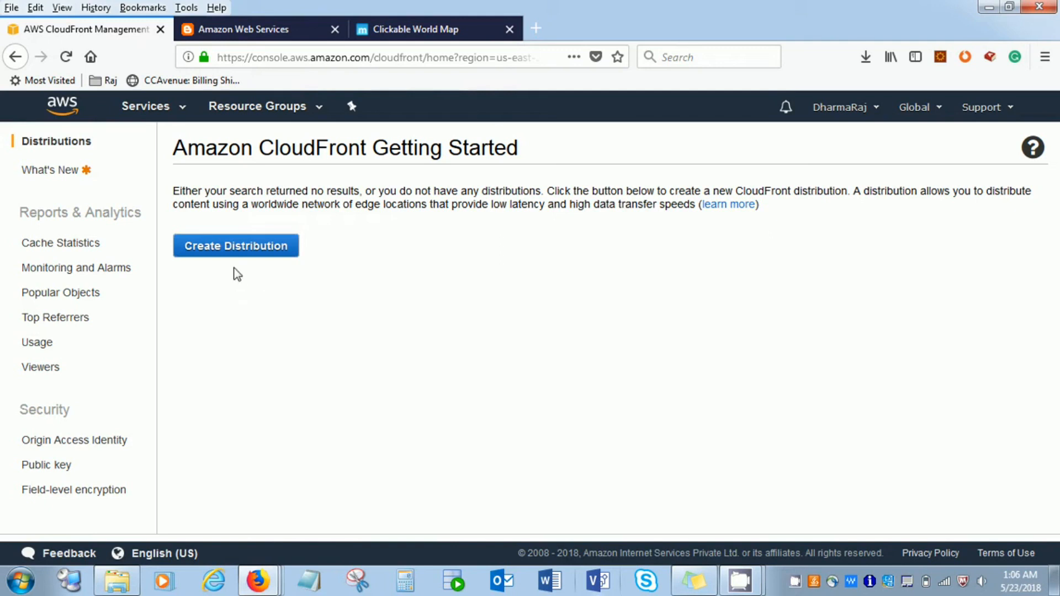
# Start creating a new distribution to reach the Web/RTMP delivery-method choice
pyautogui.click(236, 245)
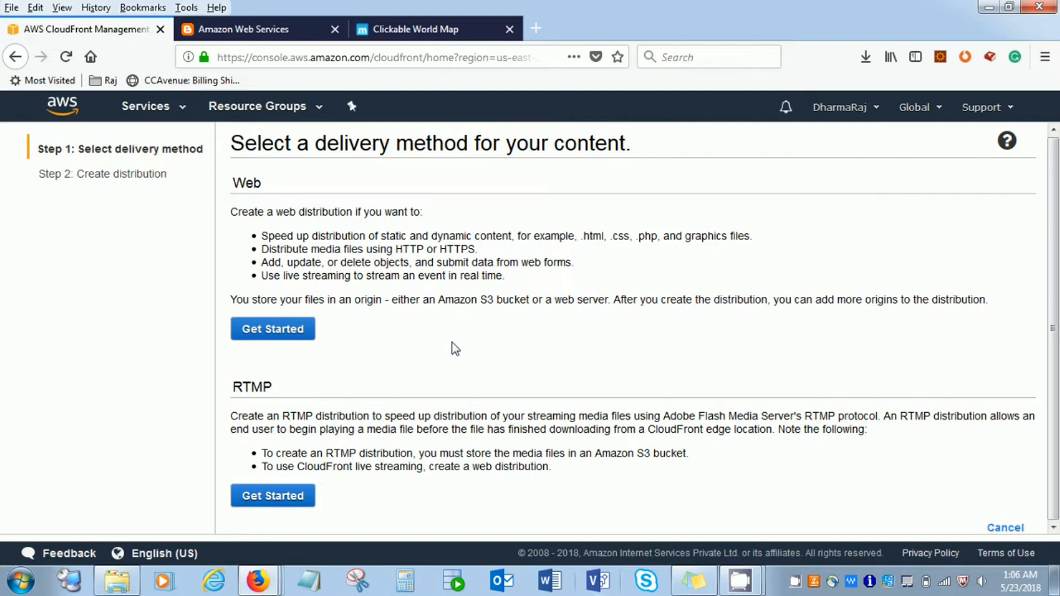
pyautogui.moveTo(660, 470)
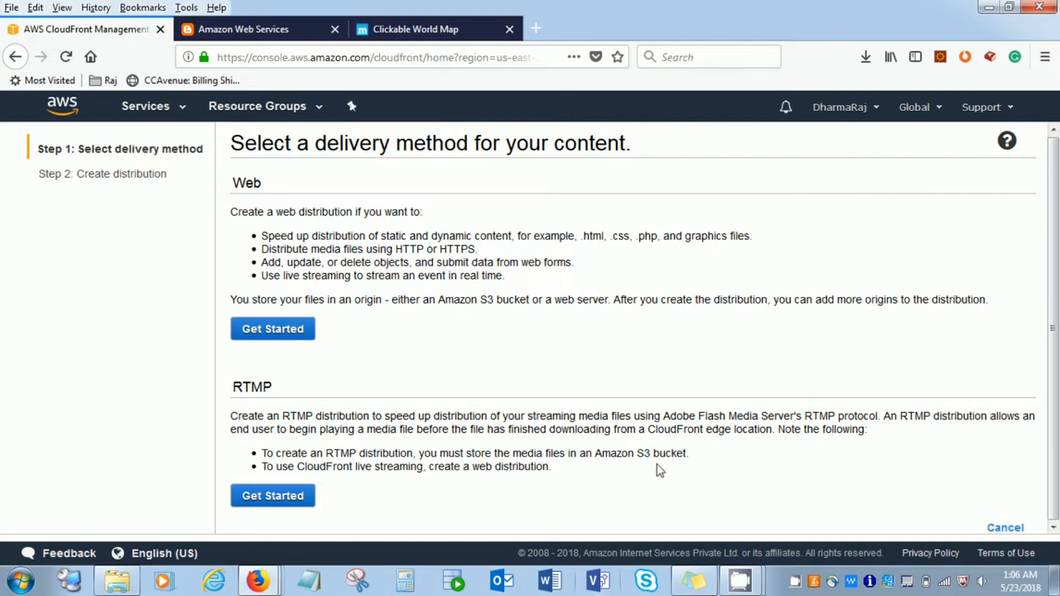
pyautogui.moveTo(621, 473)
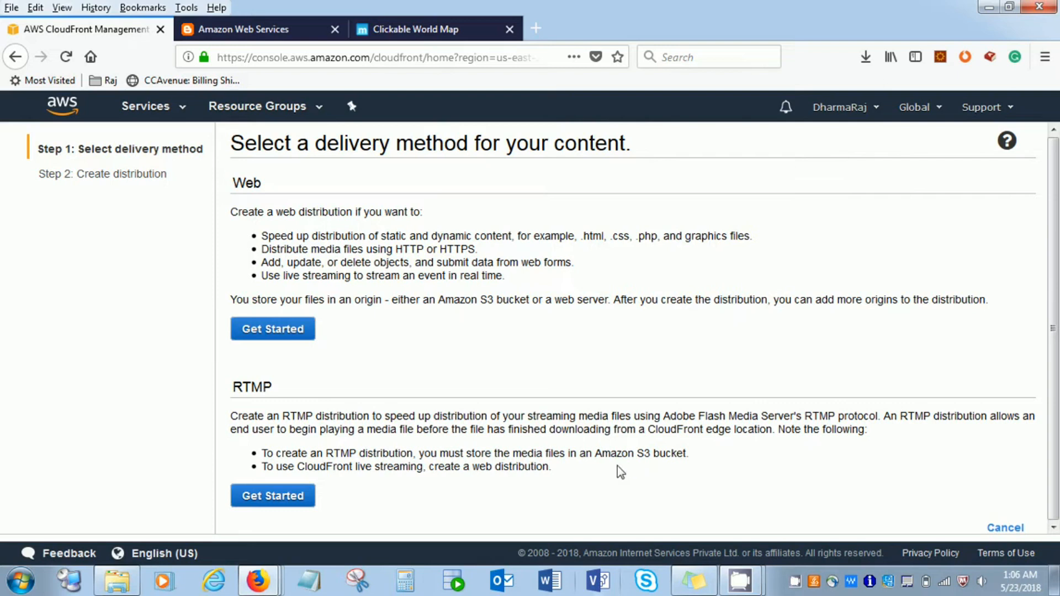
pyautogui.moveTo(615, 505)
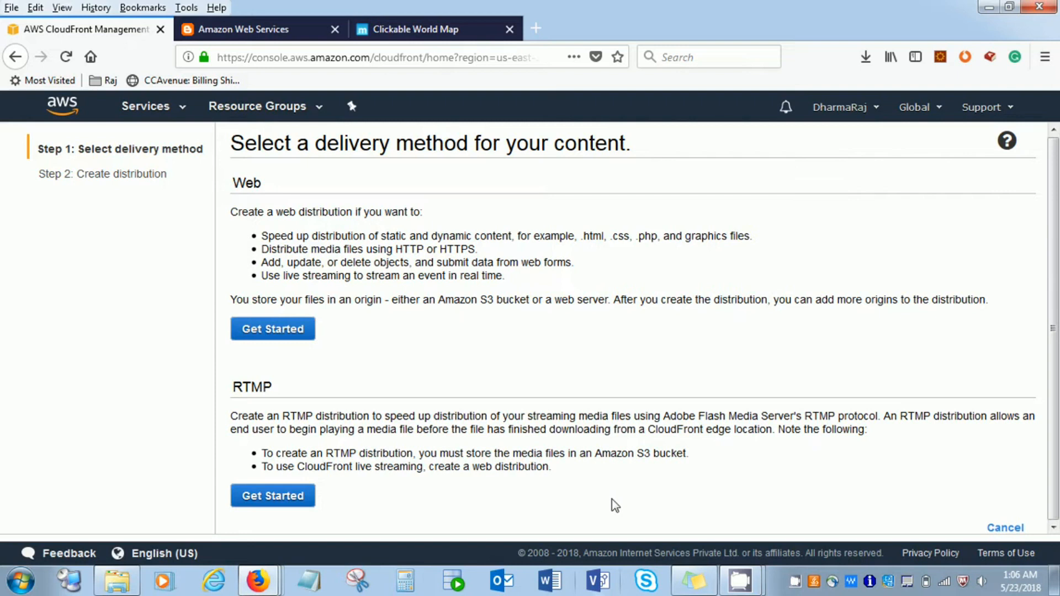
pyautogui.moveTo(382, 245)
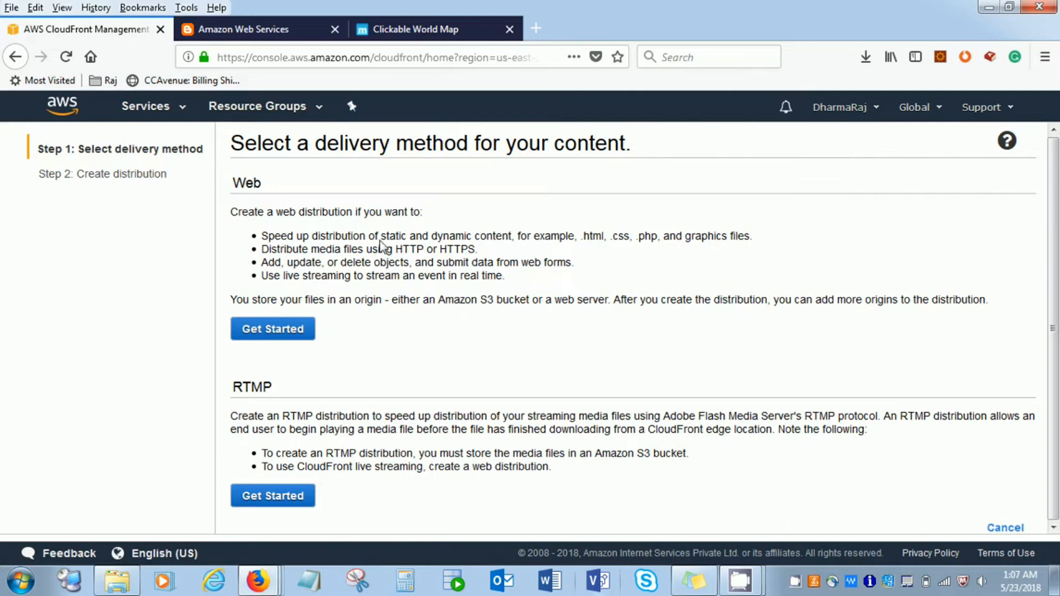
pyautogui.moveTo(365, 379)
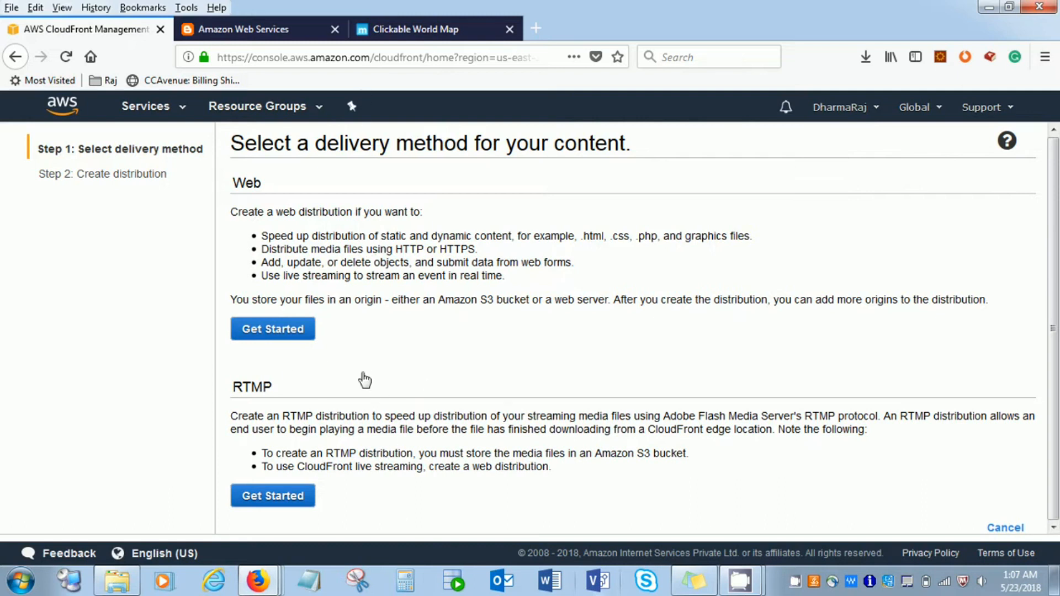
pyautogui.moveTo(225, 221)
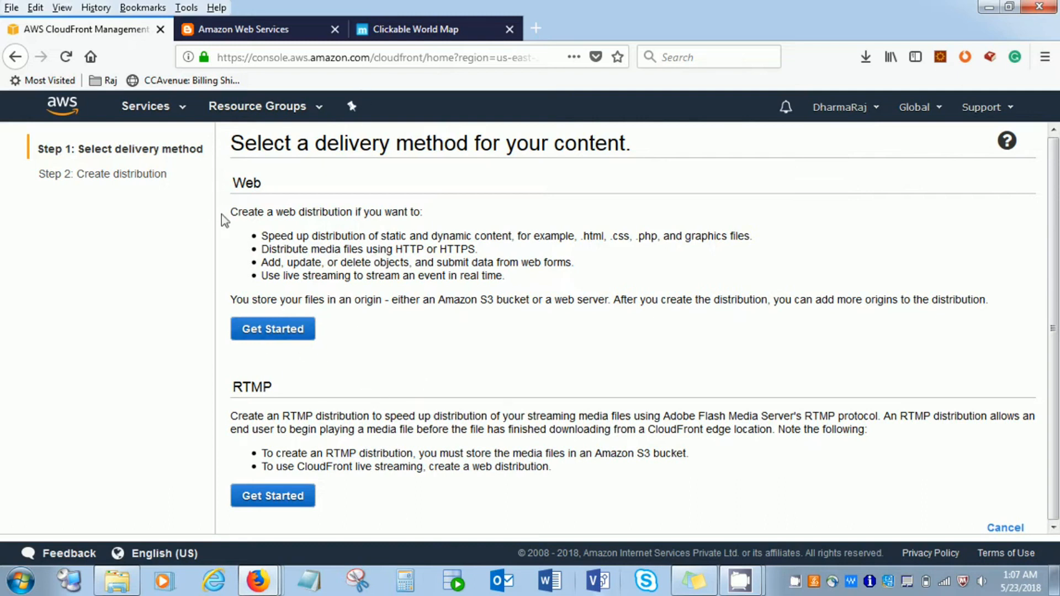
# Choose Web delivery, review the form and its three S3 bucket origins, then go to the S3 console
pyautogui.click(272, 329)
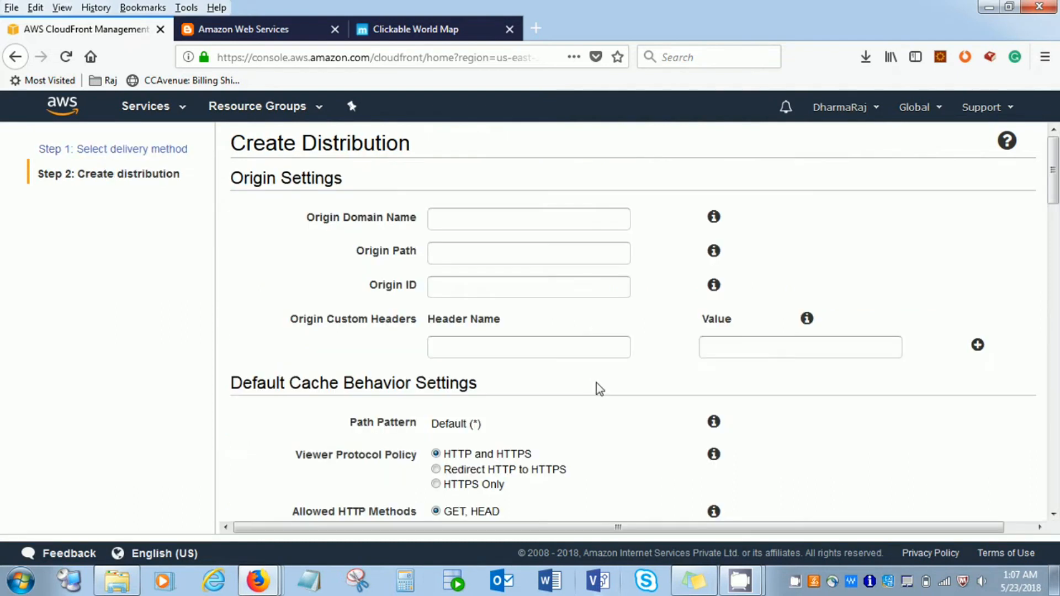
pyautogui.scroll(-3)
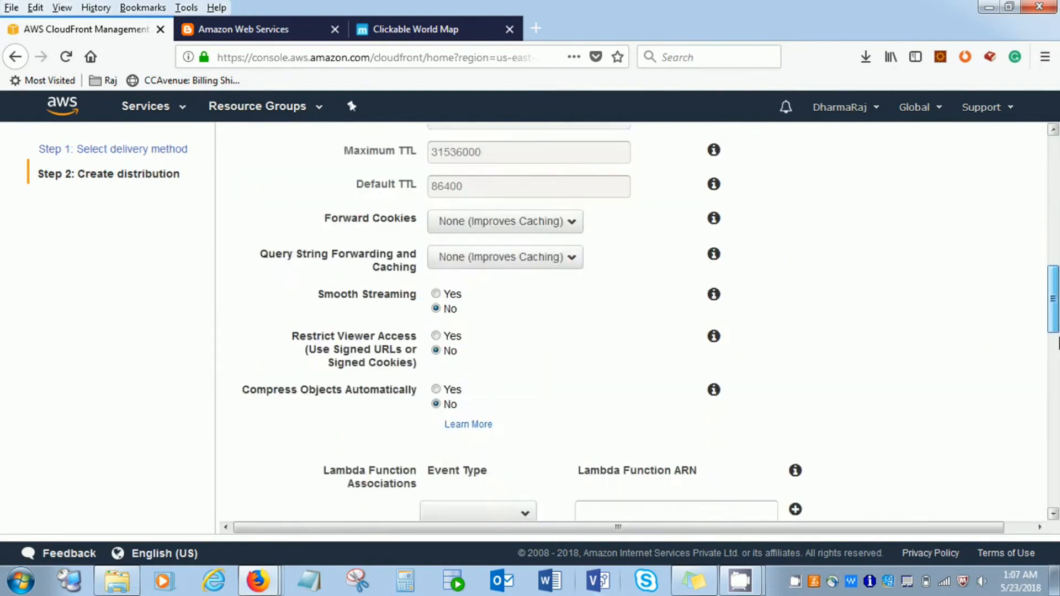
pyautogui.scroll(3)
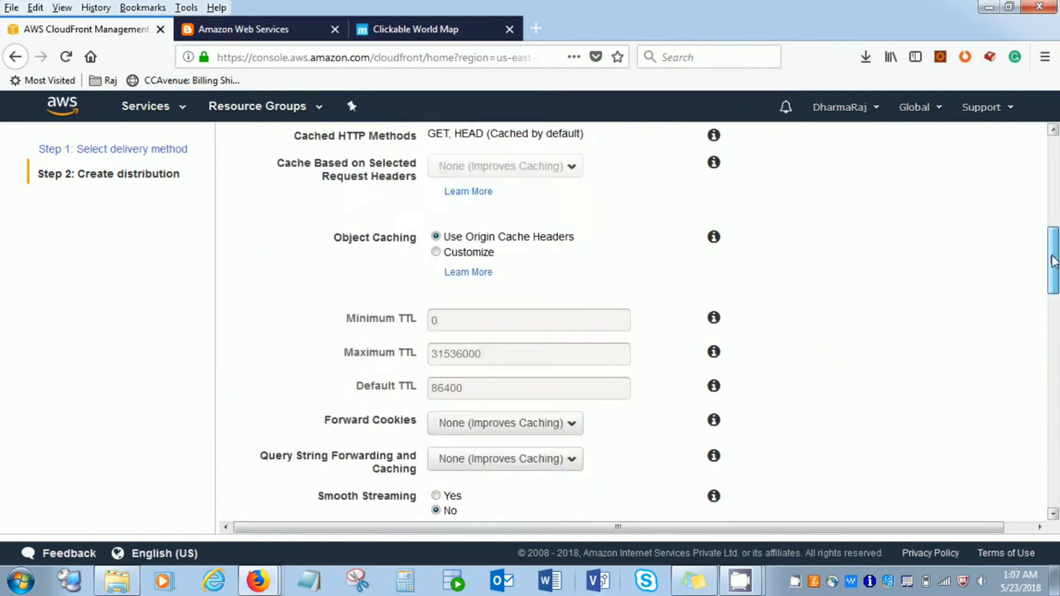
pyautogui.scroll(3)
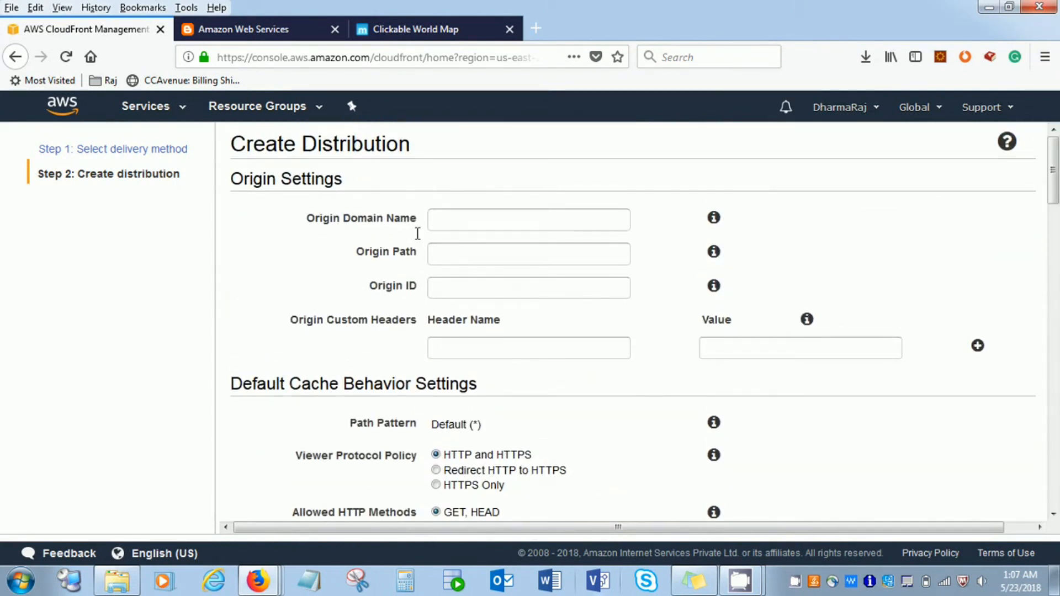
pyautogui.click(528, 218)
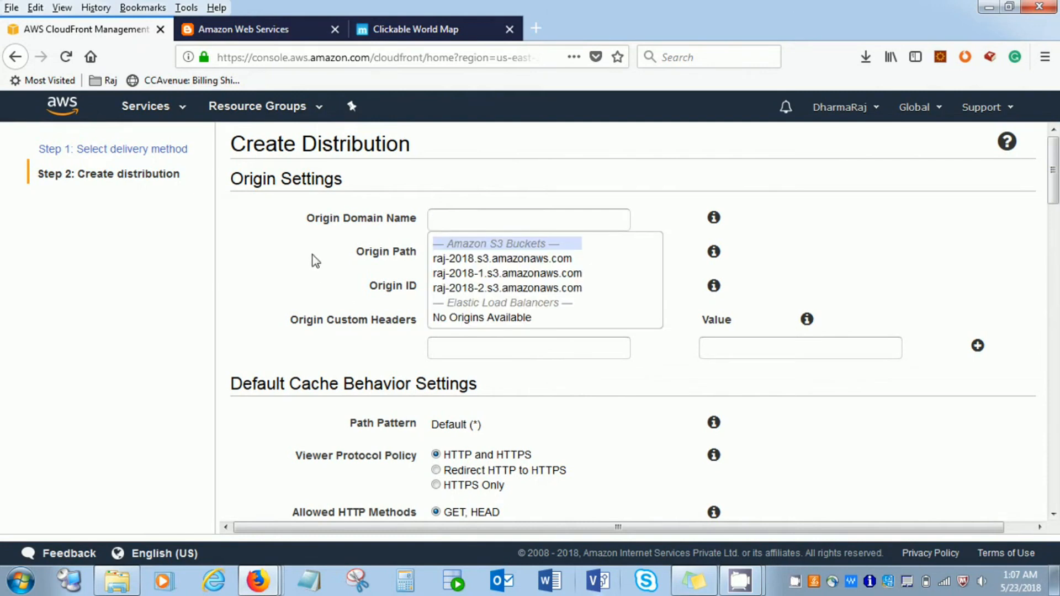
pyautogui.moveTo(331, 284)
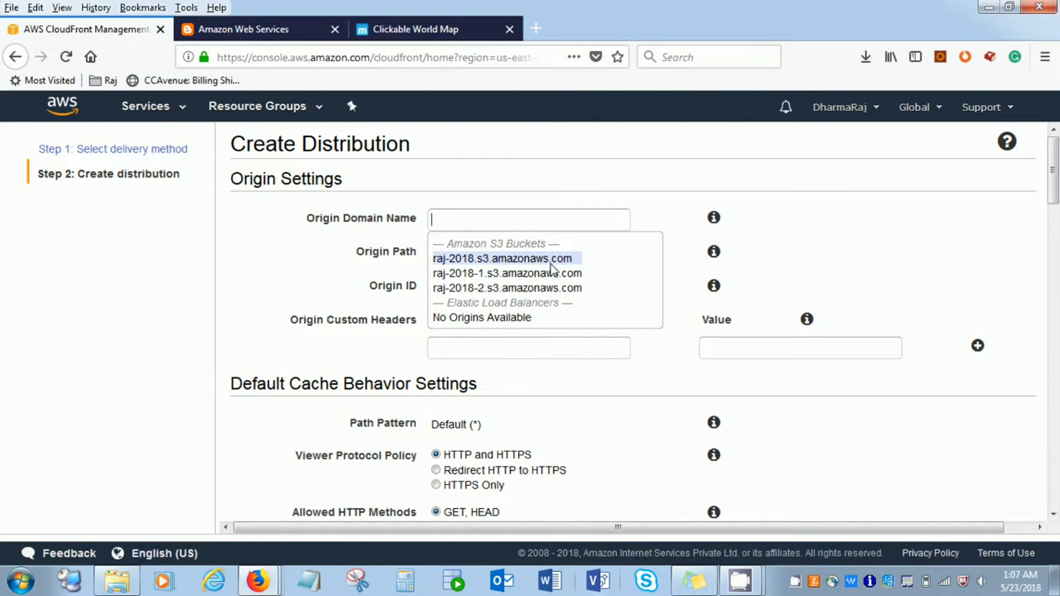
pyautogui.moveTo(491, 273)
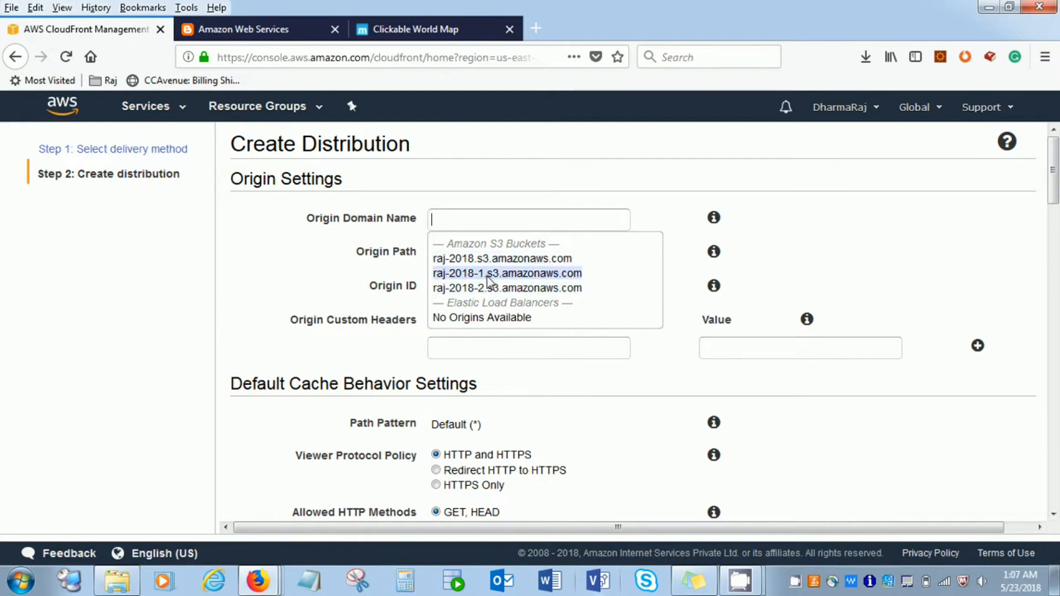
pyautogui.click(145, 106)
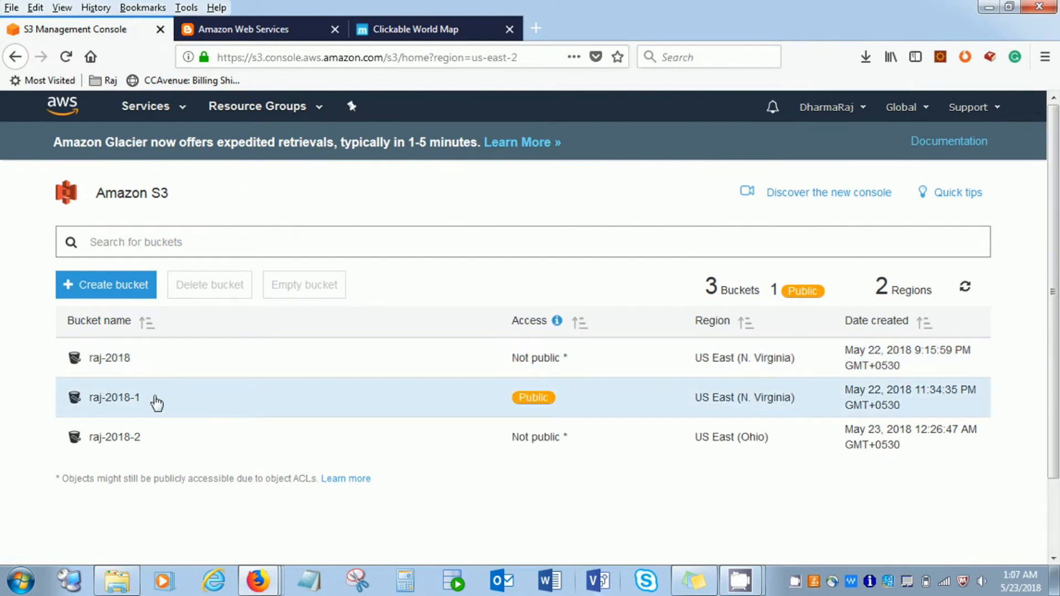
pyautogui.moveTo(156, 446)
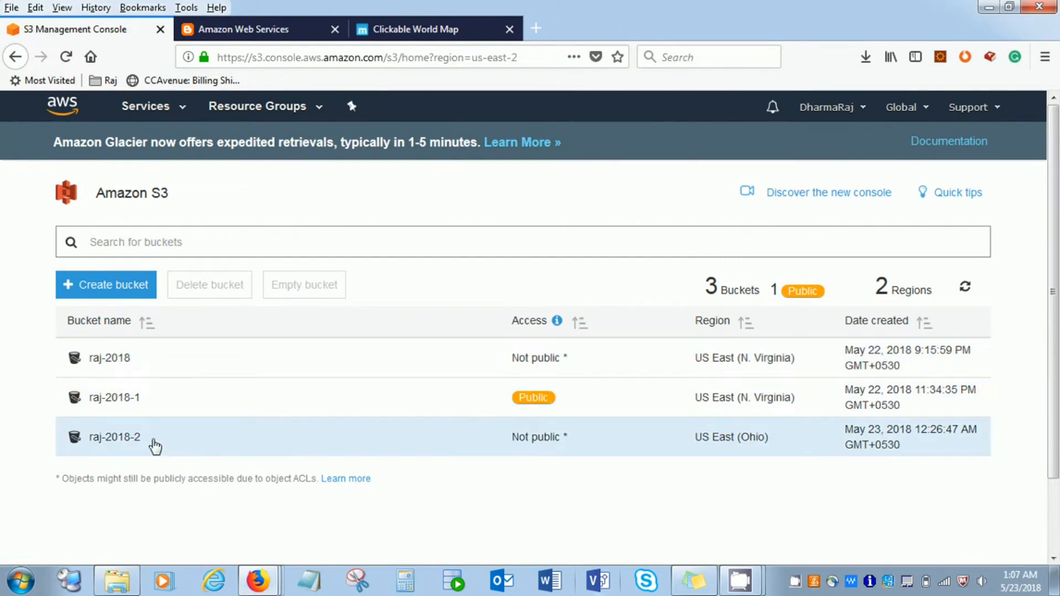
# Return from the S3 bucket list to CloudFront via the Services history
pyautogui.click(146, 106)
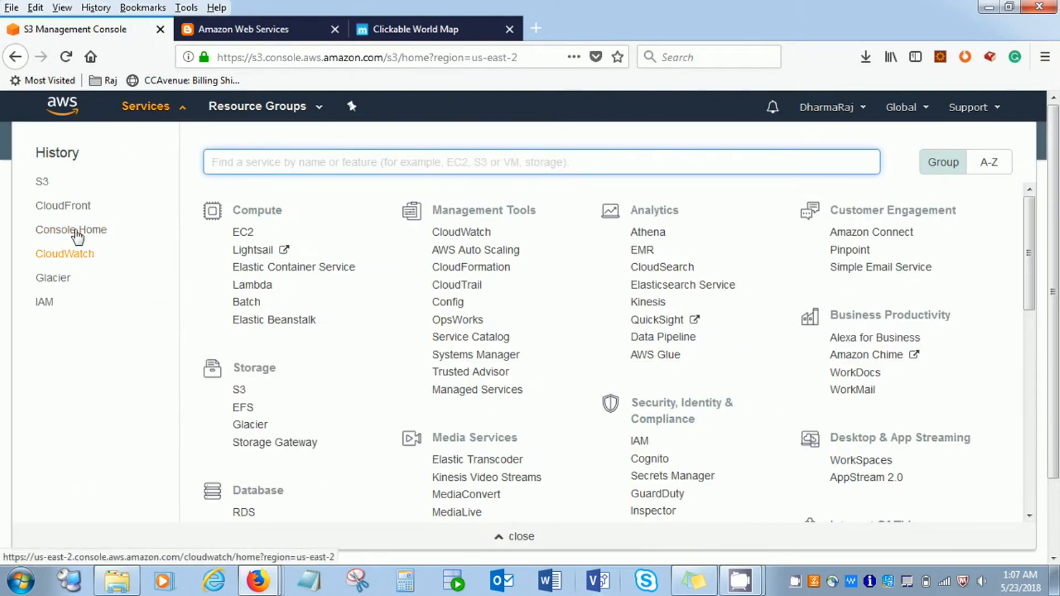
pyautogui.click(63, 206)
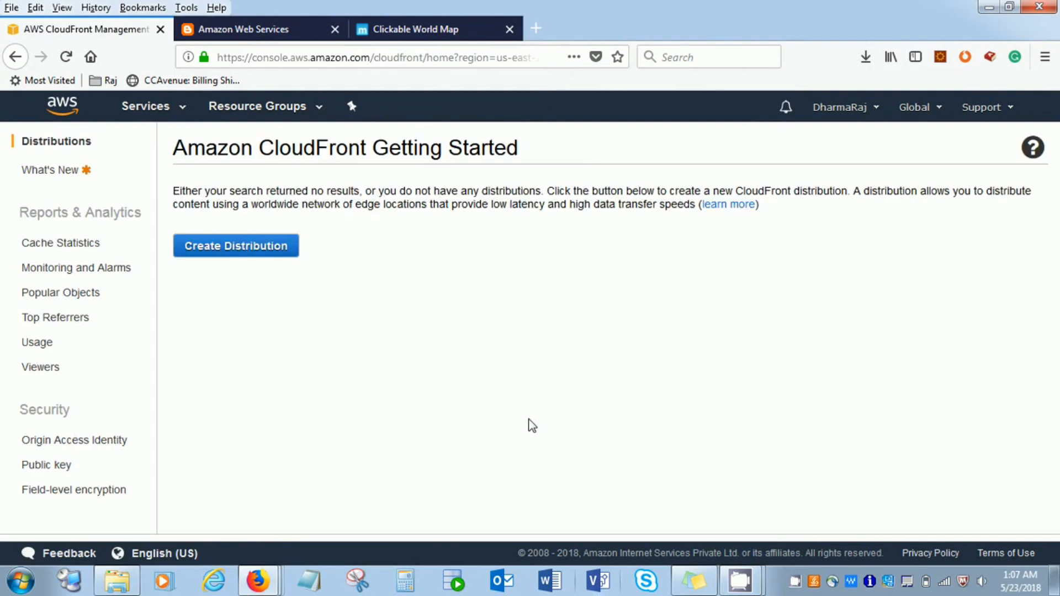
# Start a new web distribution with raj-2018-1.s3.amazonaws.com as its origin domain
pyautogui.click(235, 245)
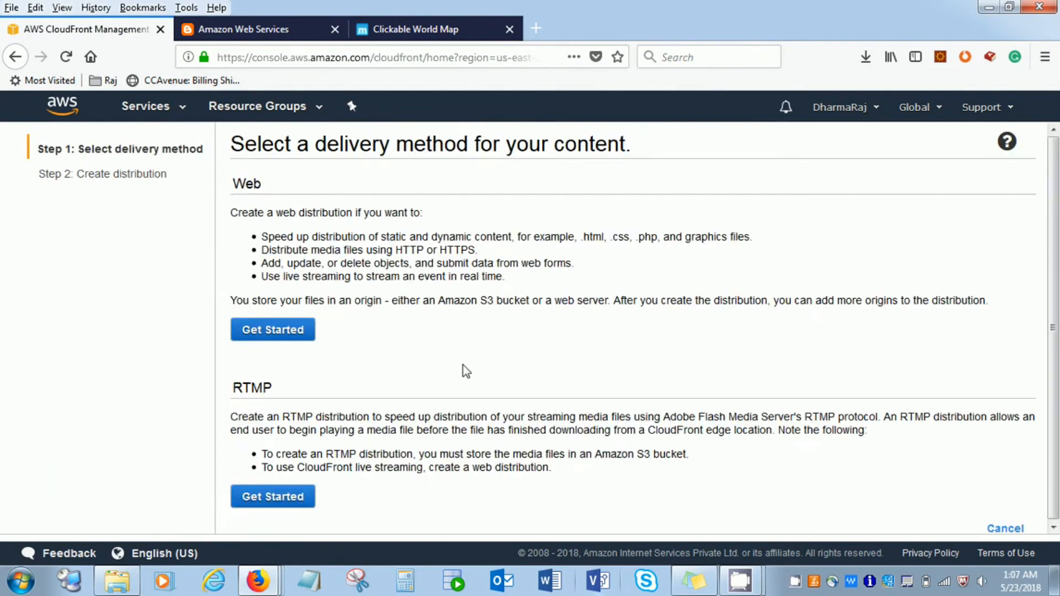
pyautogui.click(271, 329)
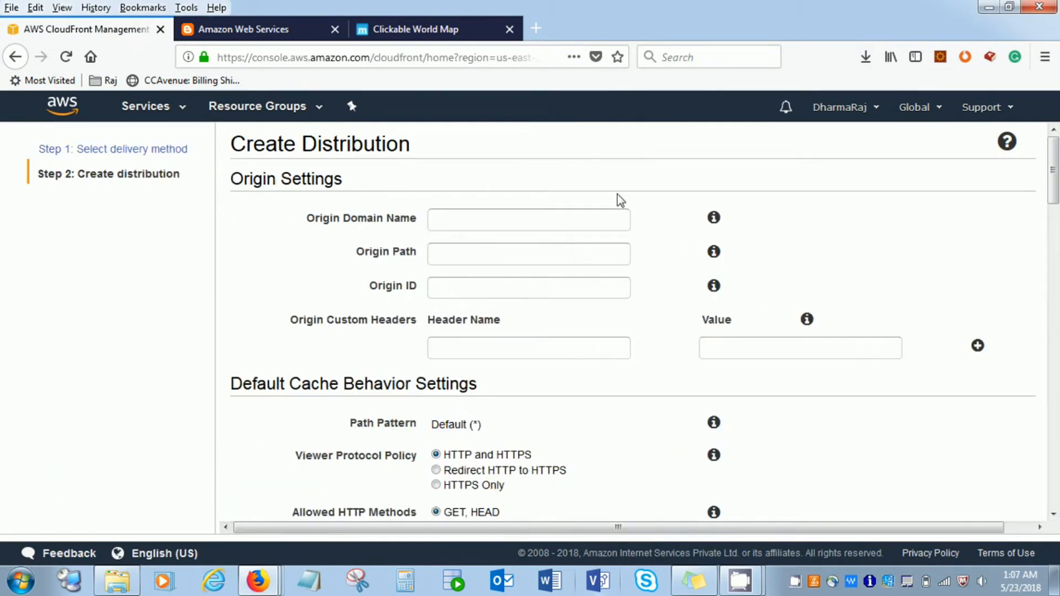
pyautogui.click(528, 217)
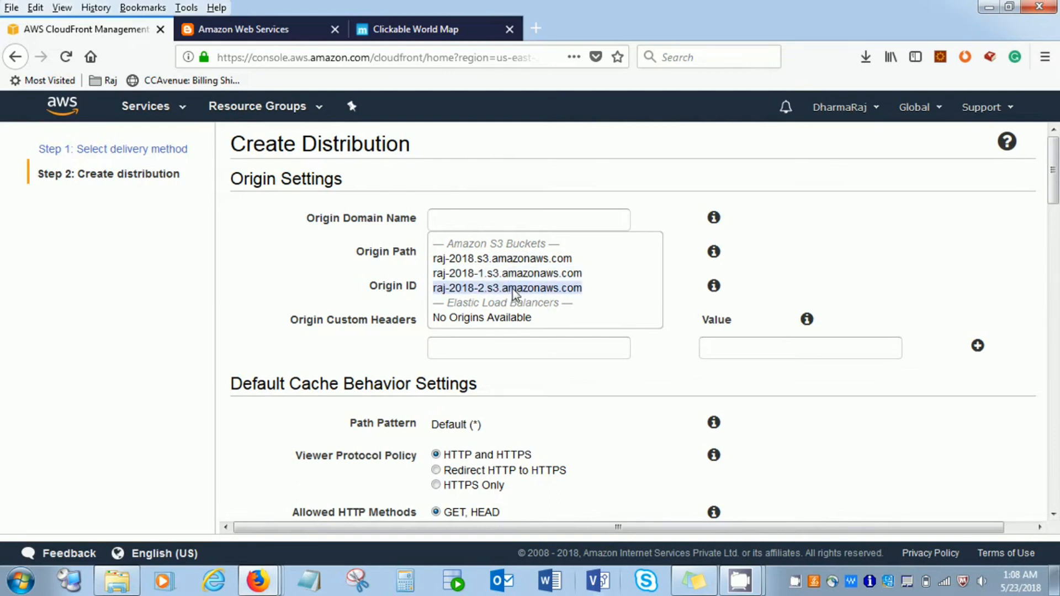
pyautogui.click(507, 272)
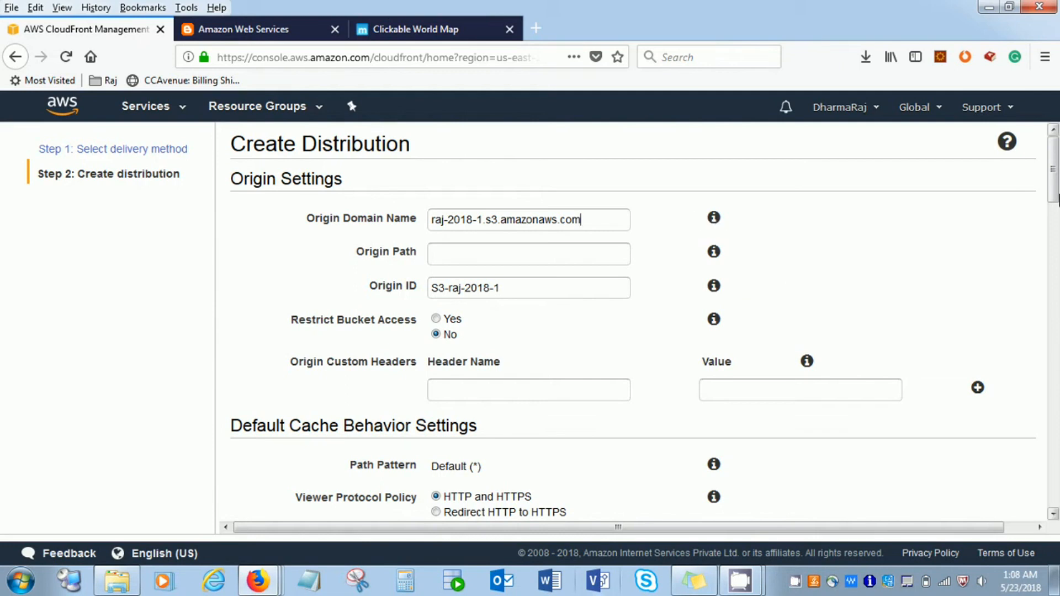
pyautogui.scroll(-3)
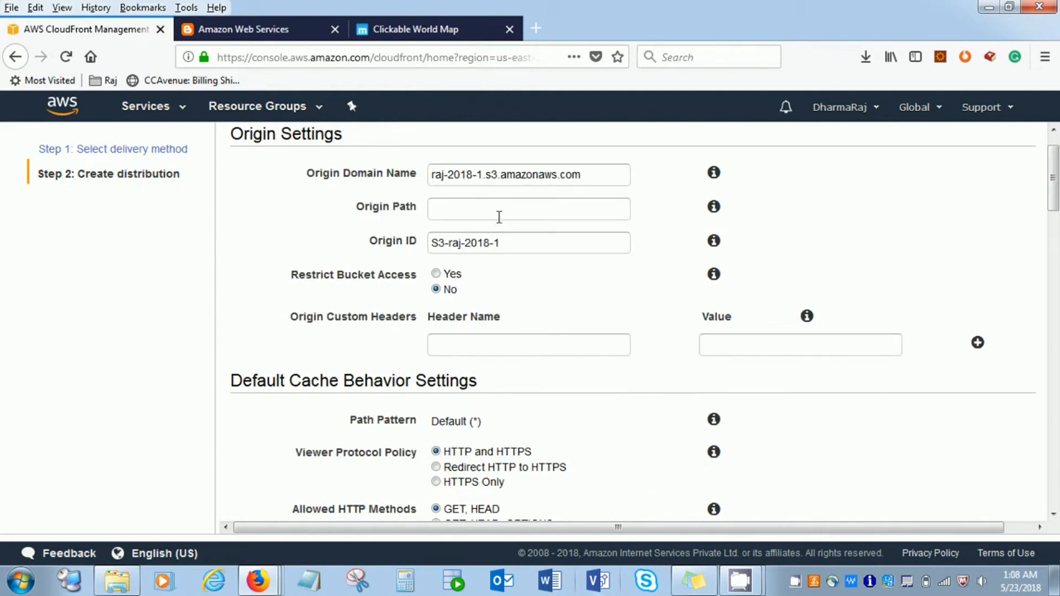
pyautogui.moveTo(389, 243)
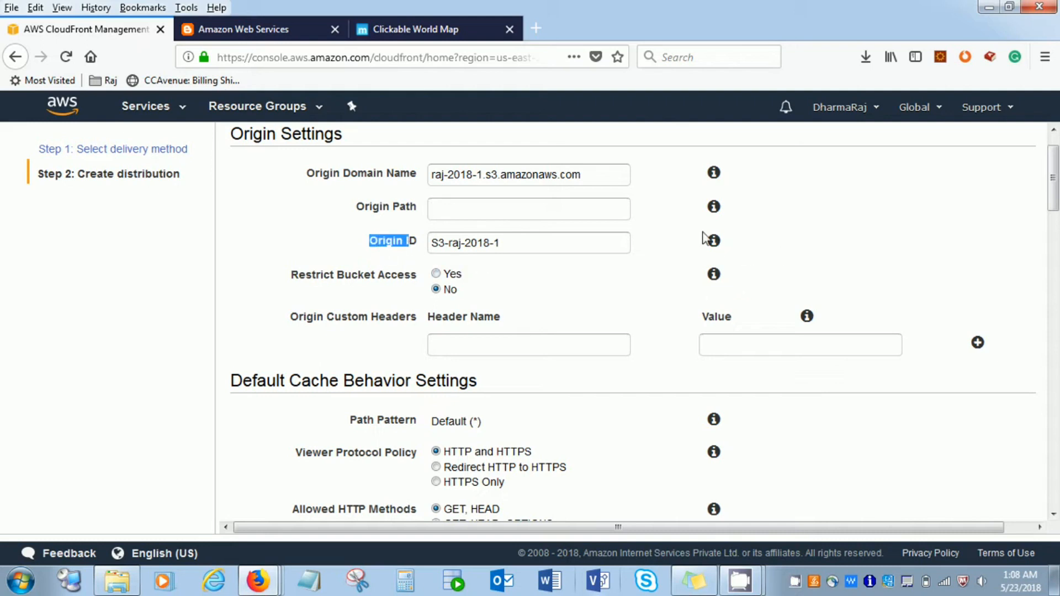
pyautogui.moveTo(671, 249)
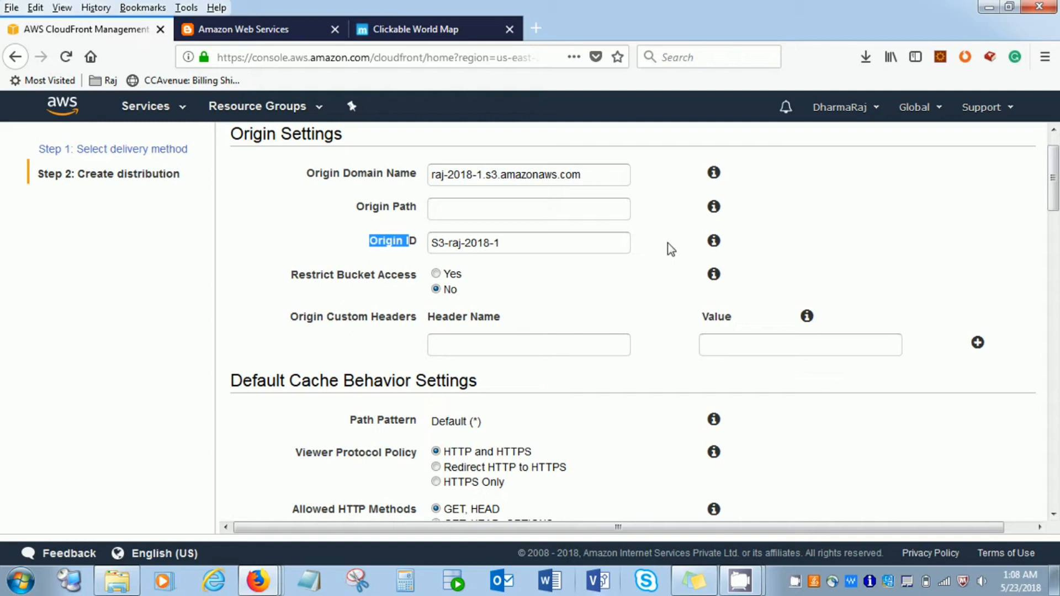
pyautogui.moveTo(714, 242)
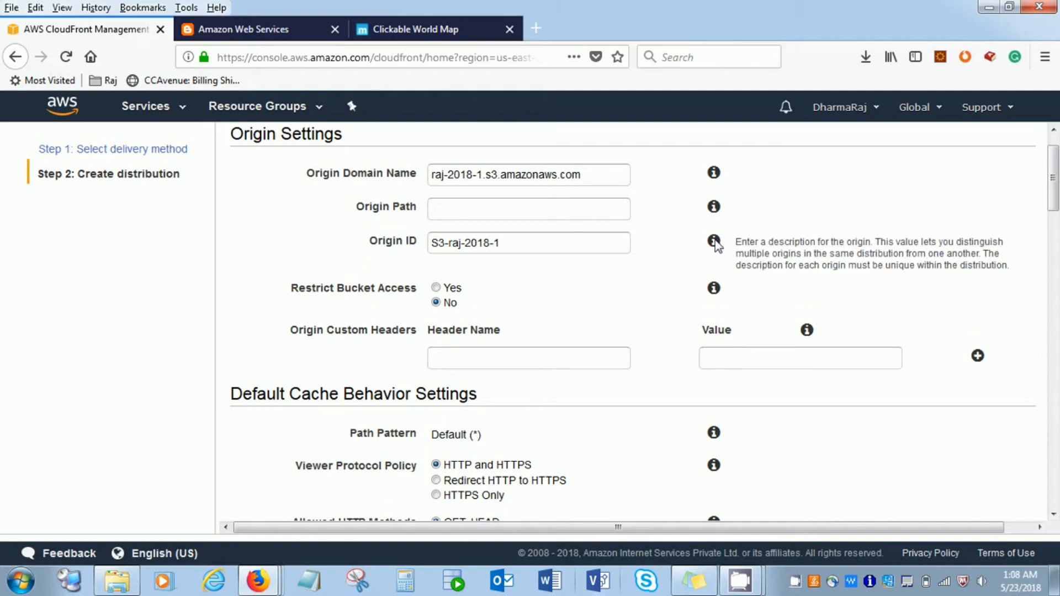
pyautogui.moveTo(937, 251)
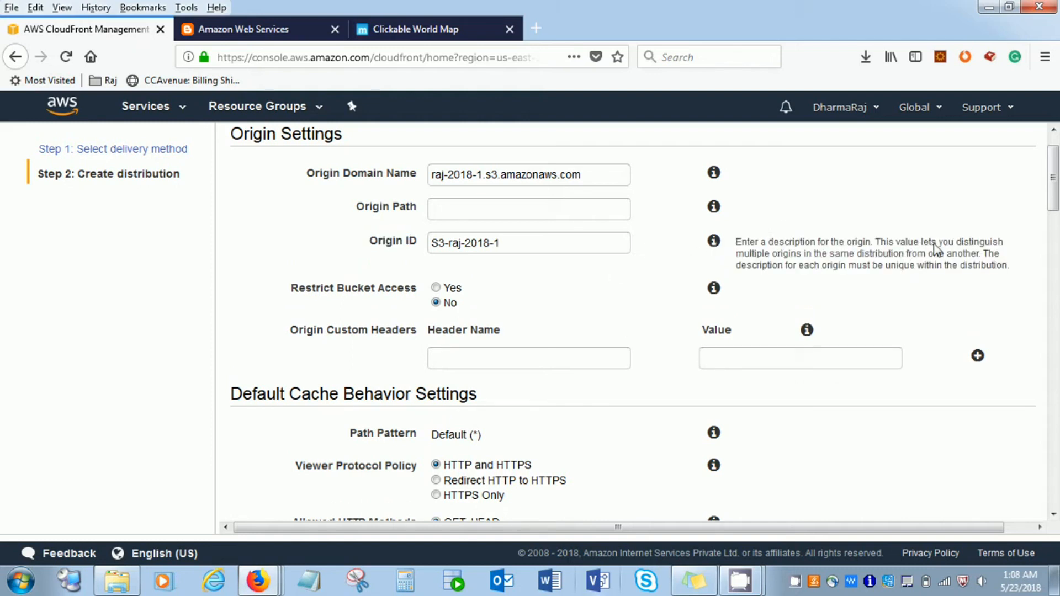
pyautogui.moveTo(819, 316)
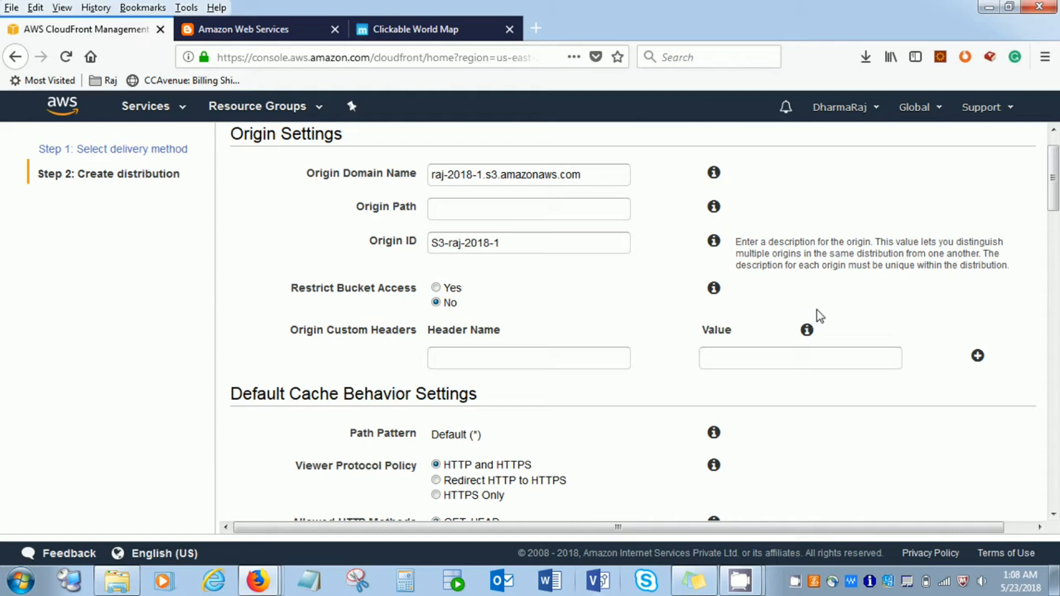
pyautogui.moveTo(931, 280)
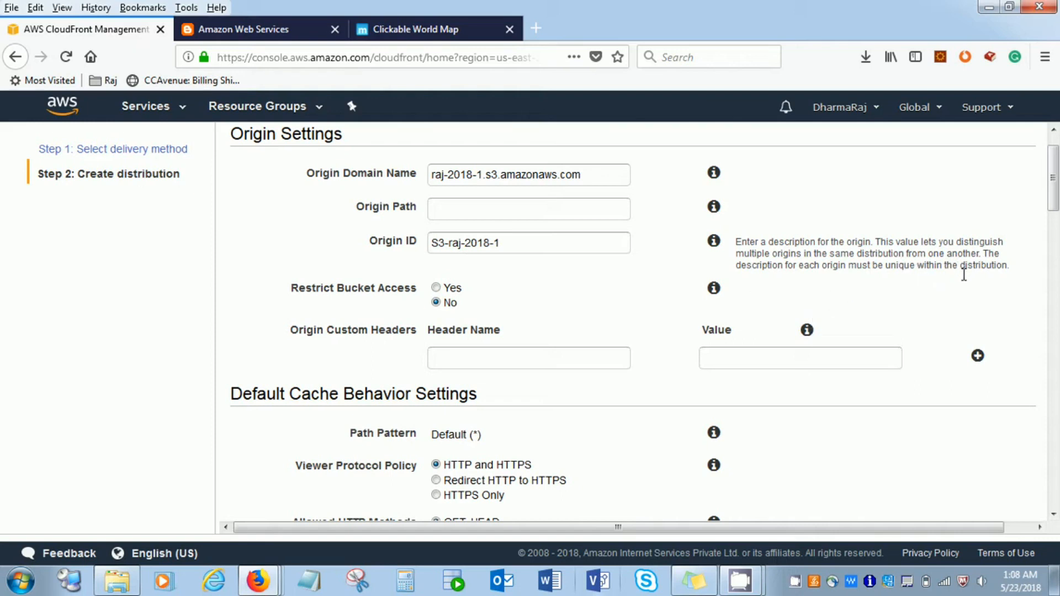
pyautogui.moveTo(925, 293)
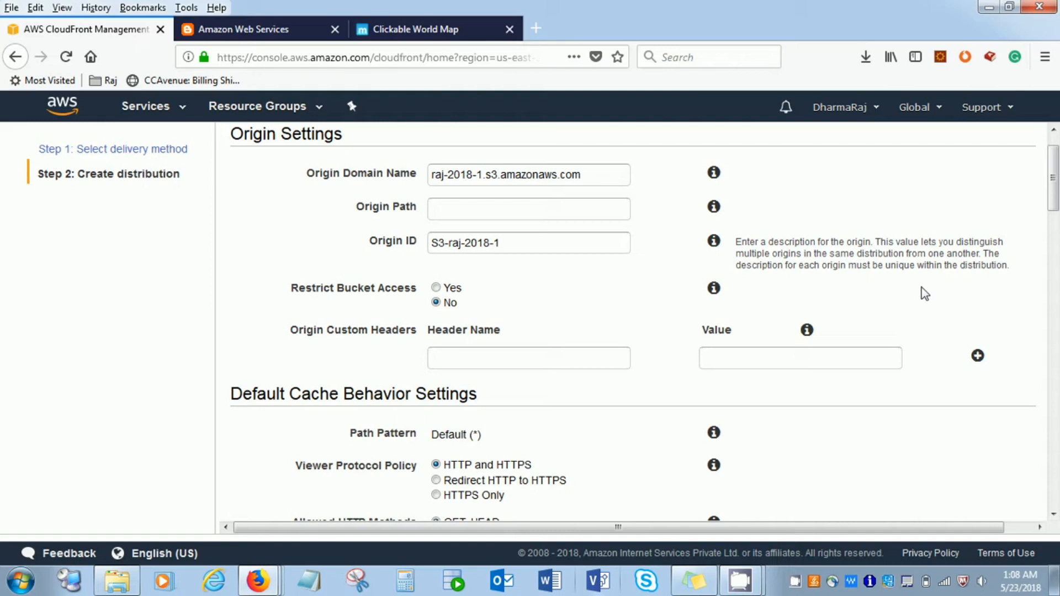
pyautogui.scroll(-3)
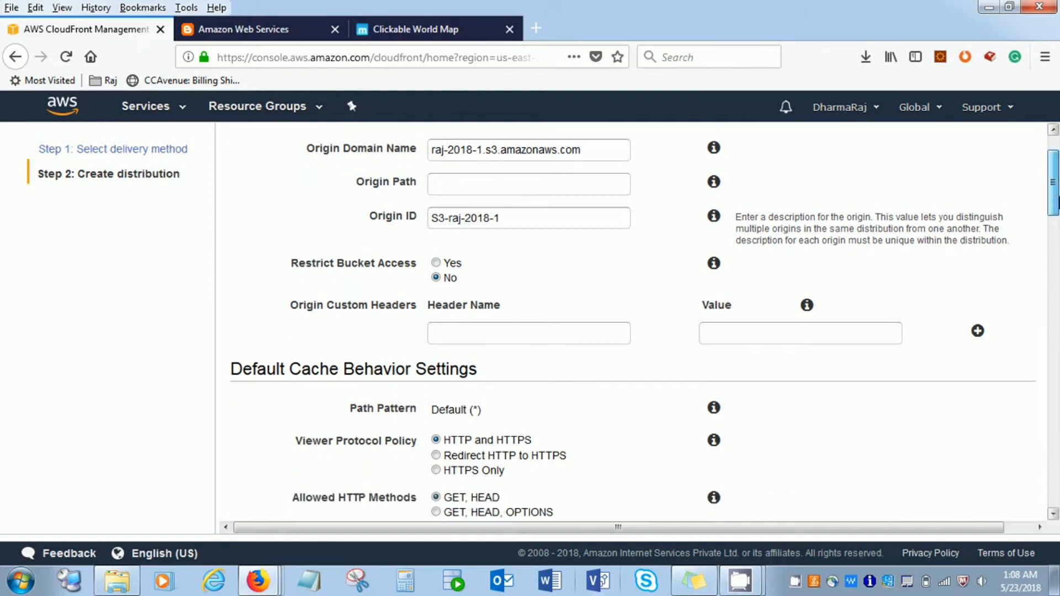
# Restrict bucket access using a newly created origin access identity rather than an existing one
pyautogui.scroll(-3)
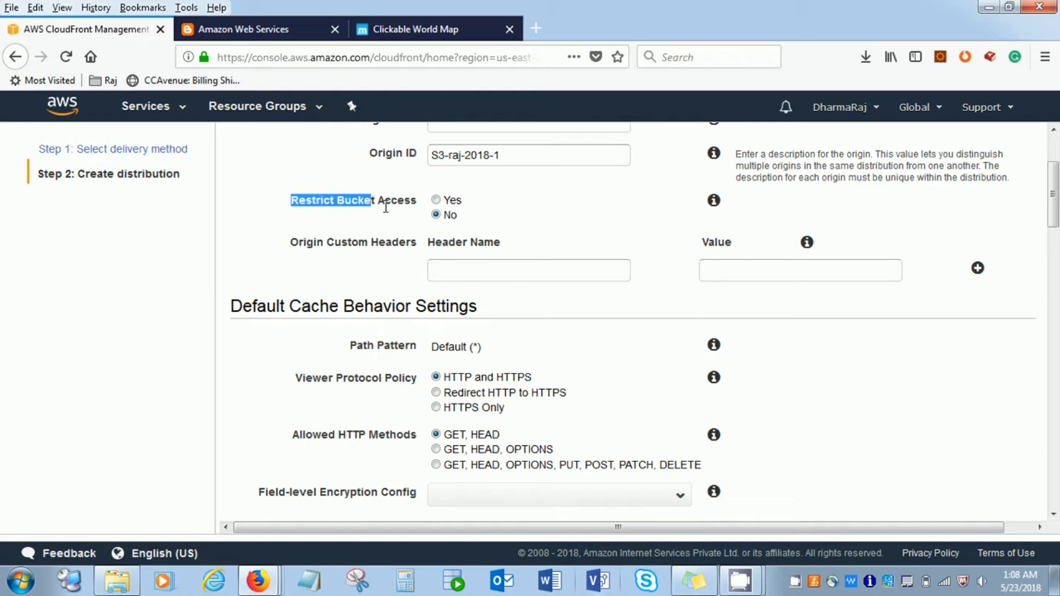
pyautogui.click(436, 200)
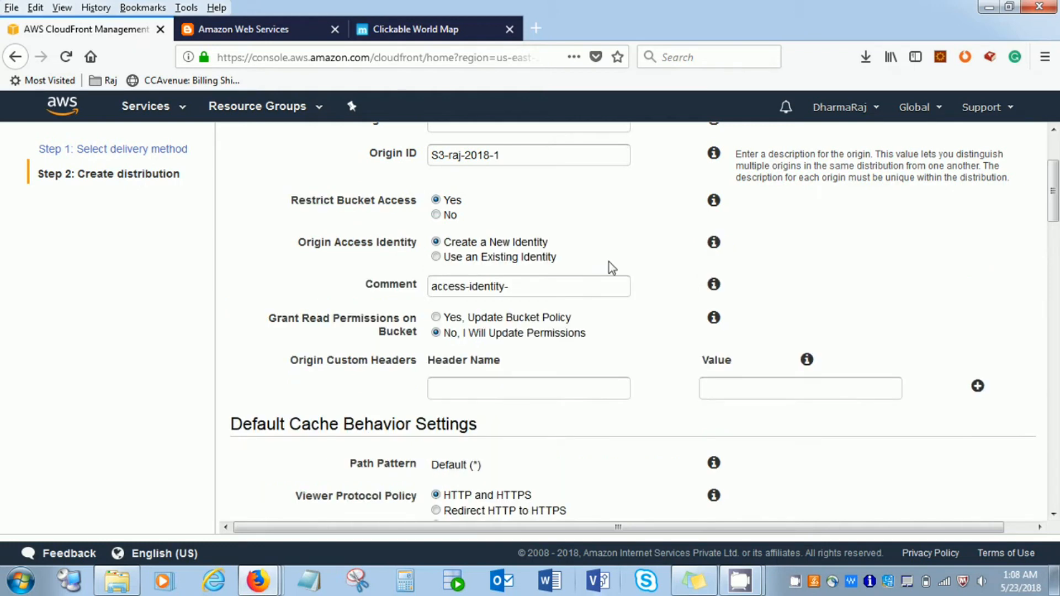
pyautogui.scroll(-3)
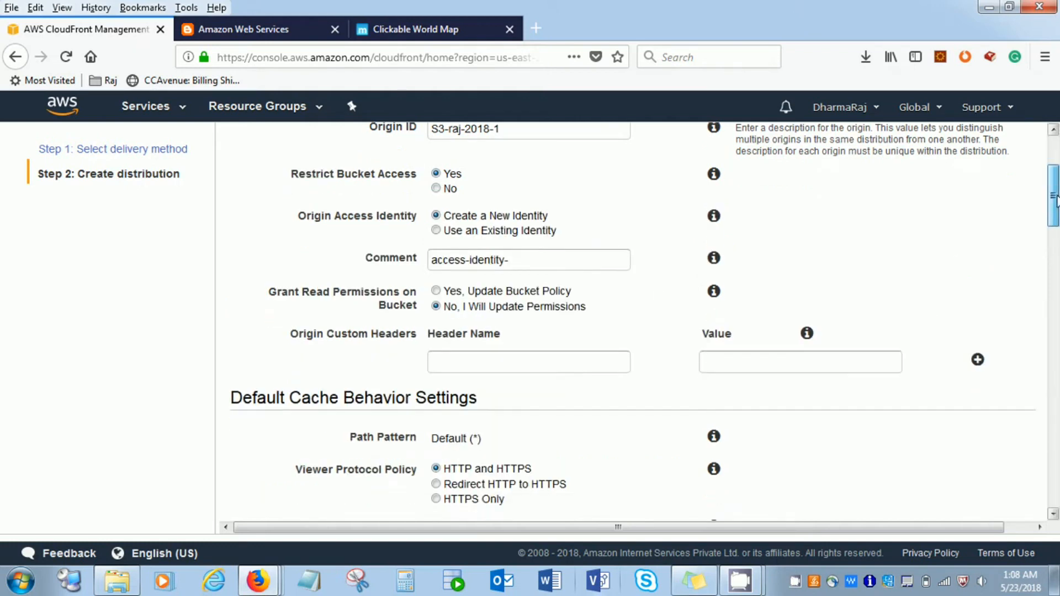
pyautogui.scroll(-3)
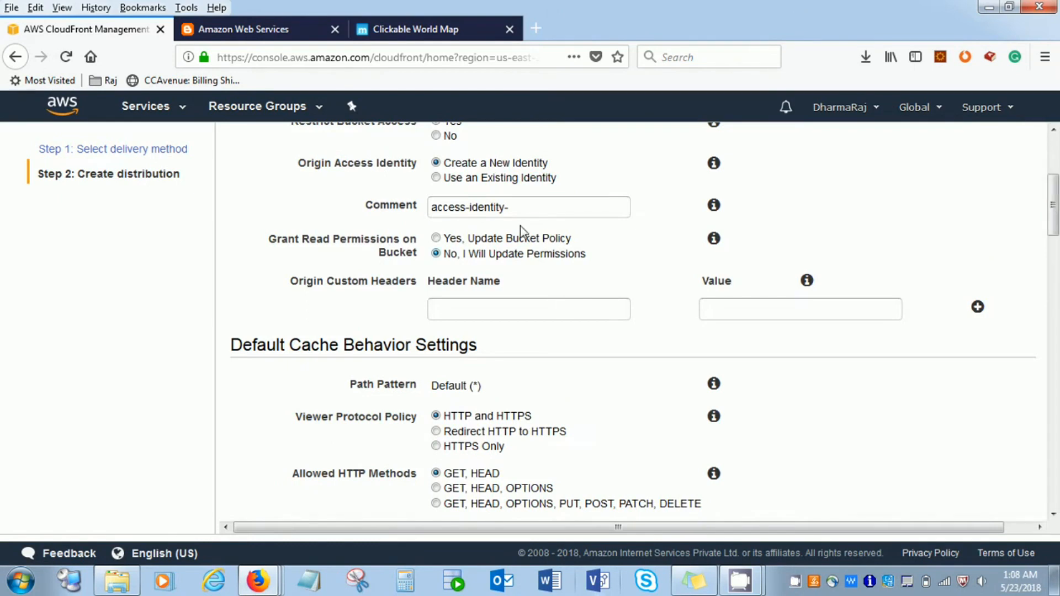
pyautogui.click(436, 178)
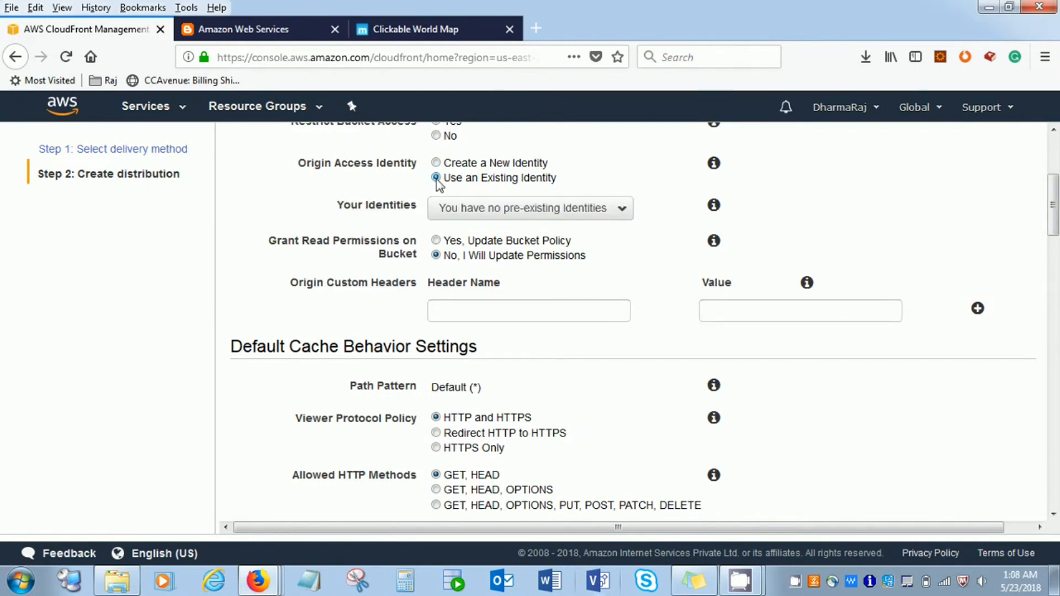
pyautogui.click(437, 164)
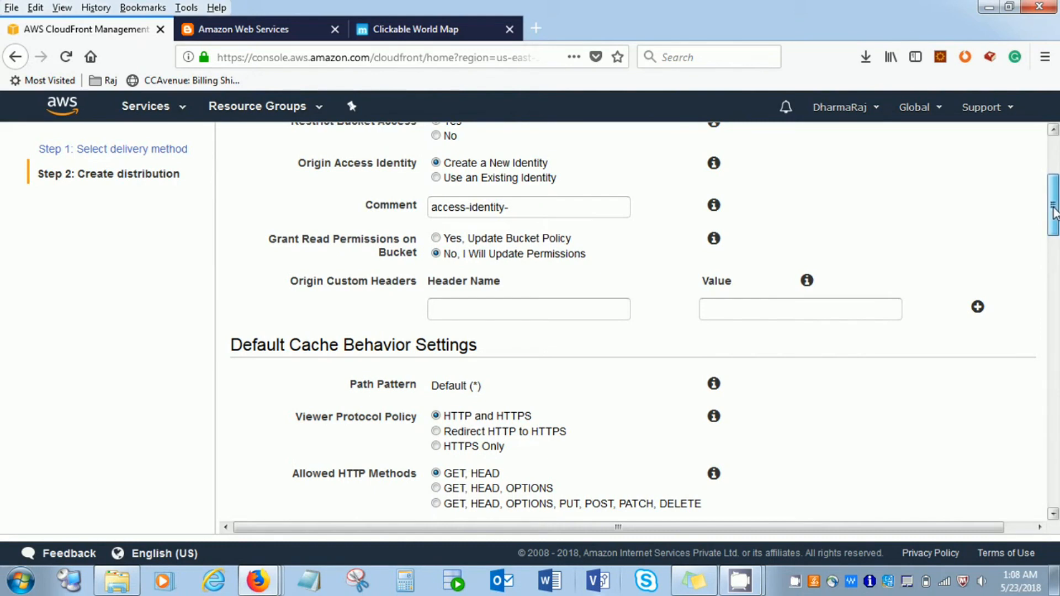
pyautogui.scroll(-3)
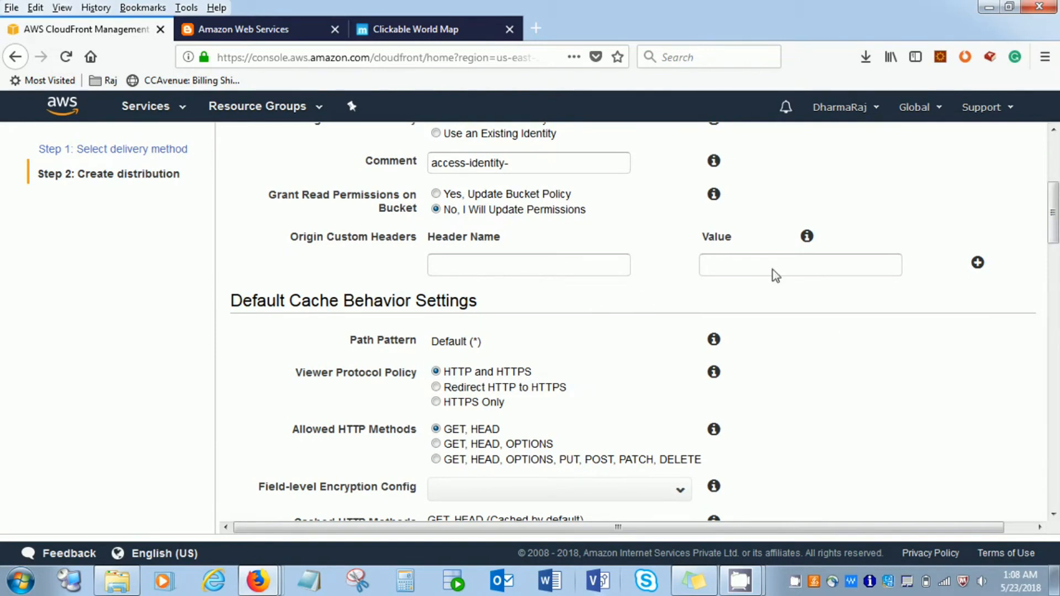
pyautogui.scroll(-3)
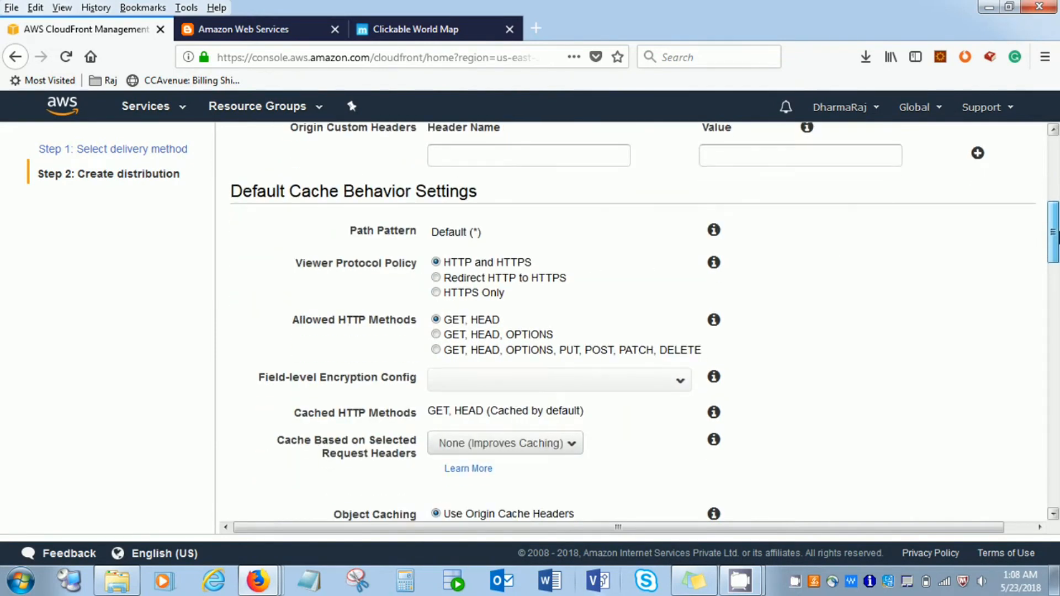
# Set Viewer Protocol Policy to Redirect HTTP to HTTPS after briefly trying HTTPS Only
pyautogui.scroll(-3)
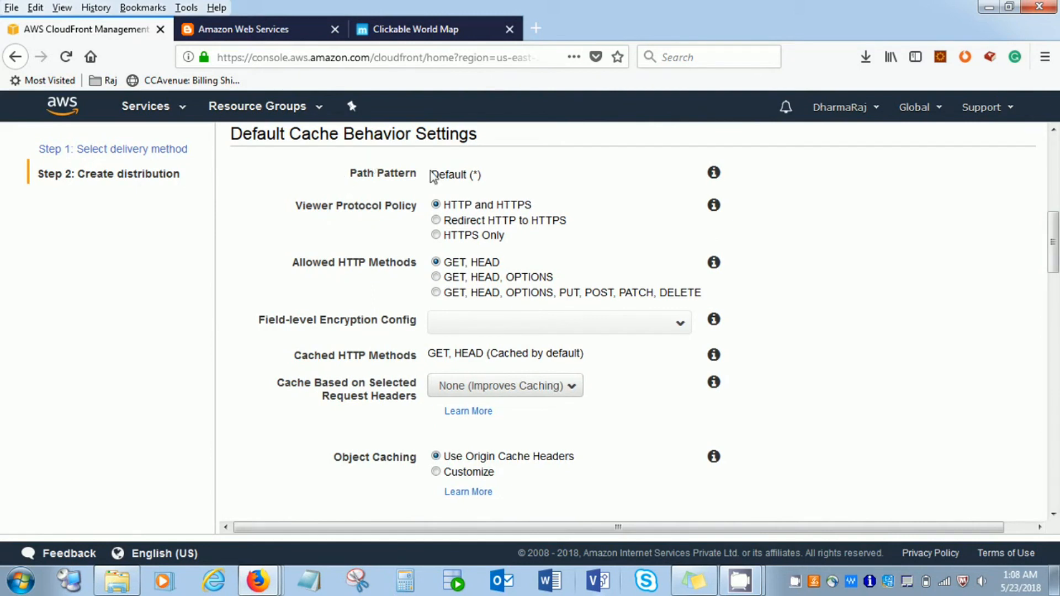
pyautogui.moveTo(499, 315)
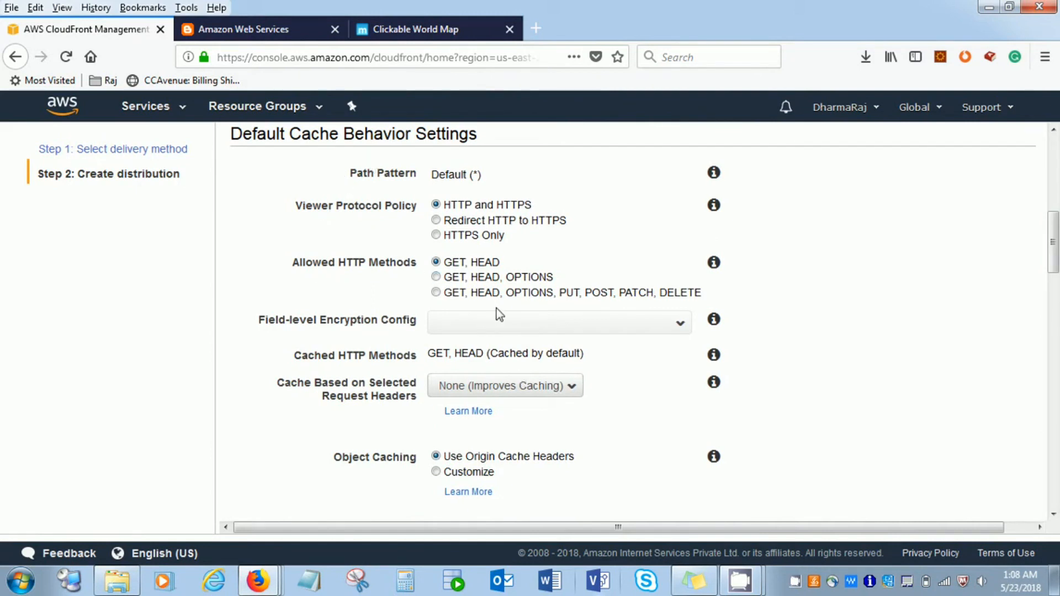
pyautogui.moveTo(538, 321)
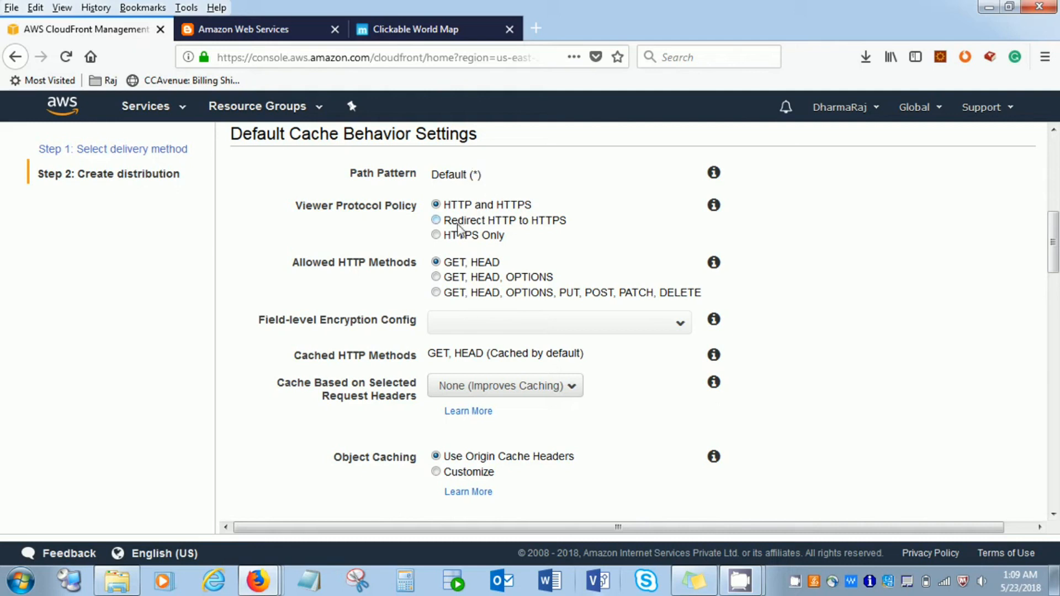
pyautogui.moveTo(419, 213)
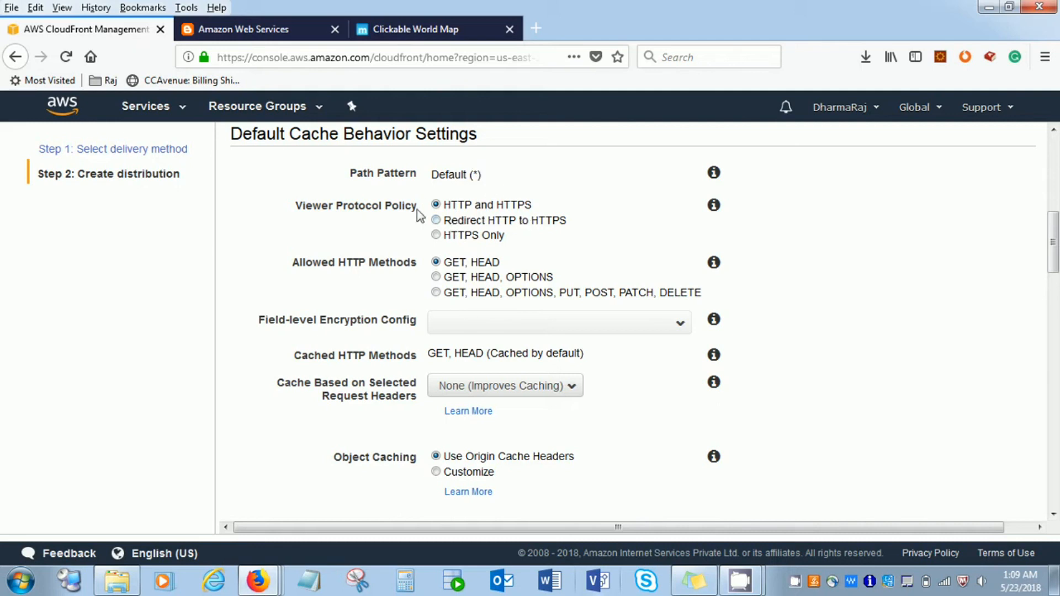
pyautogui.moveTo(440, 229)
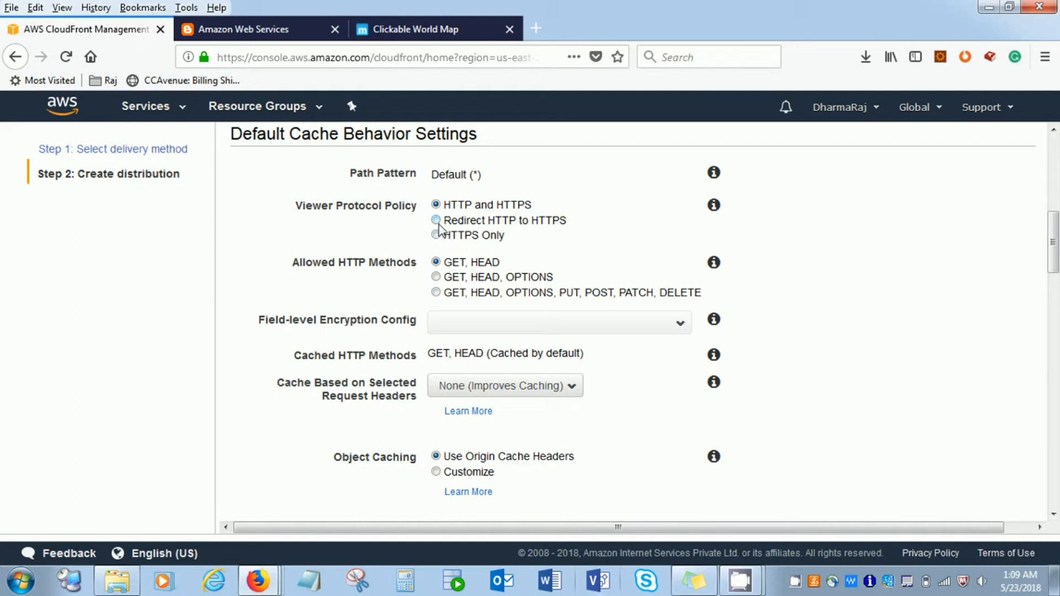
pyautogui.click(436, 220)
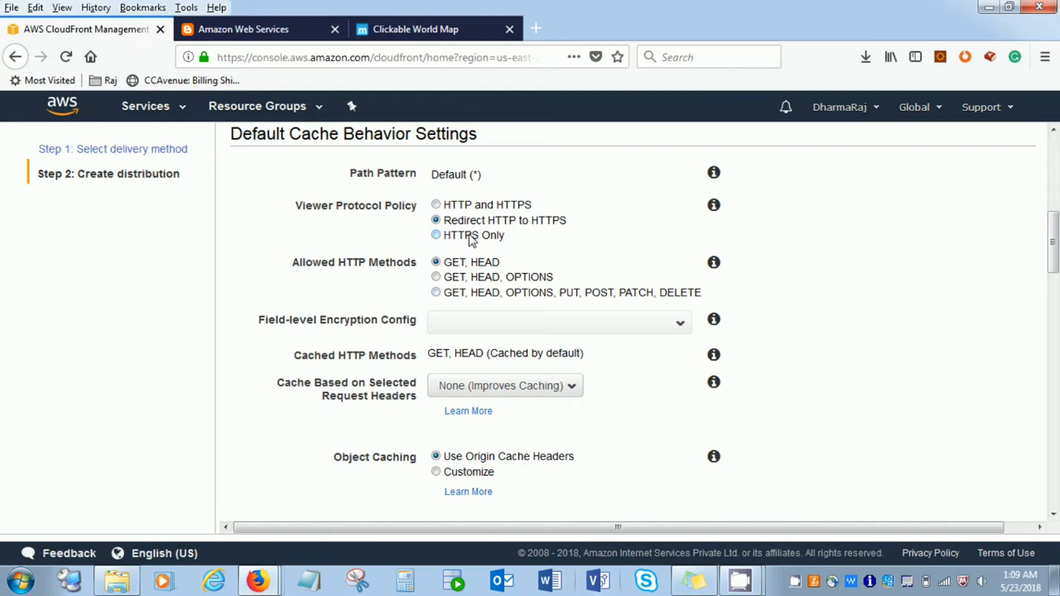
pyautogui.moveTo(472, 243)
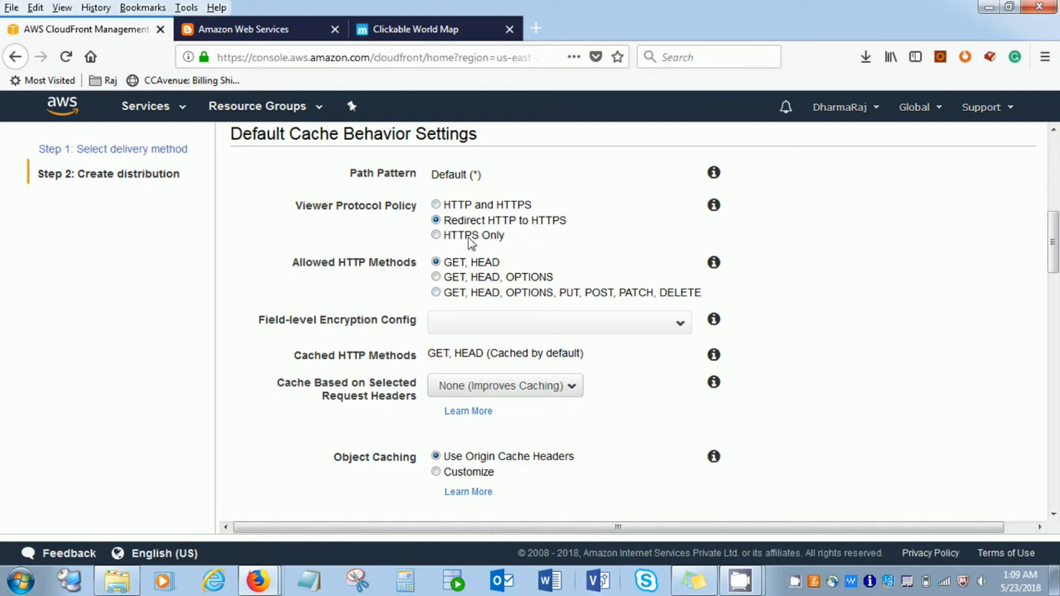
pyautogui.moveTo(459, 251)
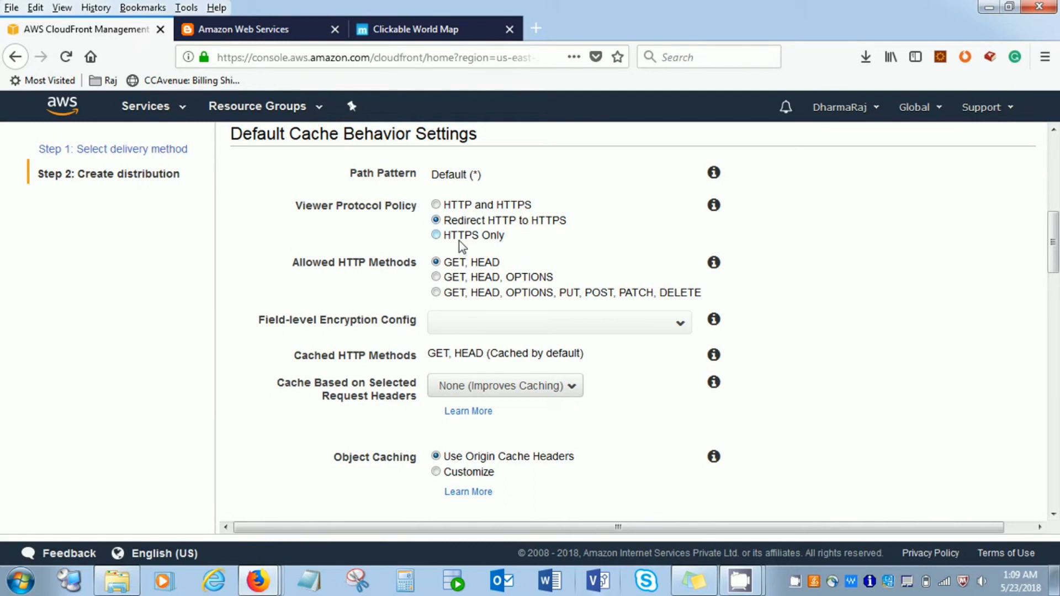
pyautogui.click(436, 235)
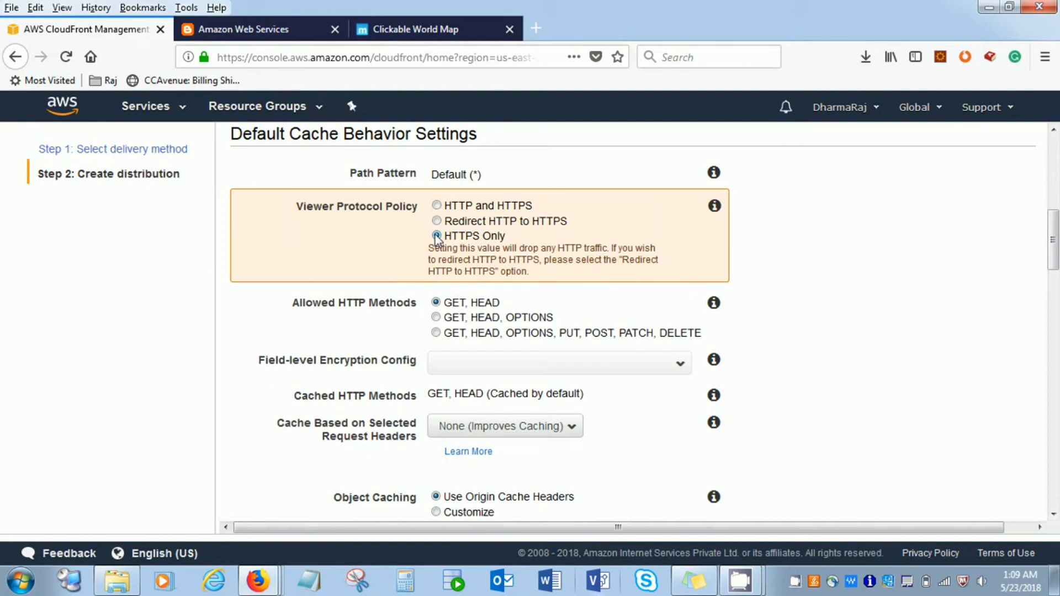
pyautogui.click(437, 235)
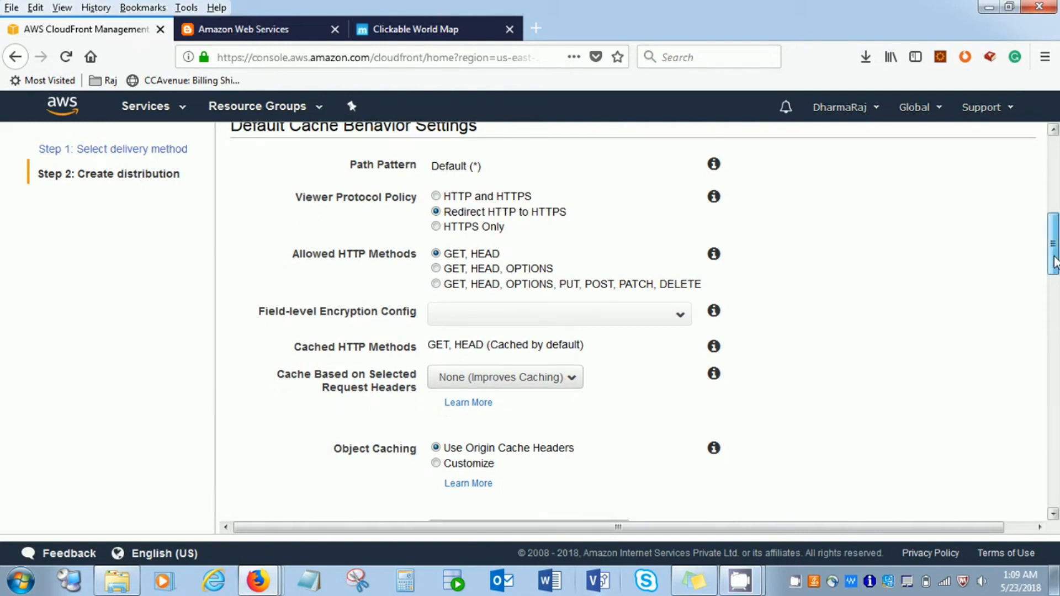
pyautogui.scroll(-3)
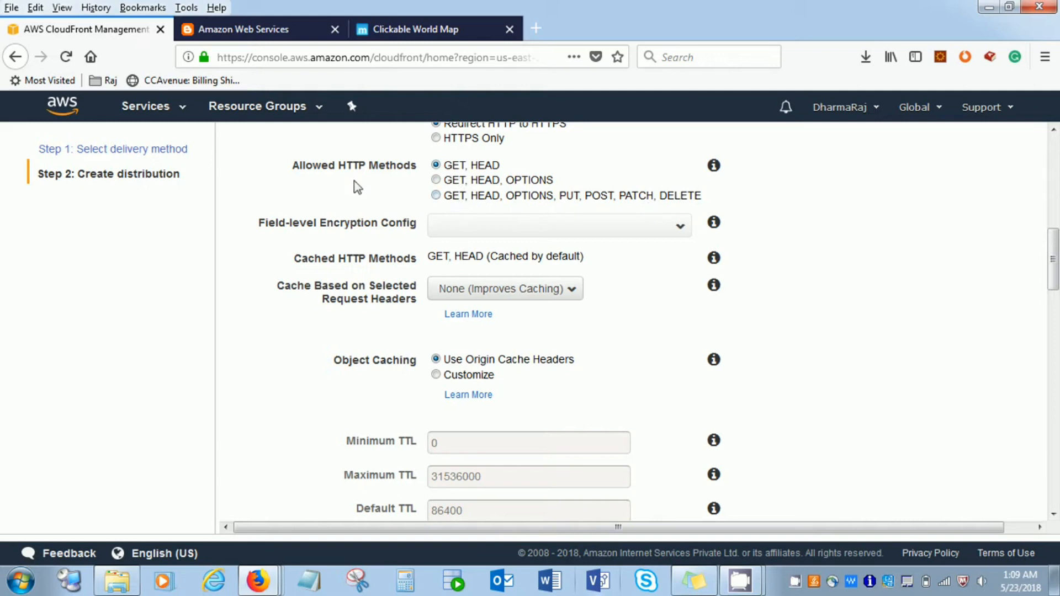
pyautogui.moveTo(414, 327)
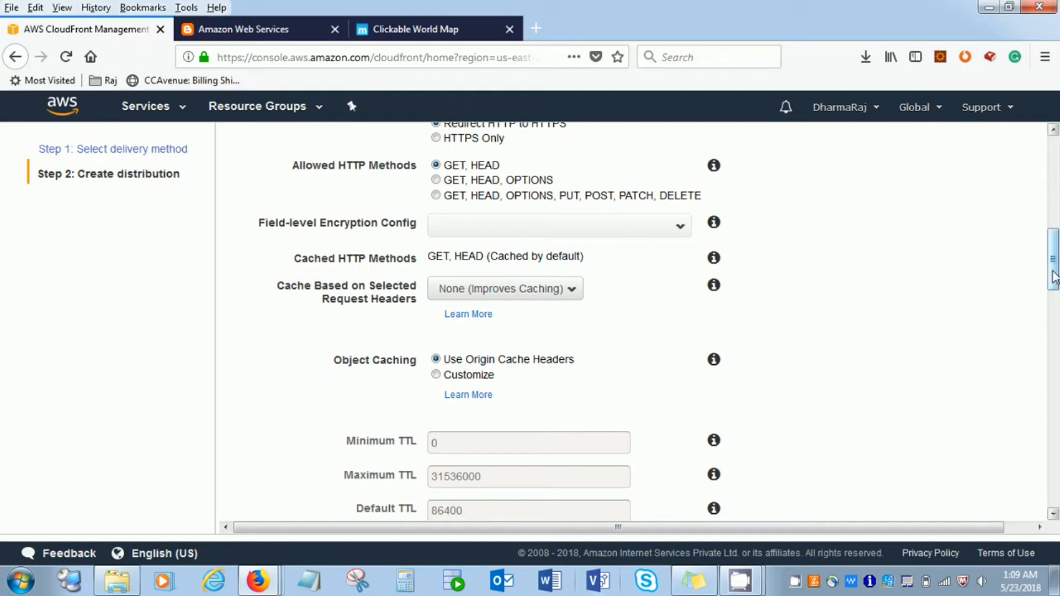
pyautogui.scroll(-3)
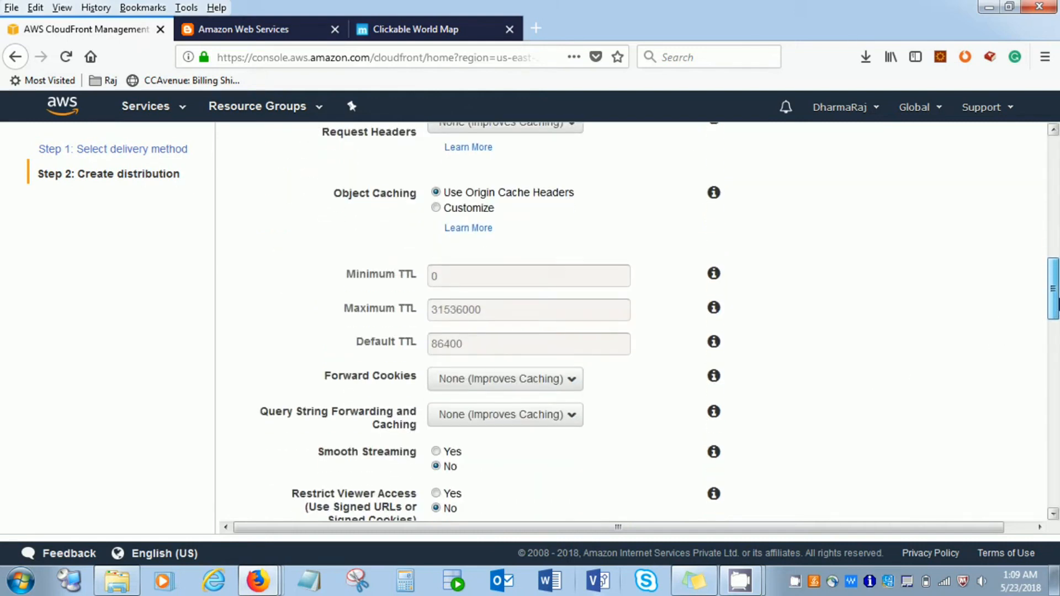
pyautogui.scroll(-3)
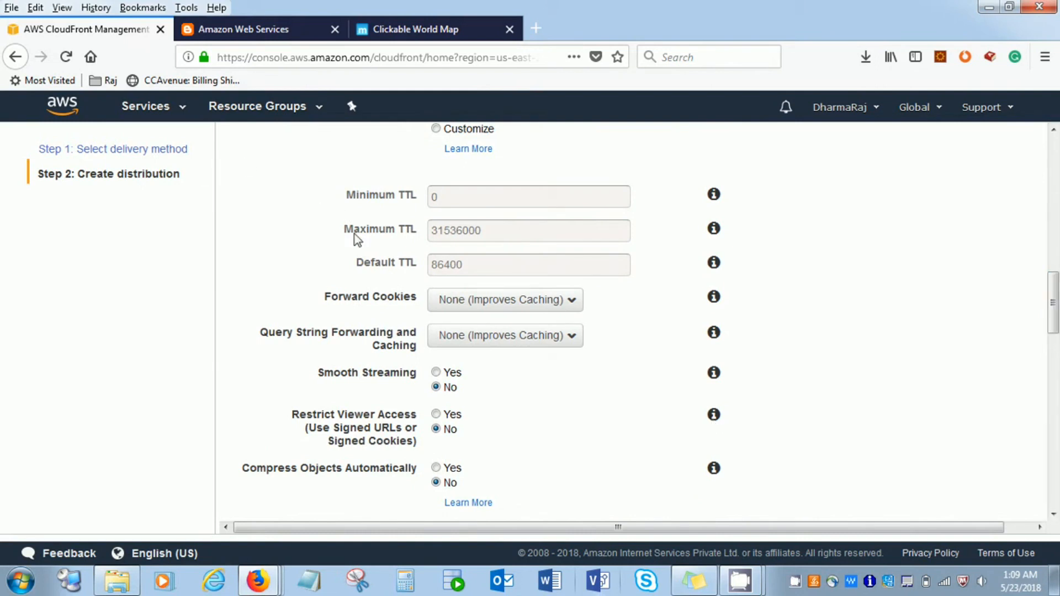
pyautogui.moveTo(354, 230)
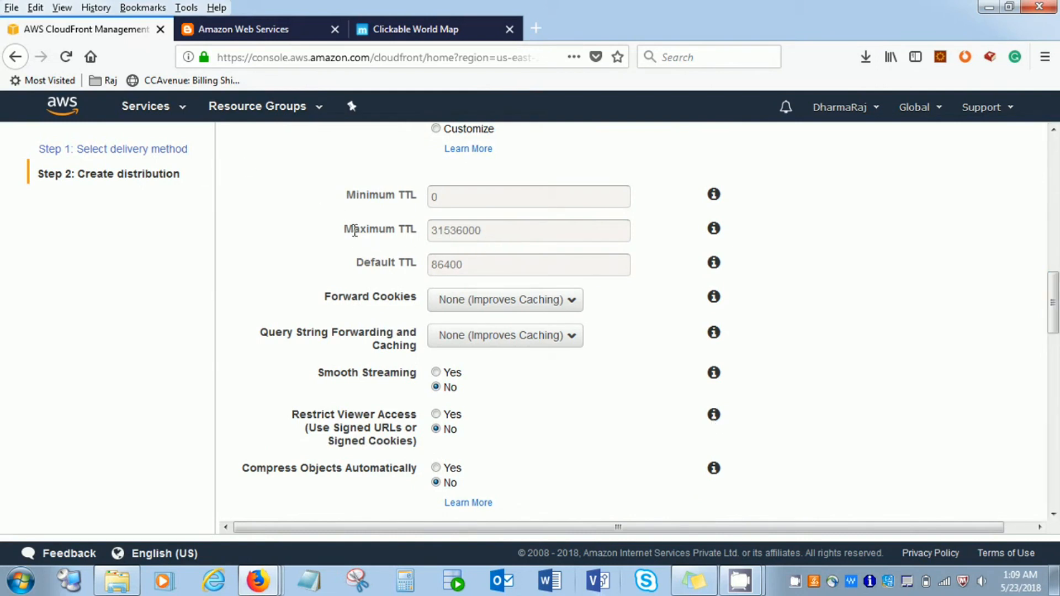
pyautogui.doubleClick(379, 263)
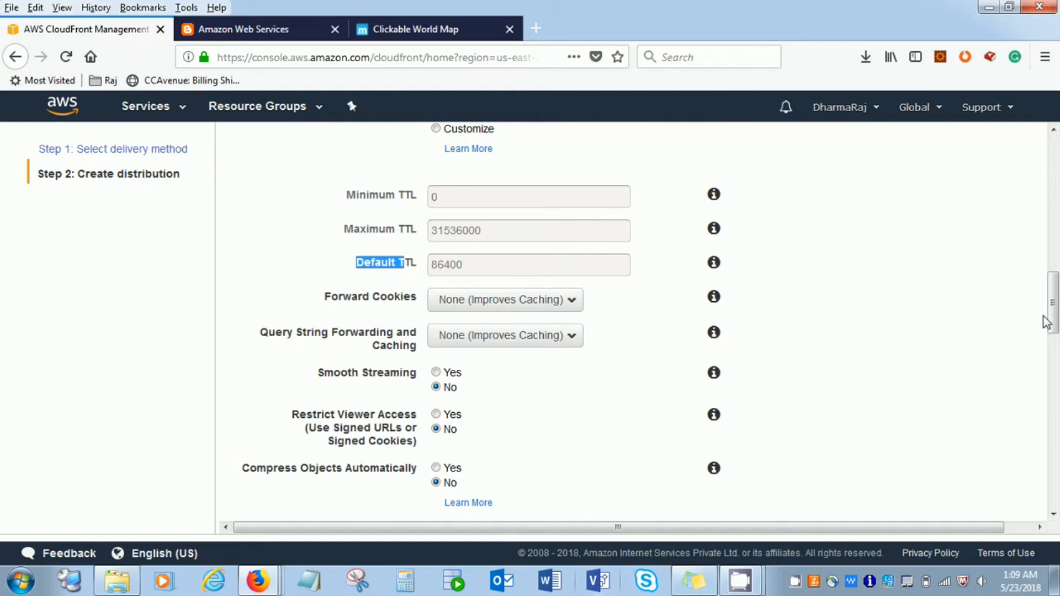
pyautogui.scroll(-3)
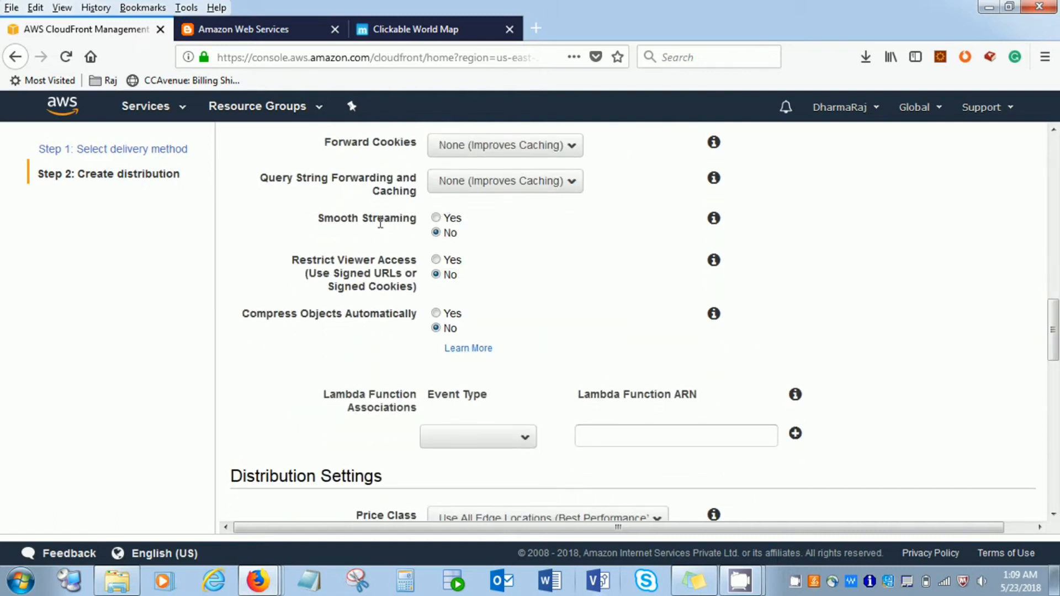
pyautogui.moveTo(467, 389)
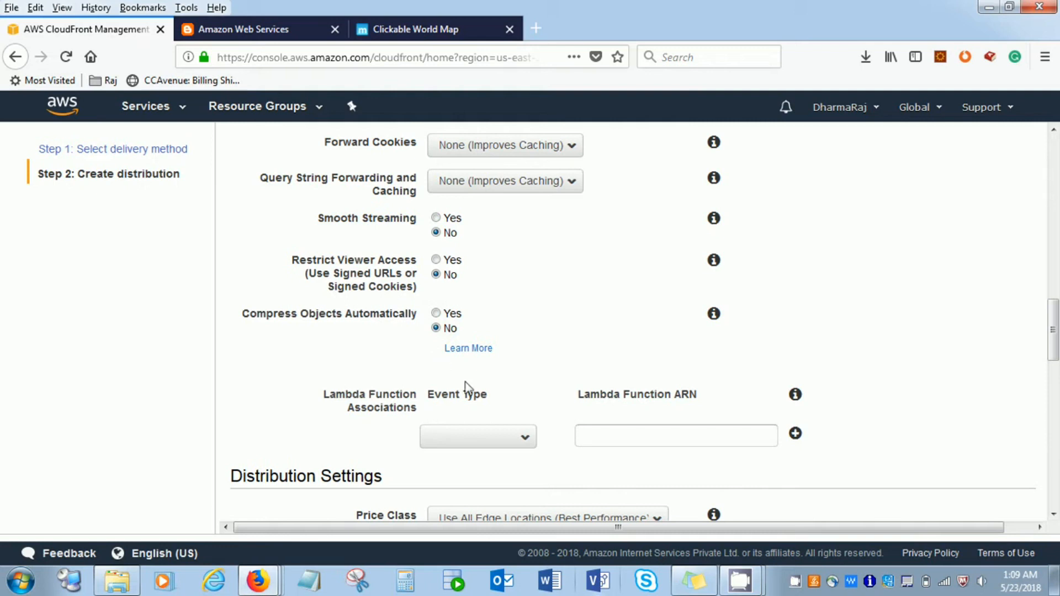
pyautogui.scroll(-3)
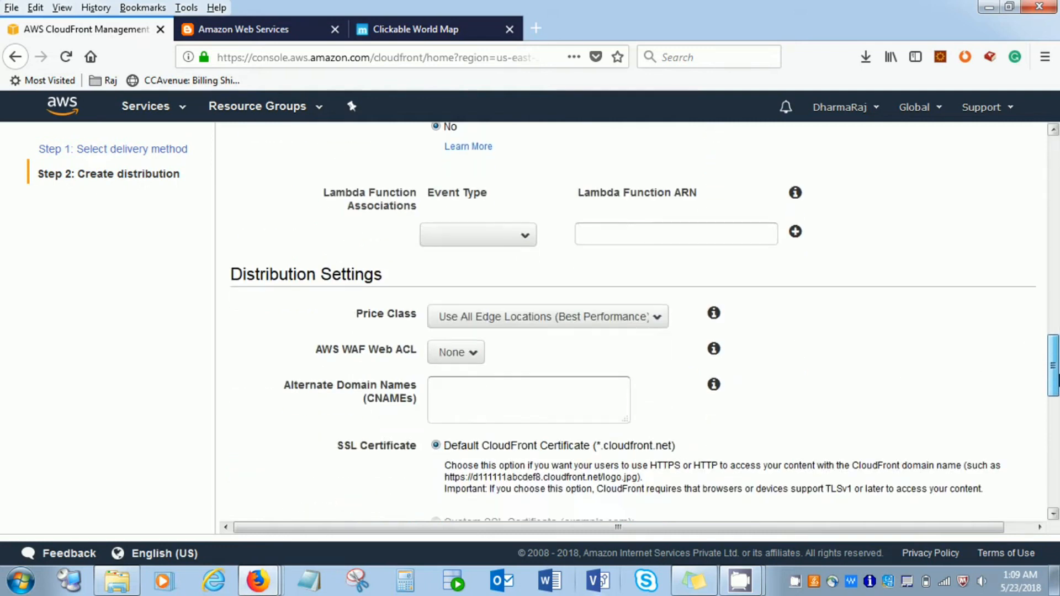
pyautogui.scroll(-3)
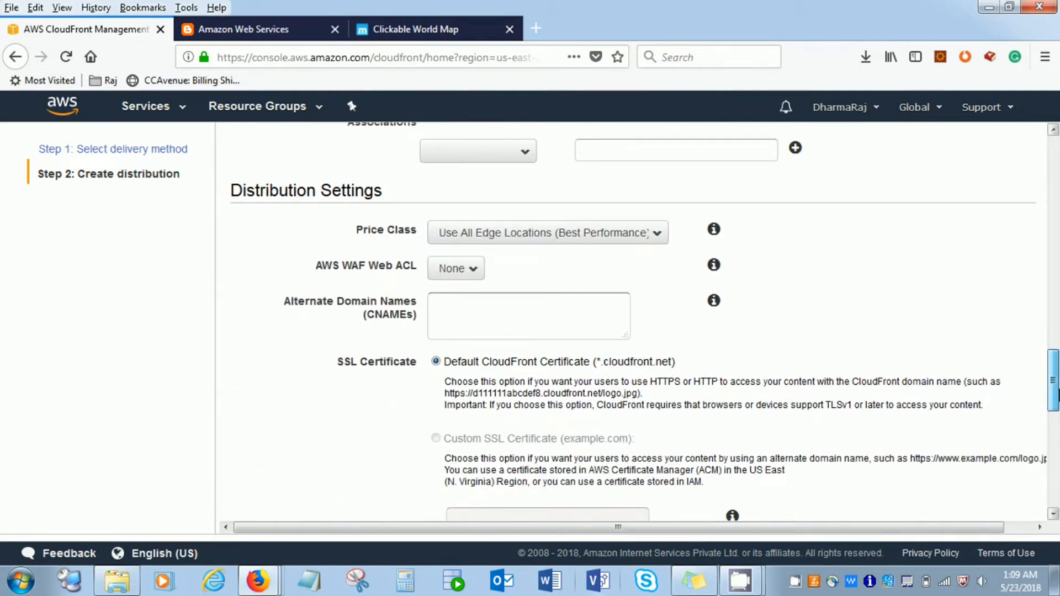
pyautogui.click(547, 233)
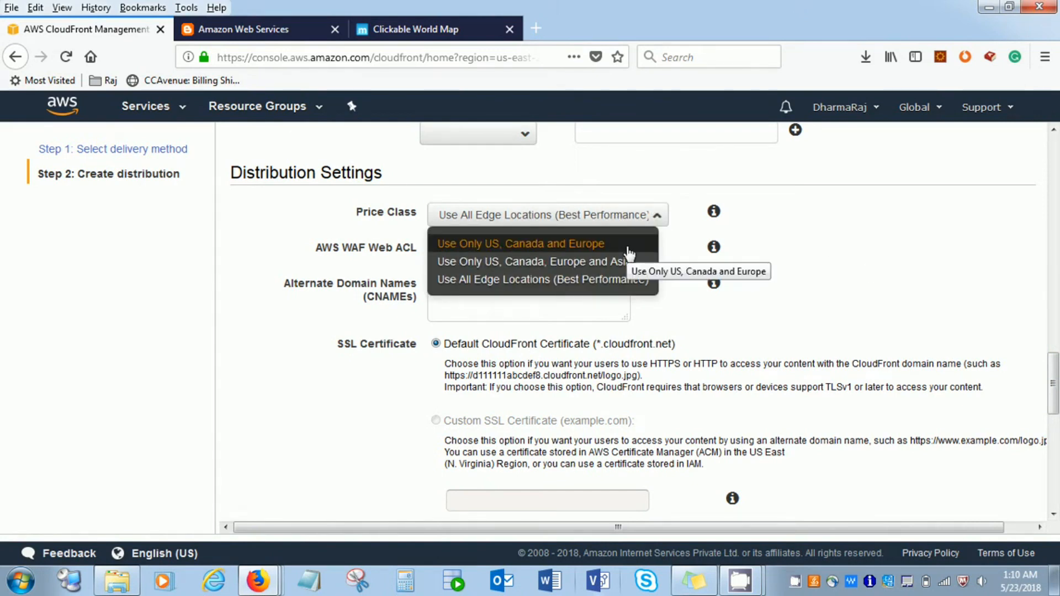
pyautogui.moveTo(636, 262)
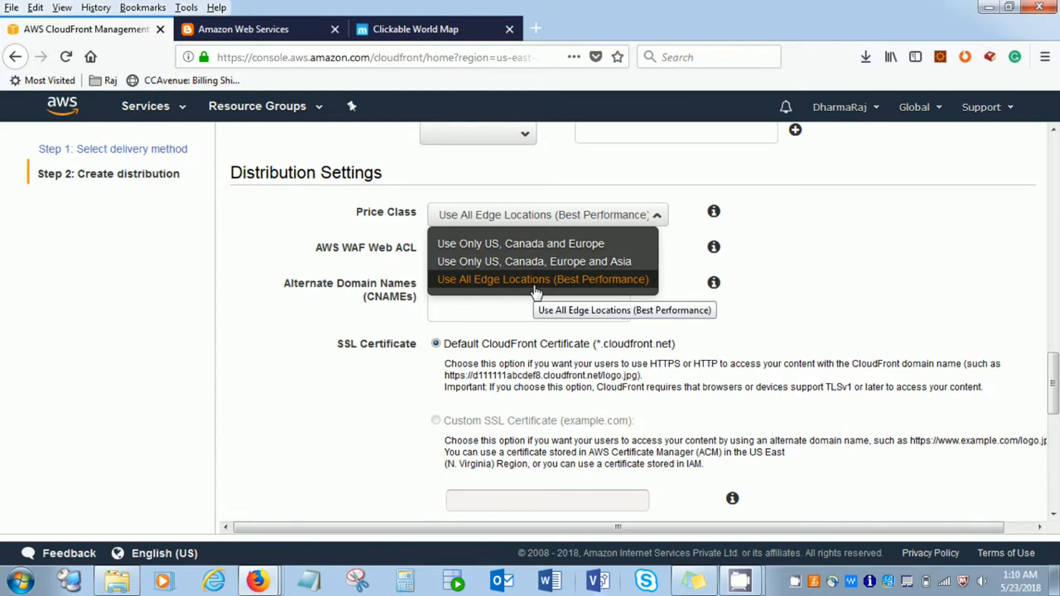
pyautogui.moveTo(586, 243)
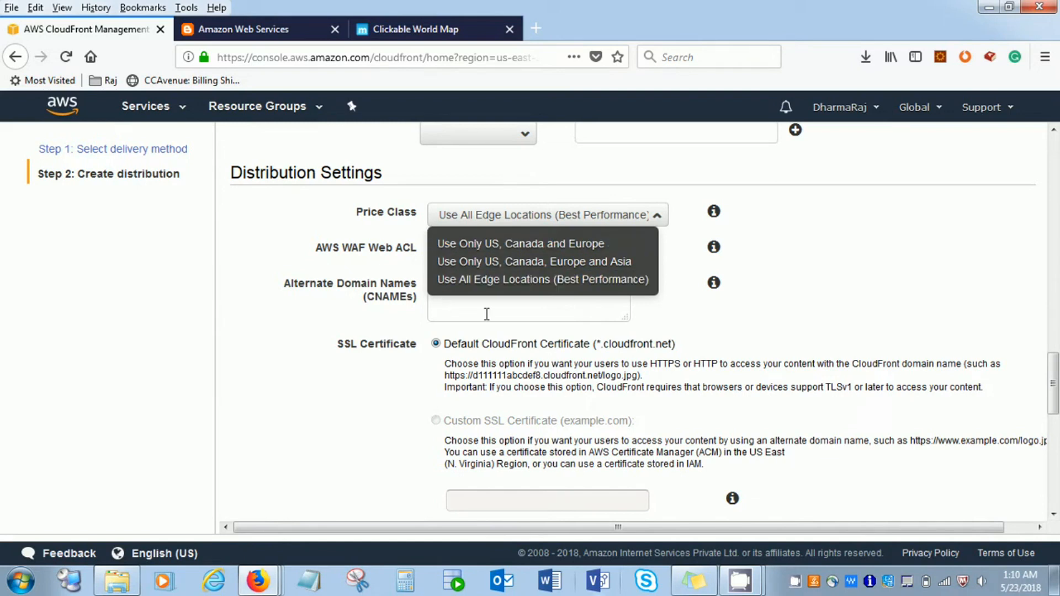
pyautogui.moveTo(374, 268)
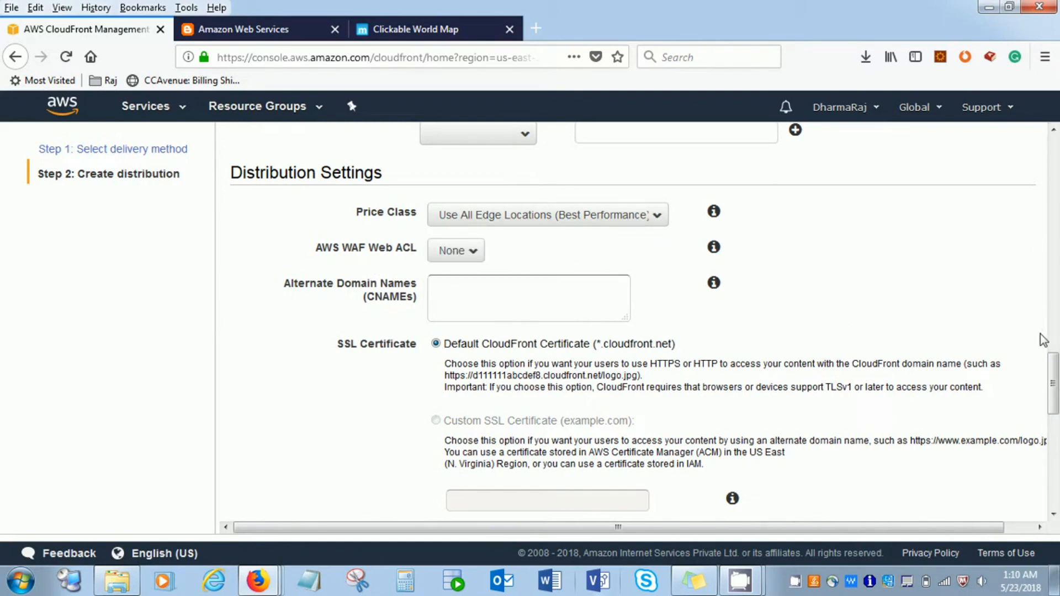
pyautogui.scroll(-3)
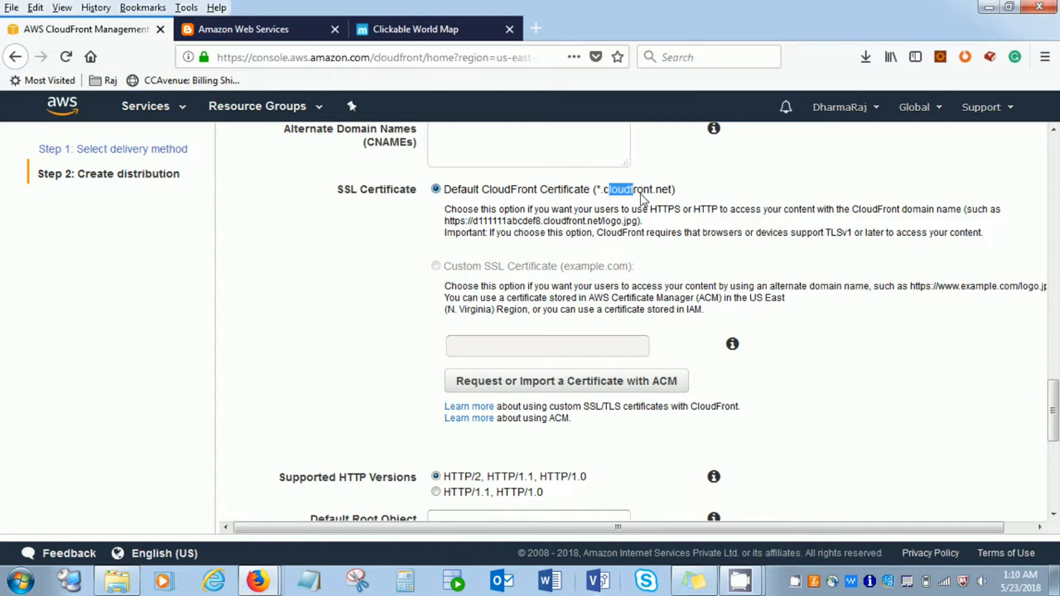
pyautogui.moveTo(629, 189); pyautogui.dragTo(673, 189)
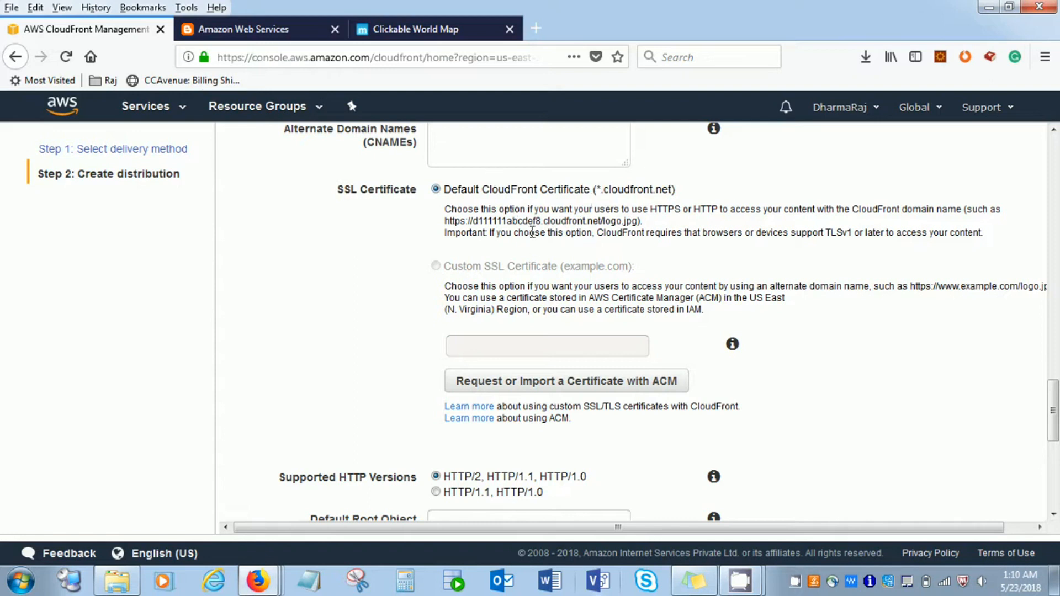
pyautogui.moveTo(606, 248)
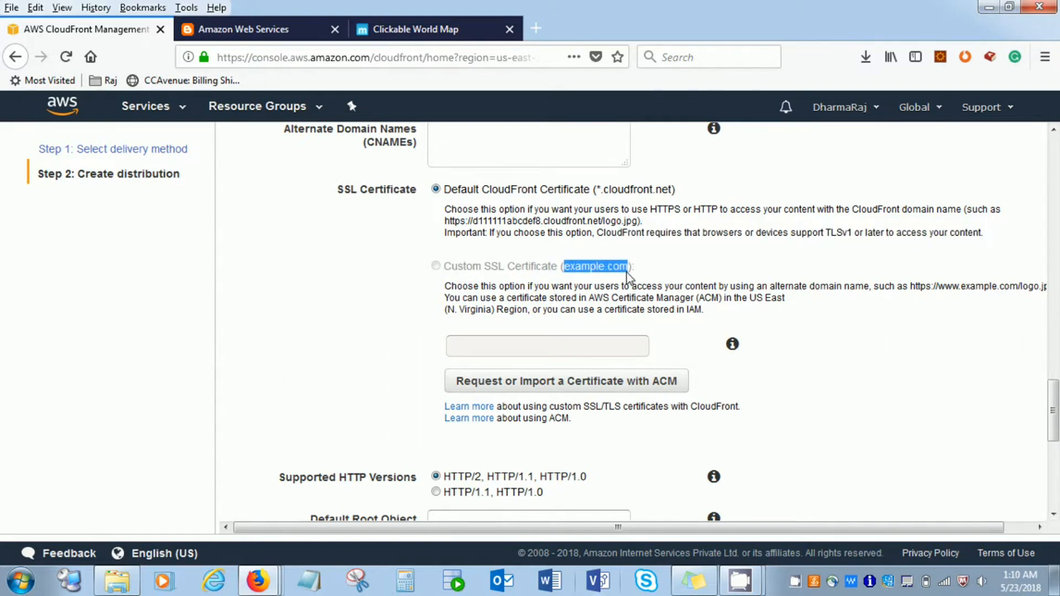
pyautogui.moveTo(643, 272)
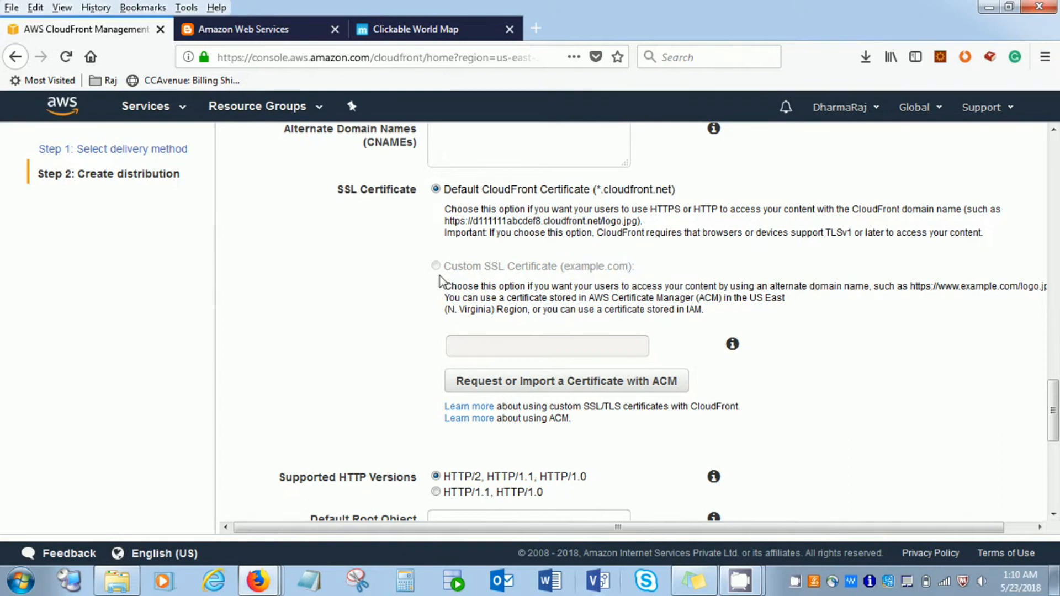
pyautogui.moveTo(461, 358)
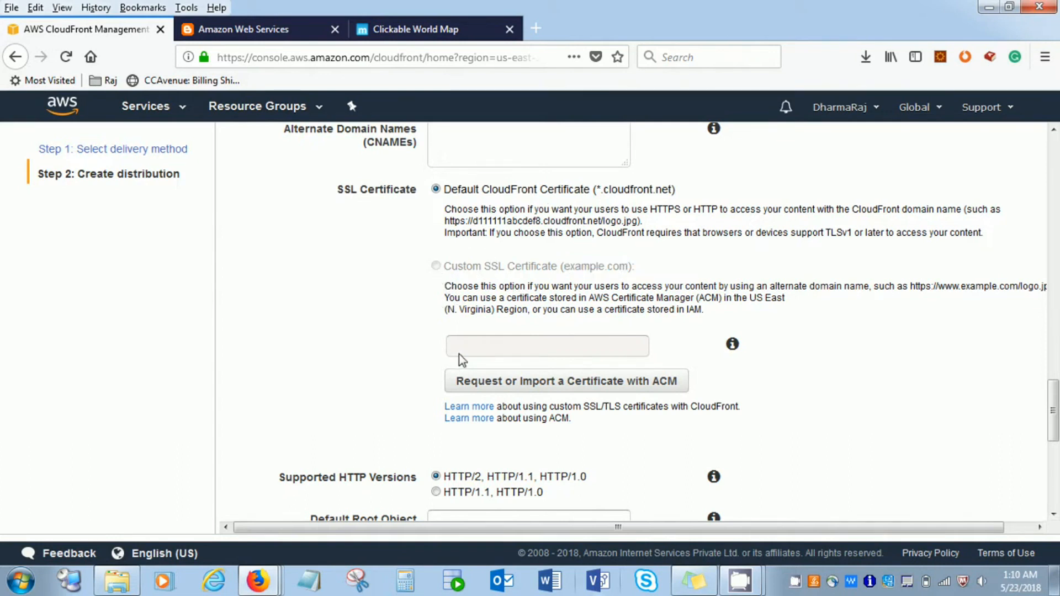
pyautogui.moveTo(640, 330)
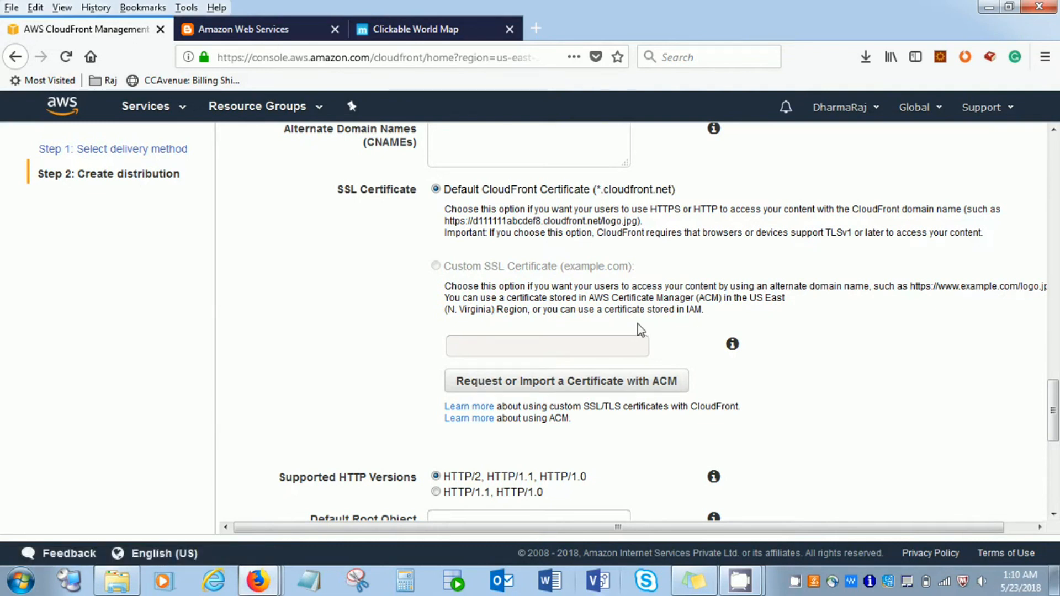
# Scroll to the form's final settings: logging off, IPv6 enabled, distribution state Enabled
pyautogui.scroll(-3)
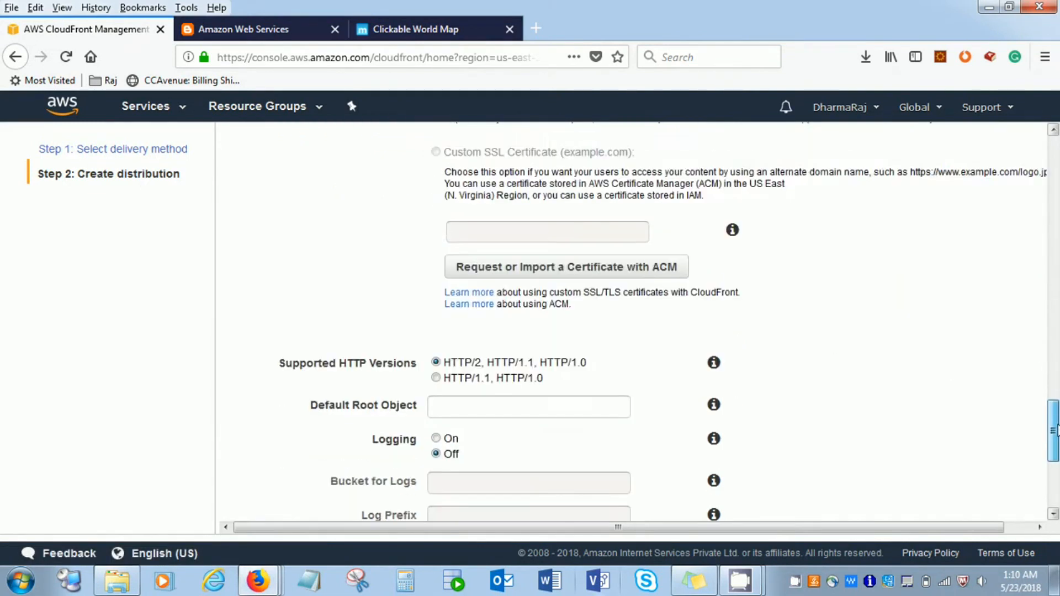
pyautogui.scroll(-3)
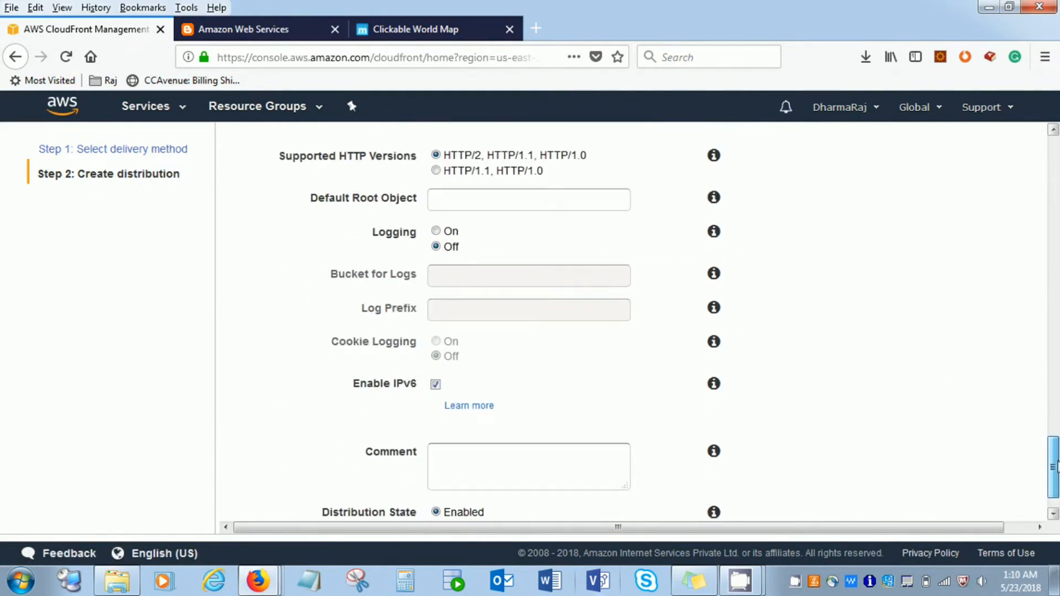
pyautogui.scroll(-3)
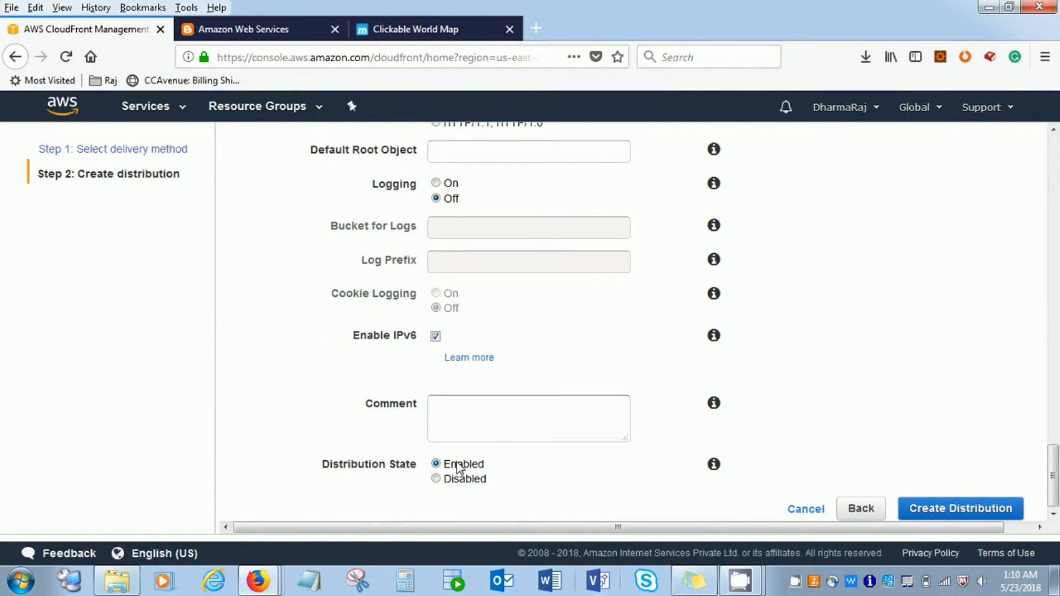
pyautogui.moveTo(960, 508)
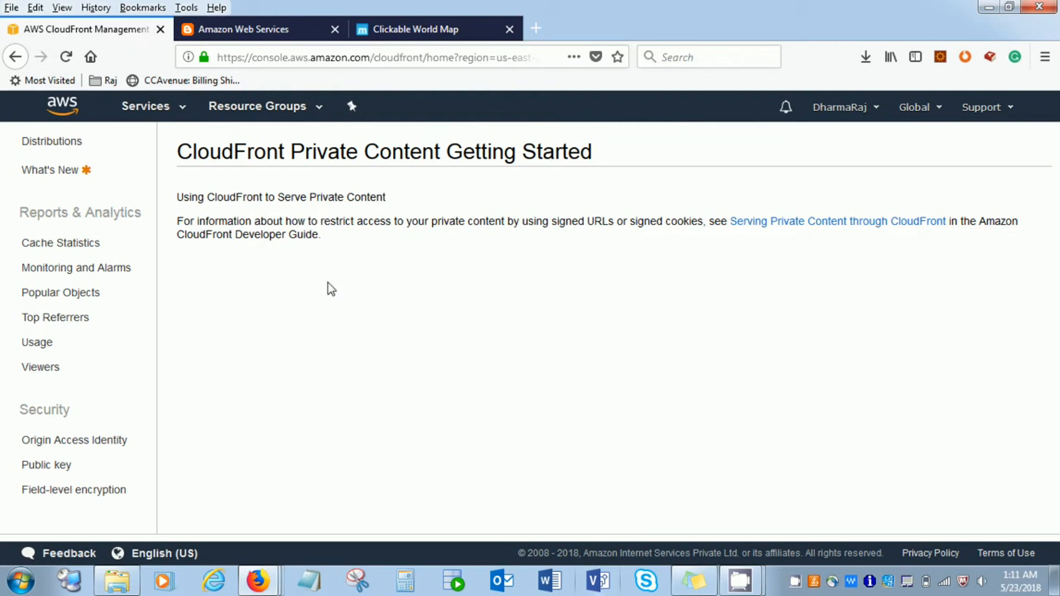
pyautogui.moveTo(246, 276)
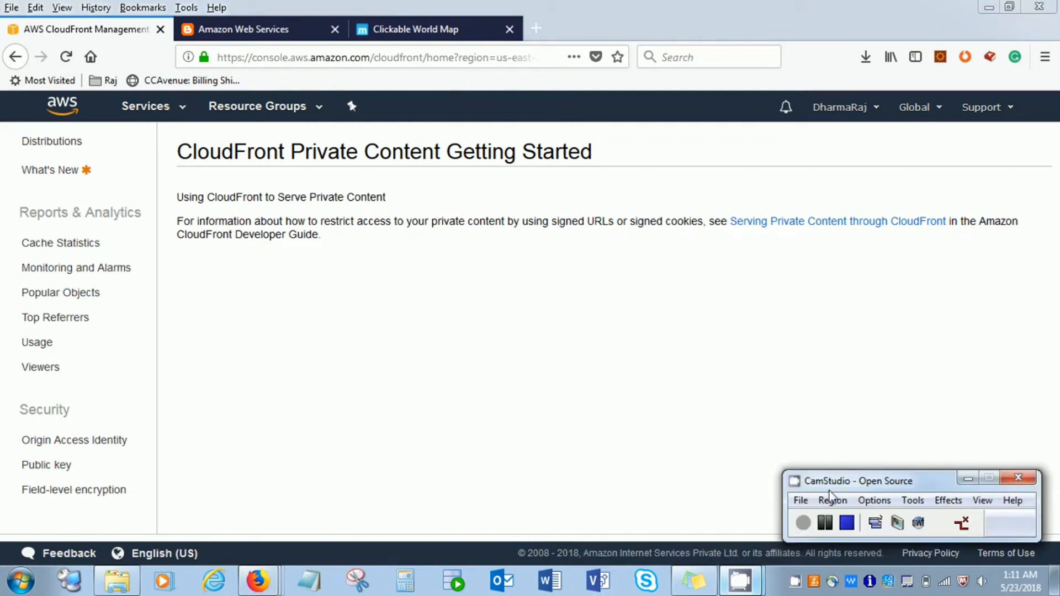
pyautogui.click(52, 140)
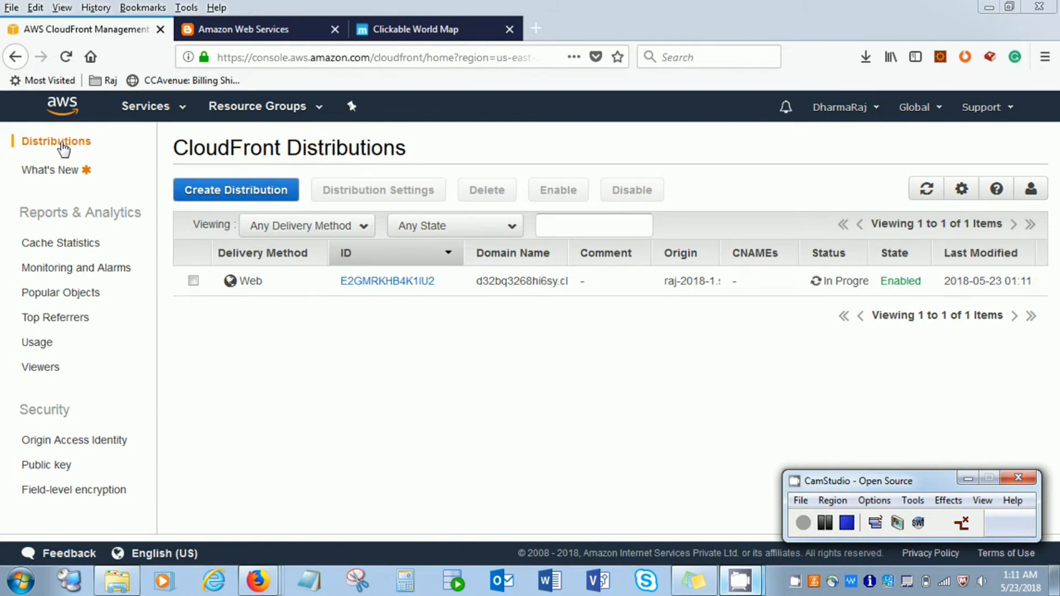
pyautogui.moveTo(689, 347)
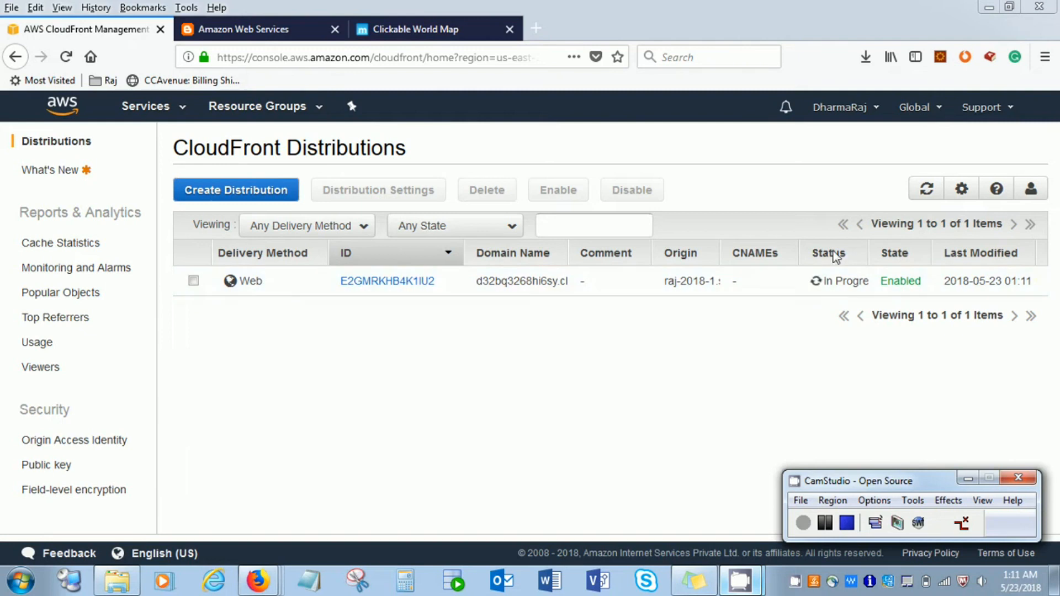
pyautogui.moveTo(853, 318)
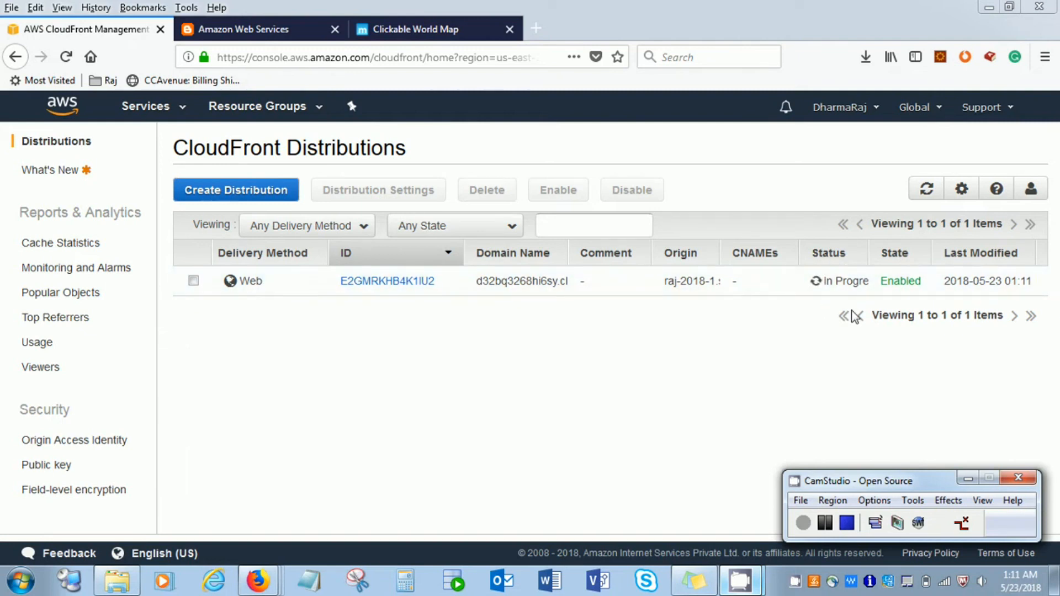
pyautogui.moveTo(868, 276)
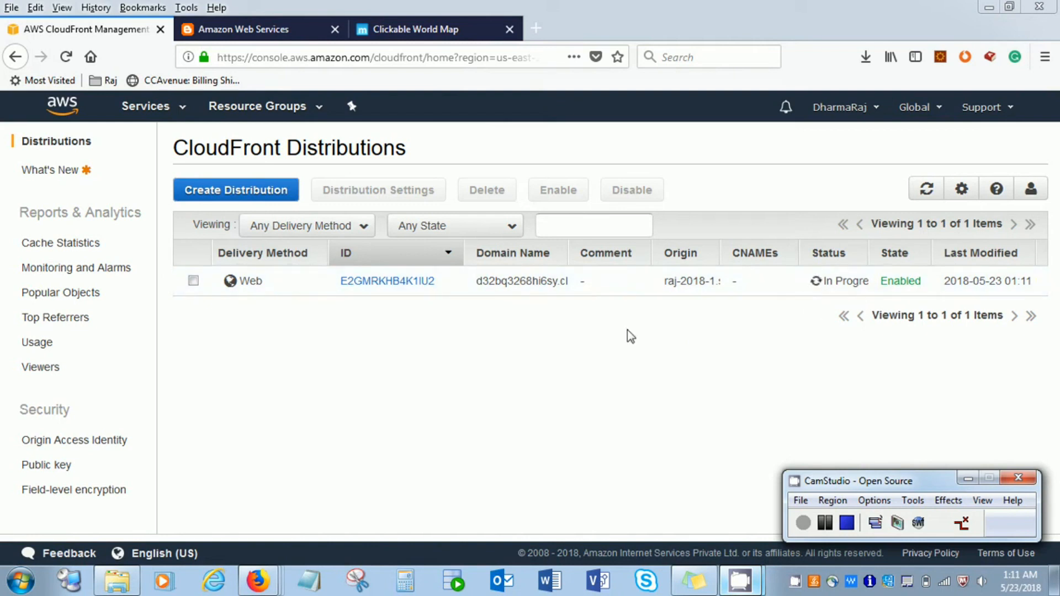
pyautogui.moveTo(575, 258)
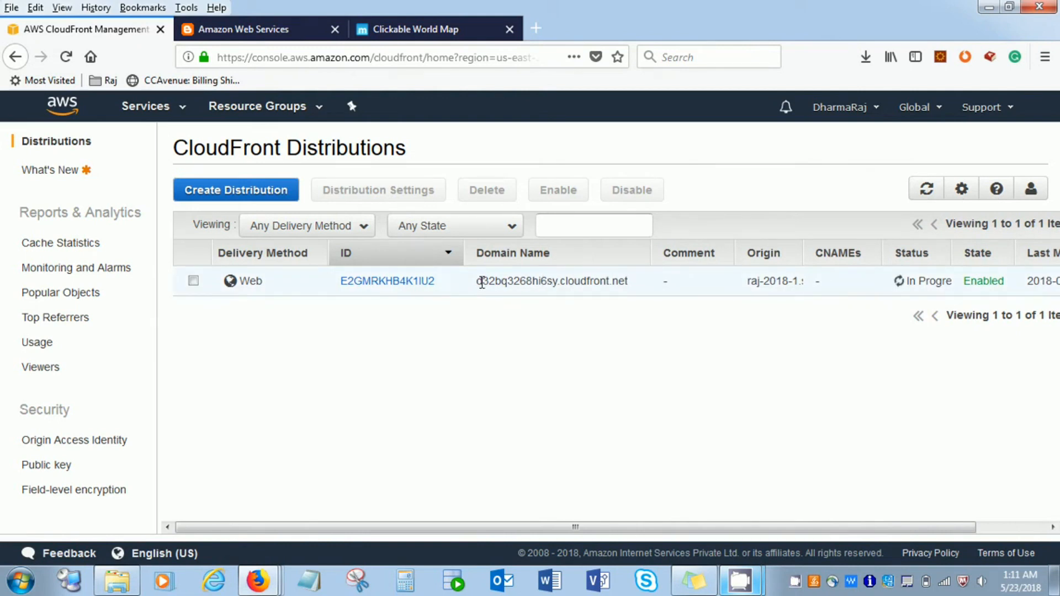
pyautogui.doubleClick(513, 280)
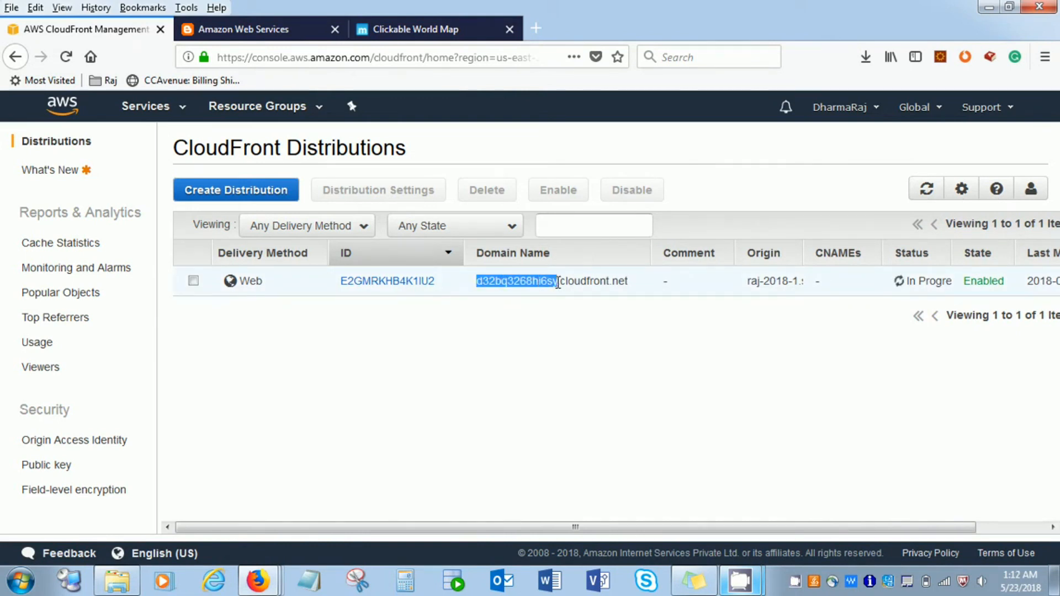
pyautogui.click(193, 281)
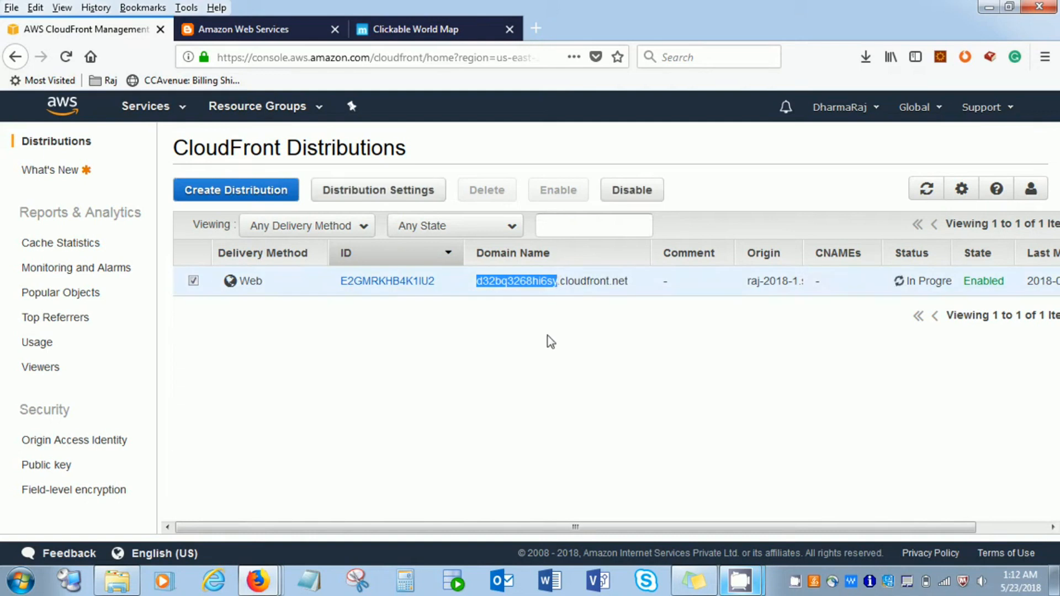
pyautogui.moveTo(513, 332)
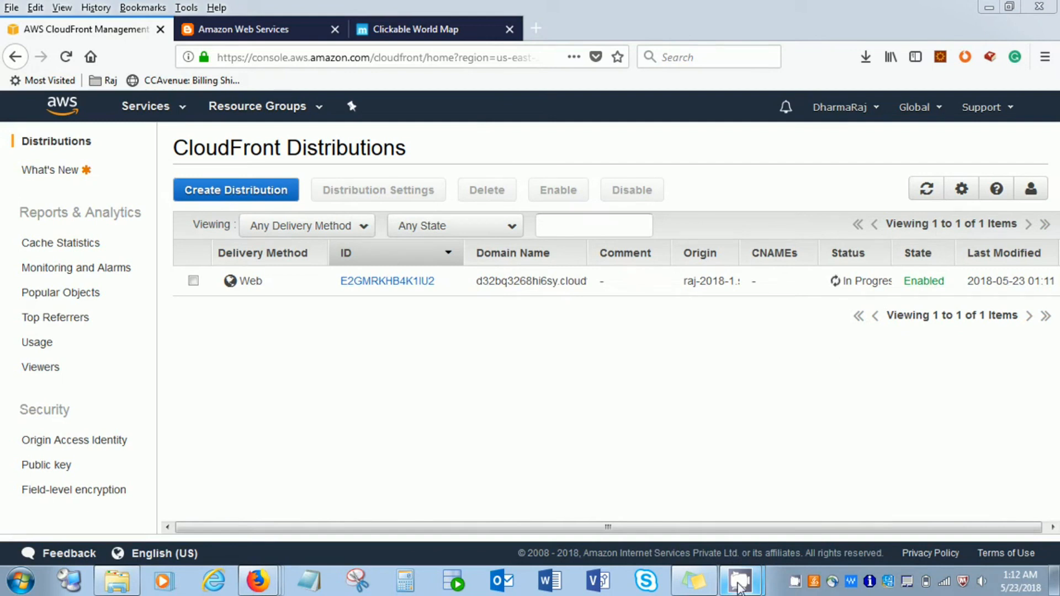
# Refresh until the distribution shows Deployed and select it in the list
pyautogui.click(740, 580)
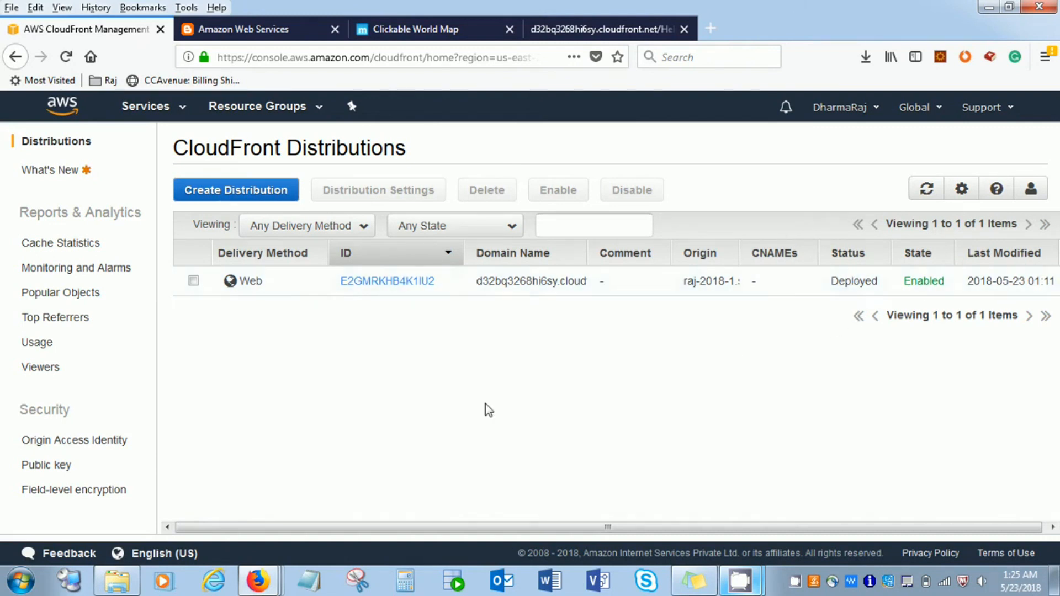
pyautogui.click(192, 280)
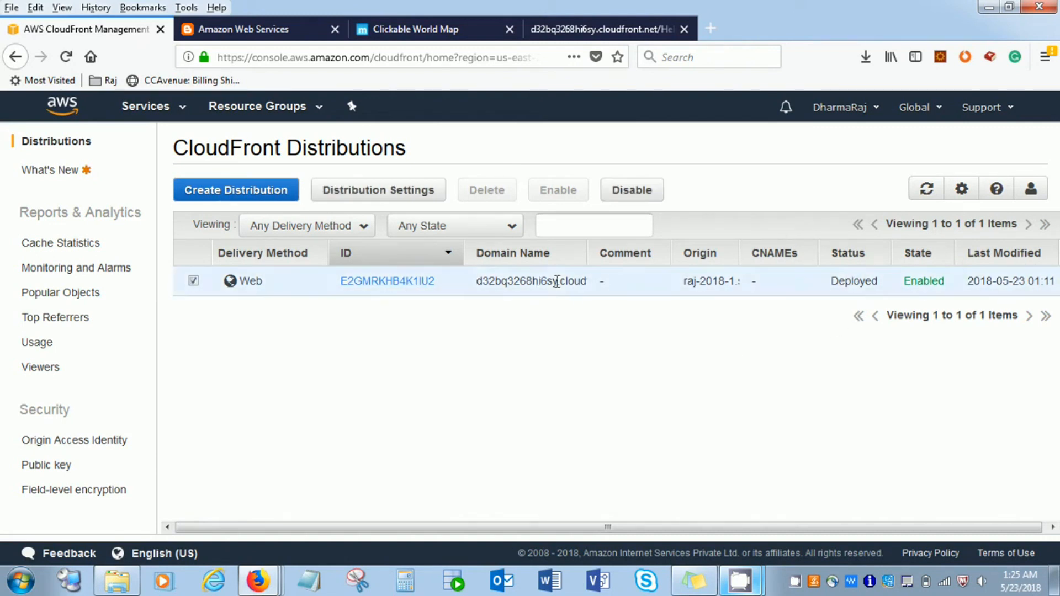
pyautogui.moveTo(355, 201)
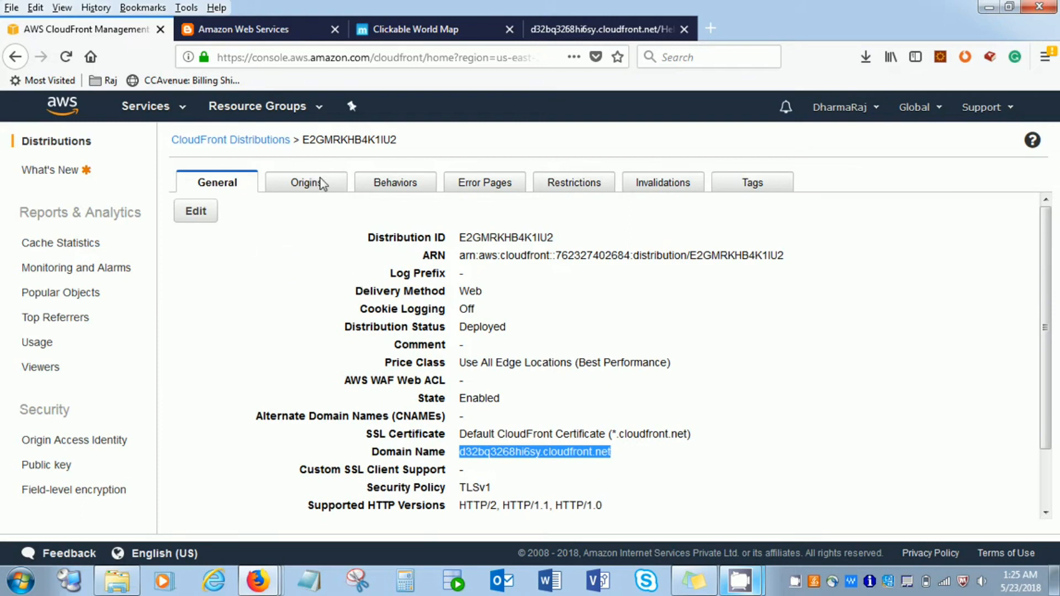
pyautogui.click(306, 182)
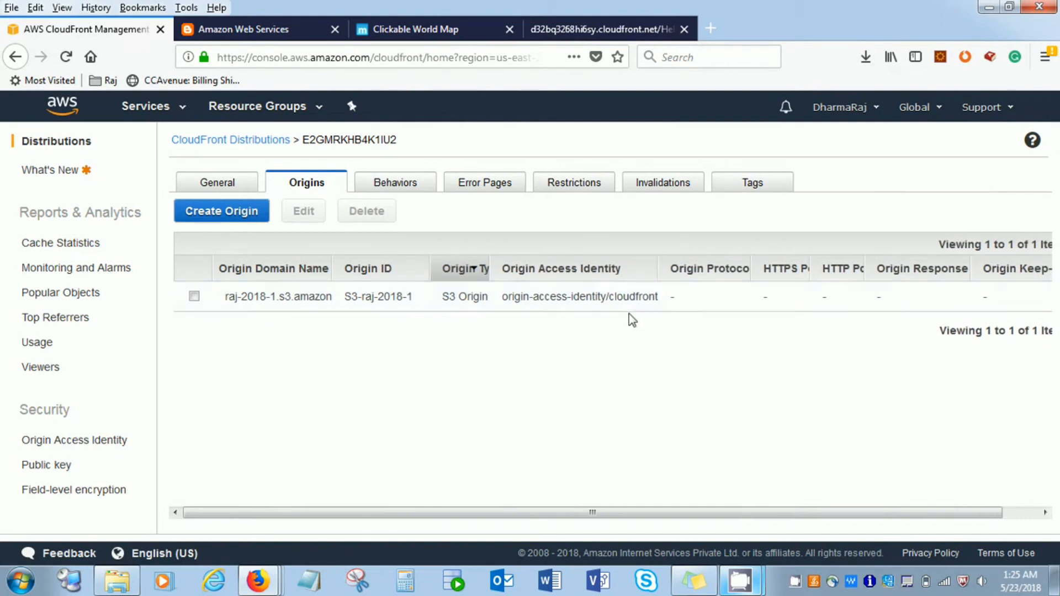
pyautogui.moveTo(418, 197)
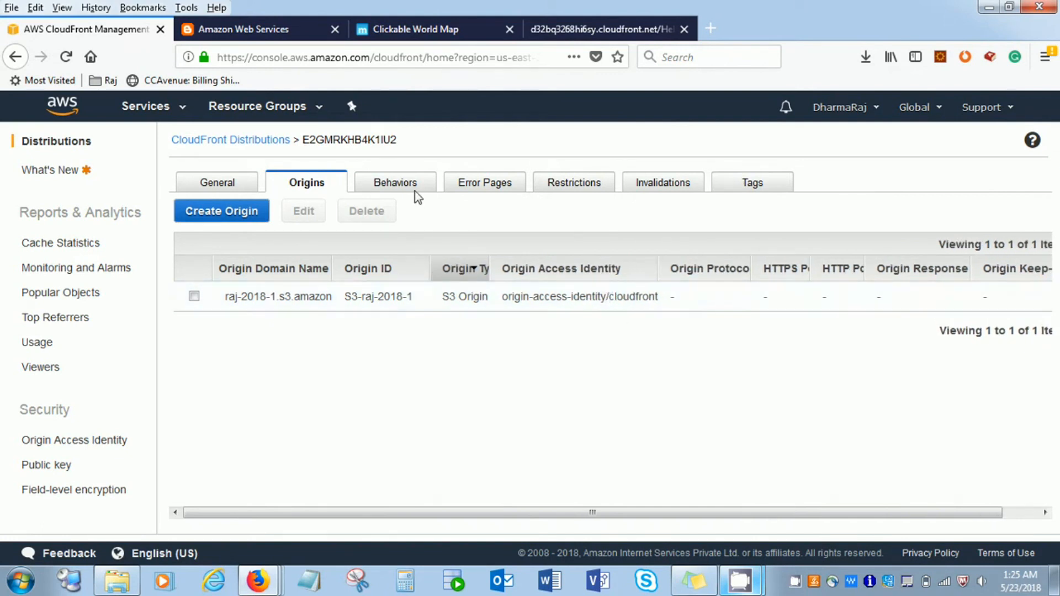
pyautogui.click(396, 182)
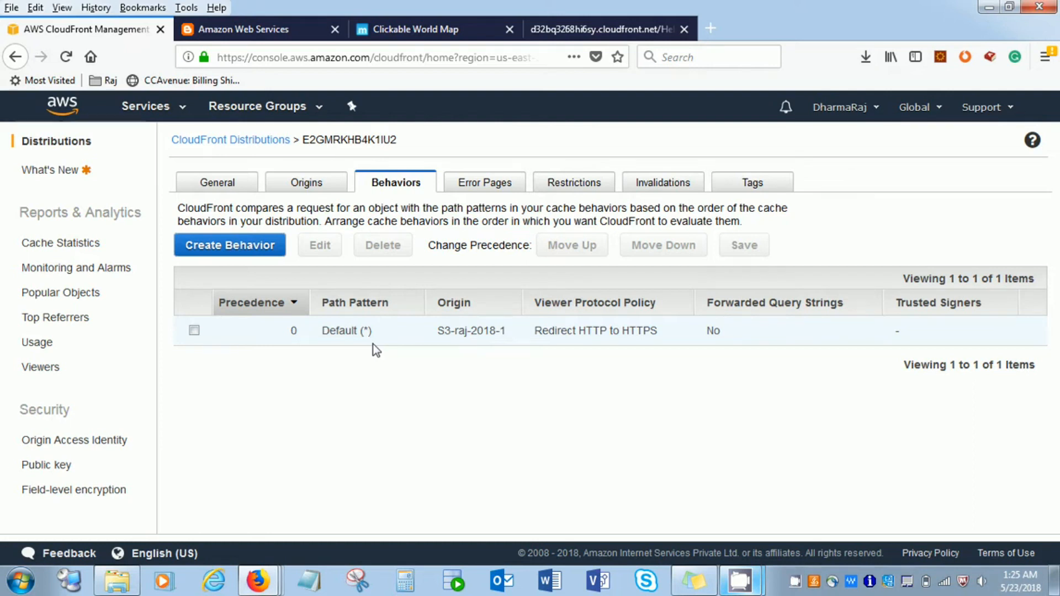
pyautogui.moveTo(385, 348)
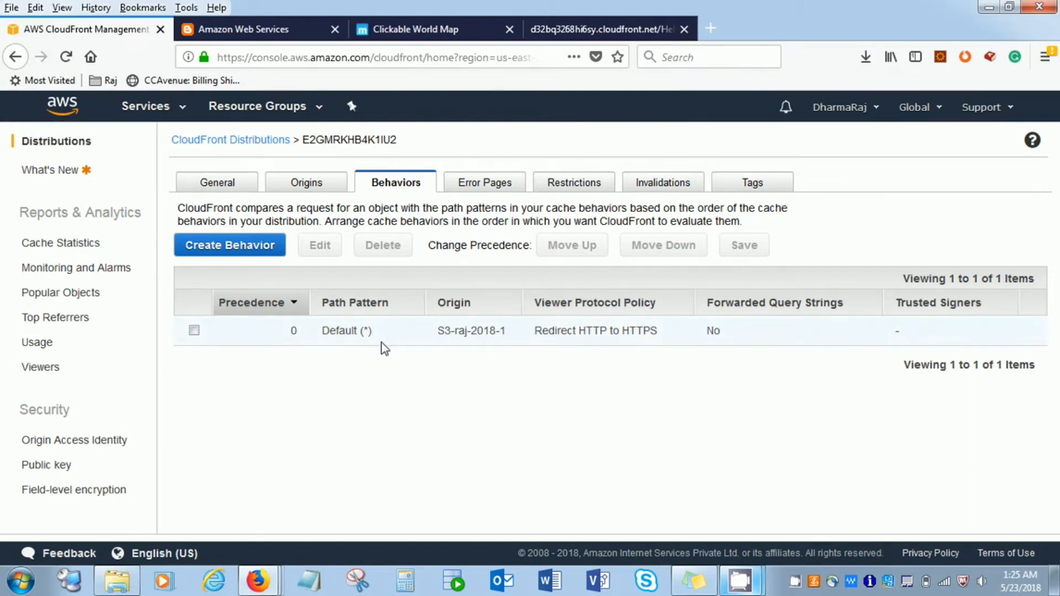
pyautogui.moveTo(387, 334)
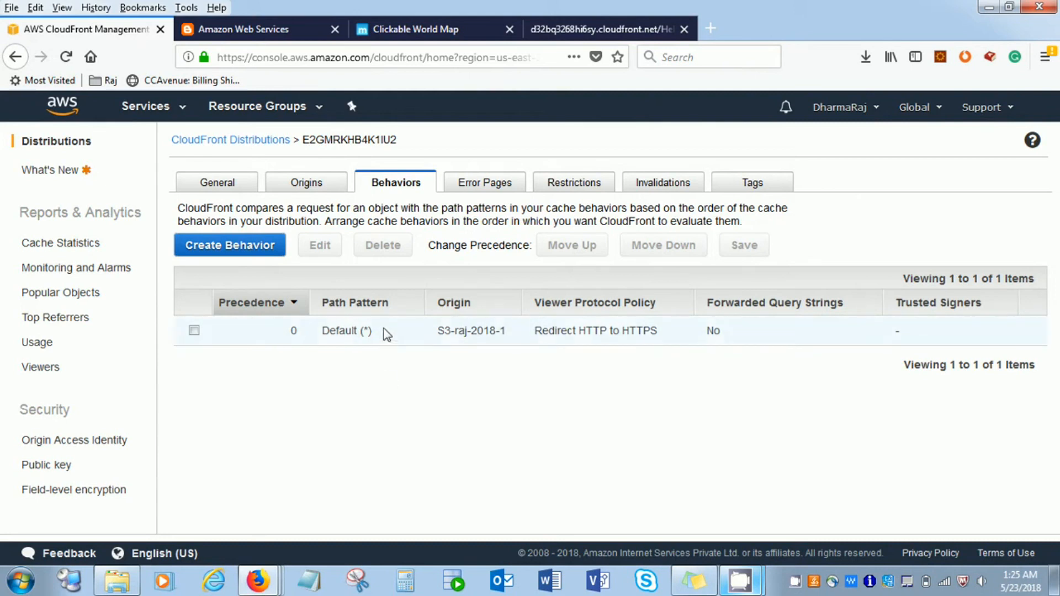
pyautogui.click(230, 245)
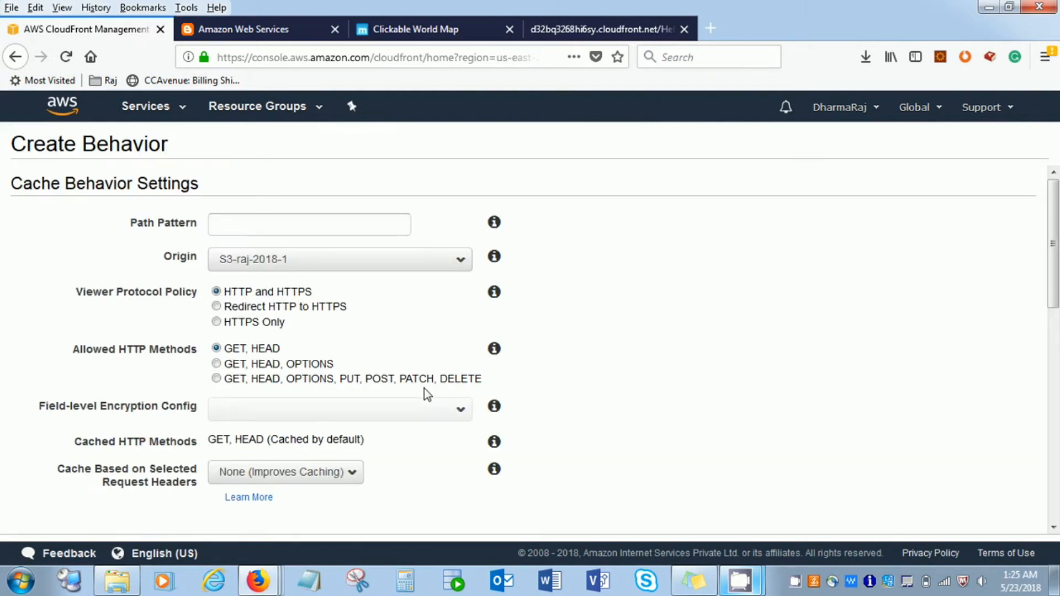
pyautogui.moveTo(16, 57)
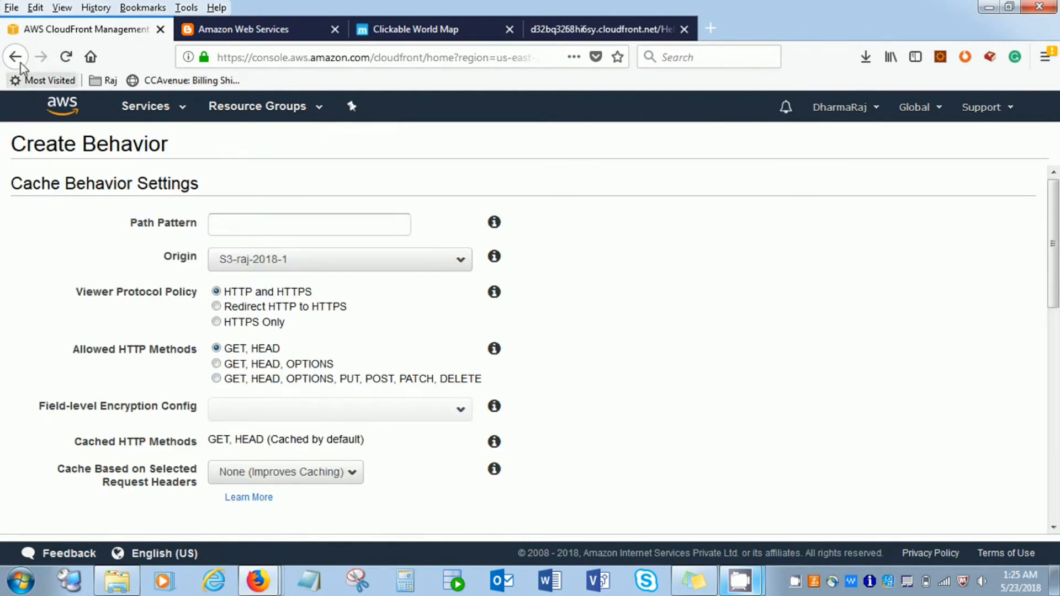
pyautogui.click(16, 56)
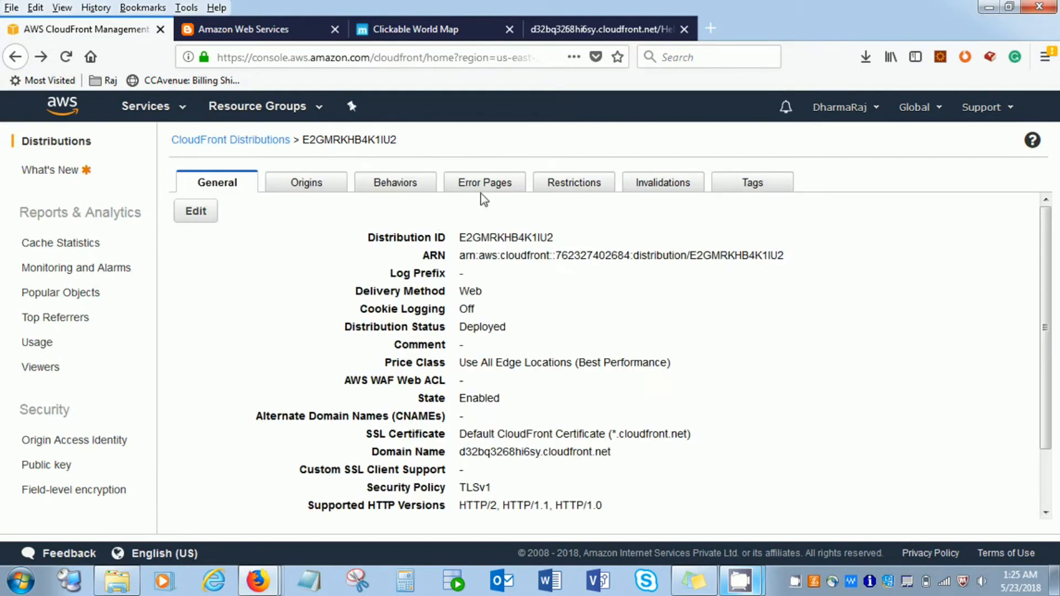
# Review the Restrictions, Invalidations, Tags and General settings, then return to the Distributions list
pyautogui.click(573, 182)
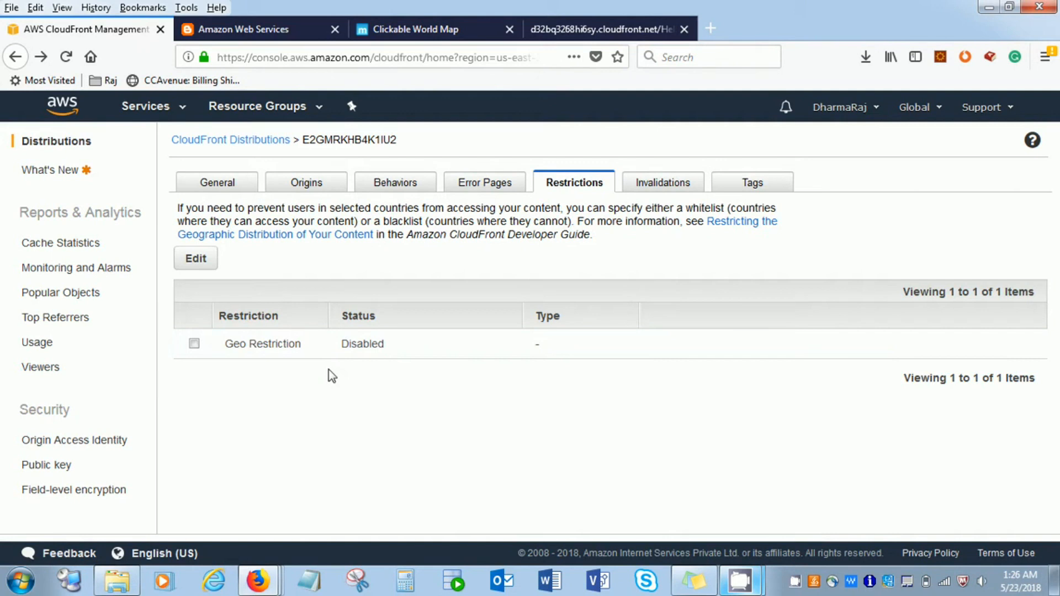
pyautogui.moveTo(398, 468)
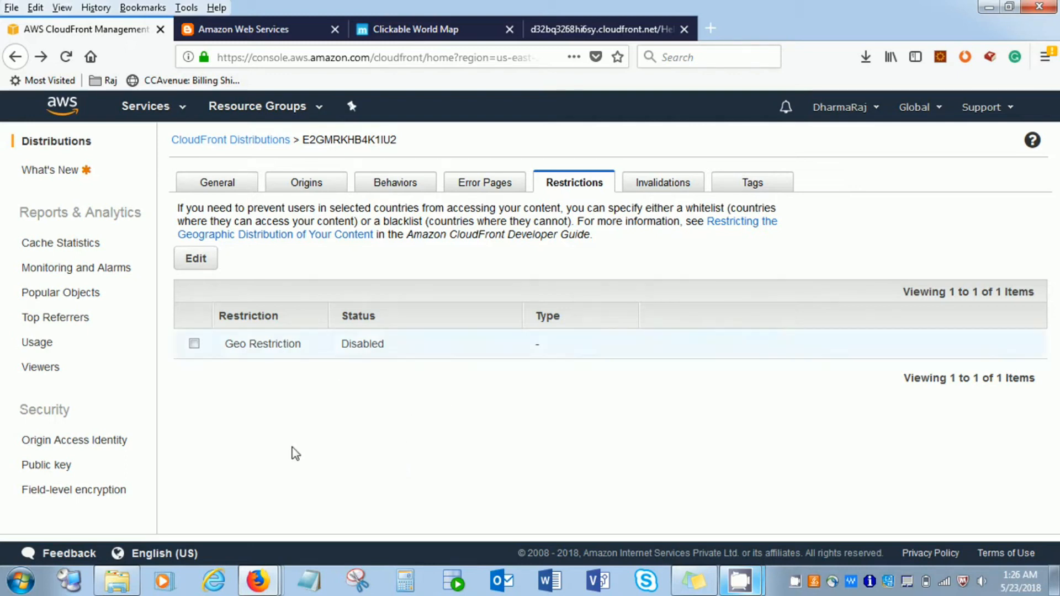
pyautogui.moveTo(284, 363)
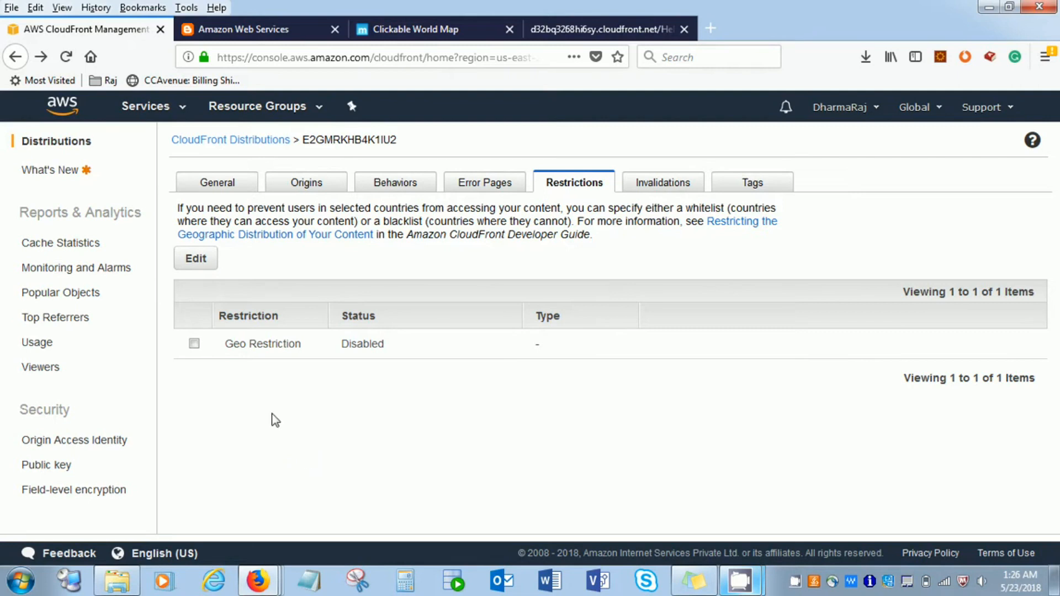
pyautogui.moveTo(168, 404)
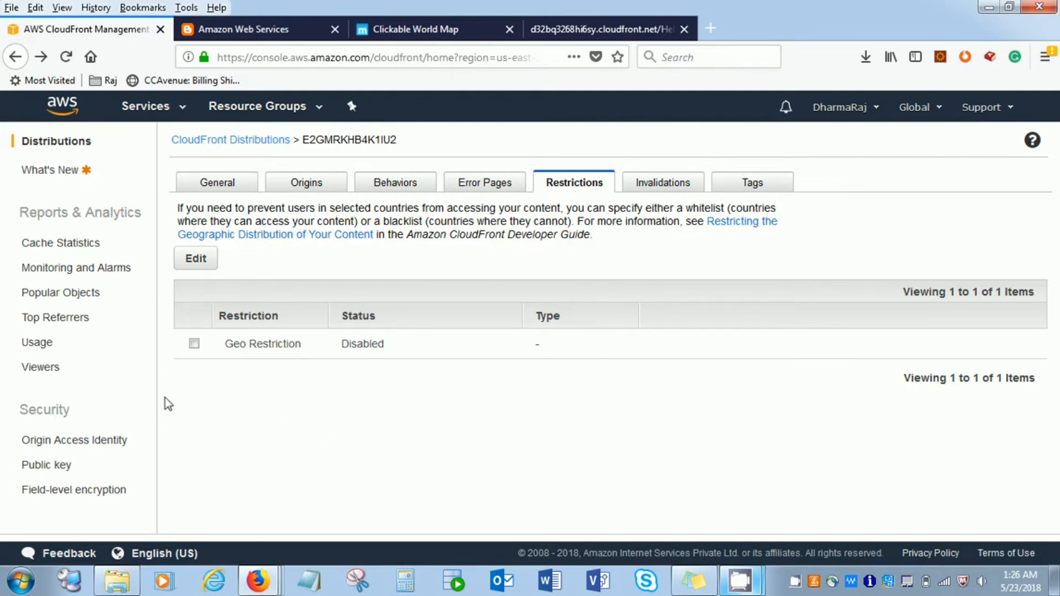
pyautogui.moveTo(667, 185)
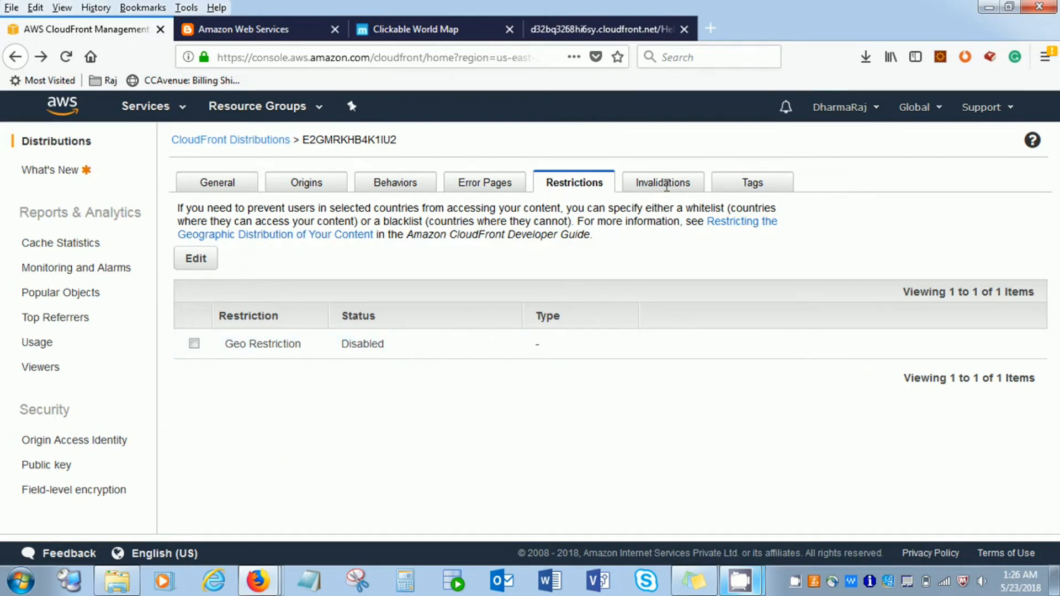
pyautogui.click(663, 182)
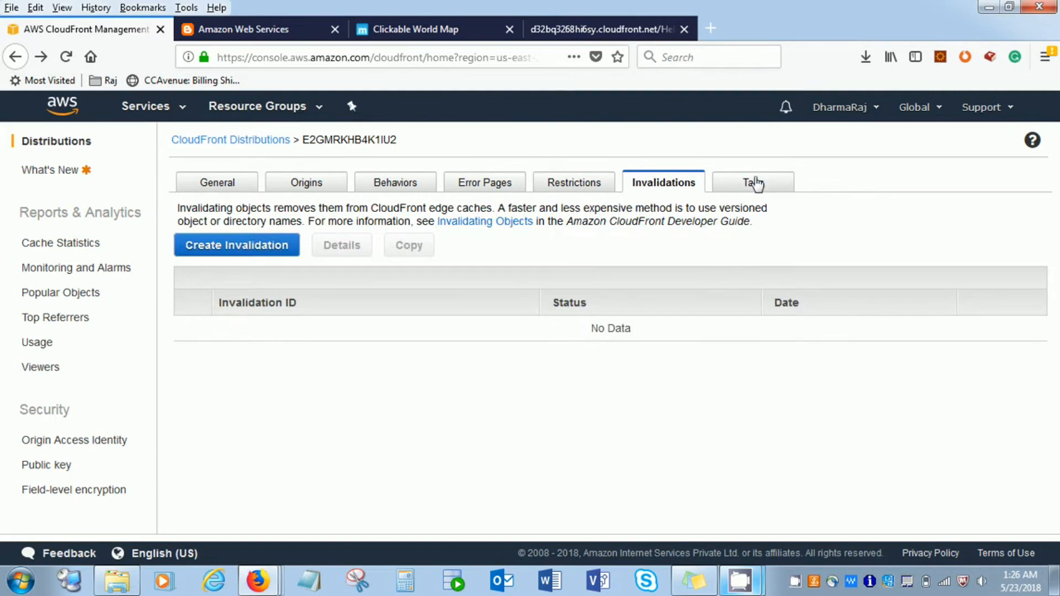
pyautogui.click(752, 182)
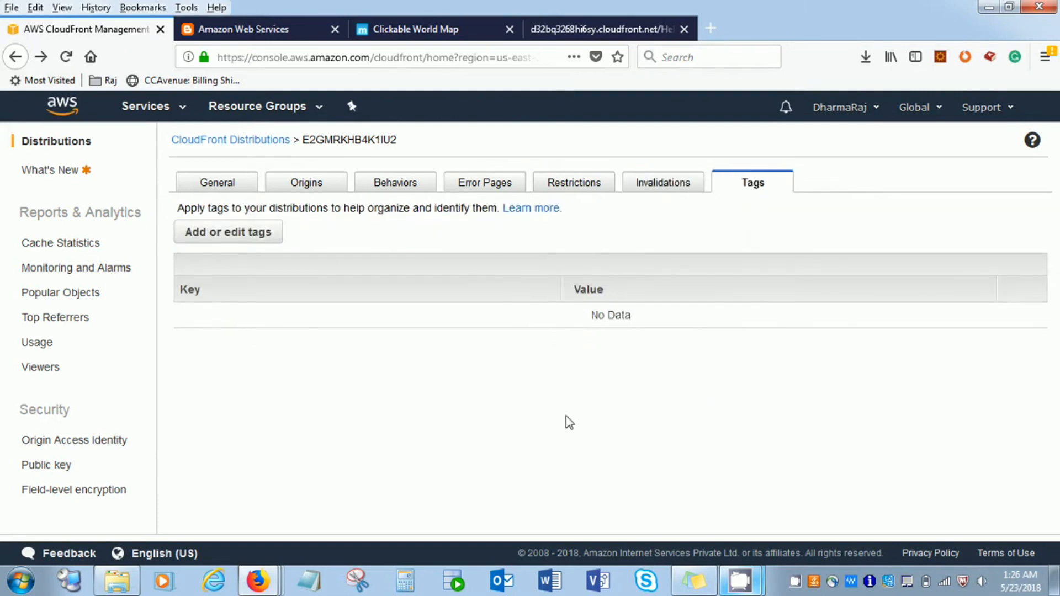
pyautogui.click(216, 182)
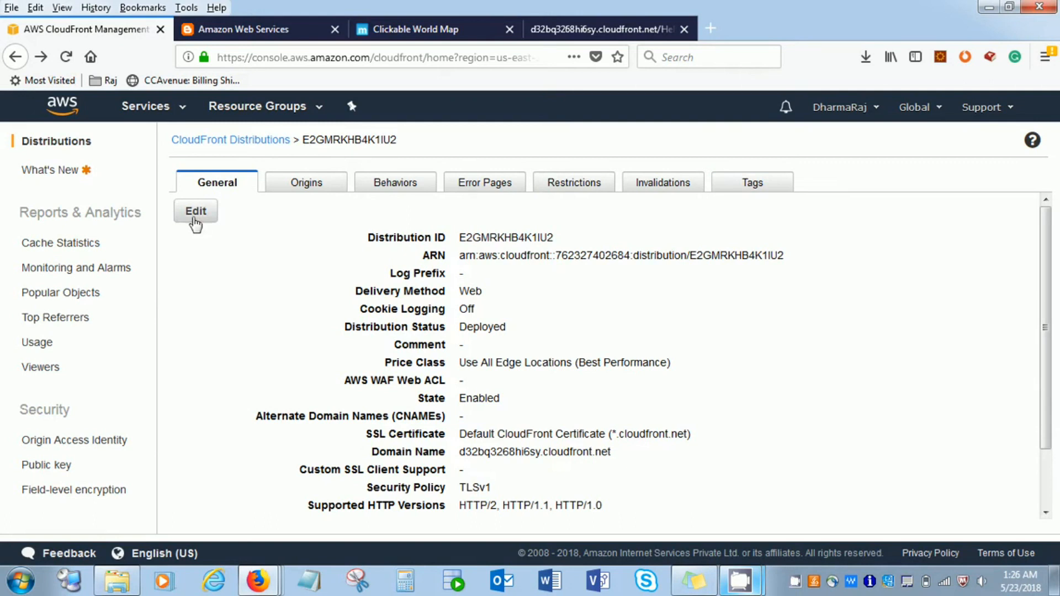
pyautogui.click(230, 139)
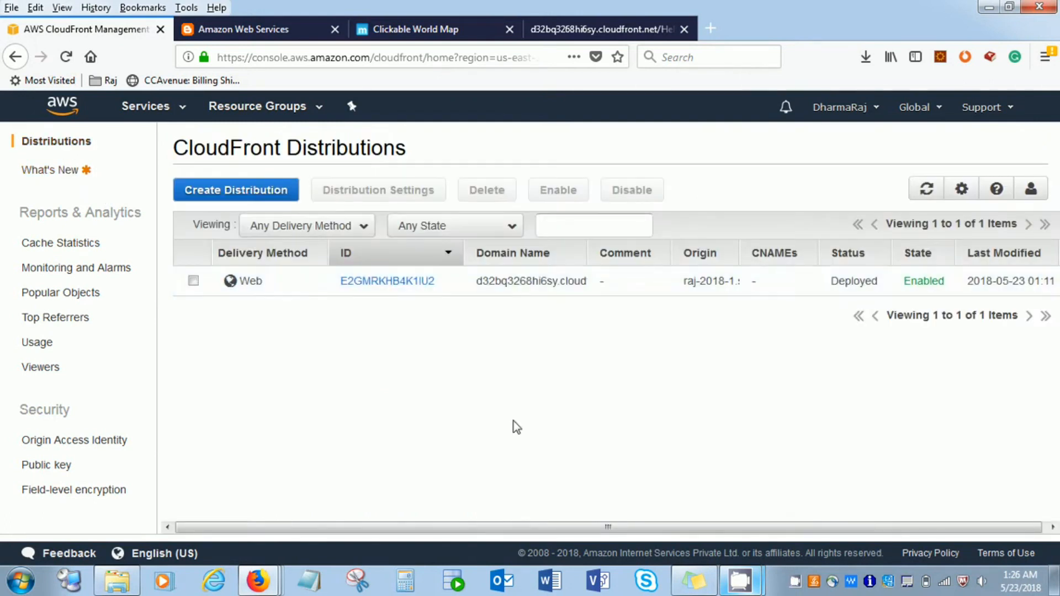
pyautogui.moveTo(742, 433)
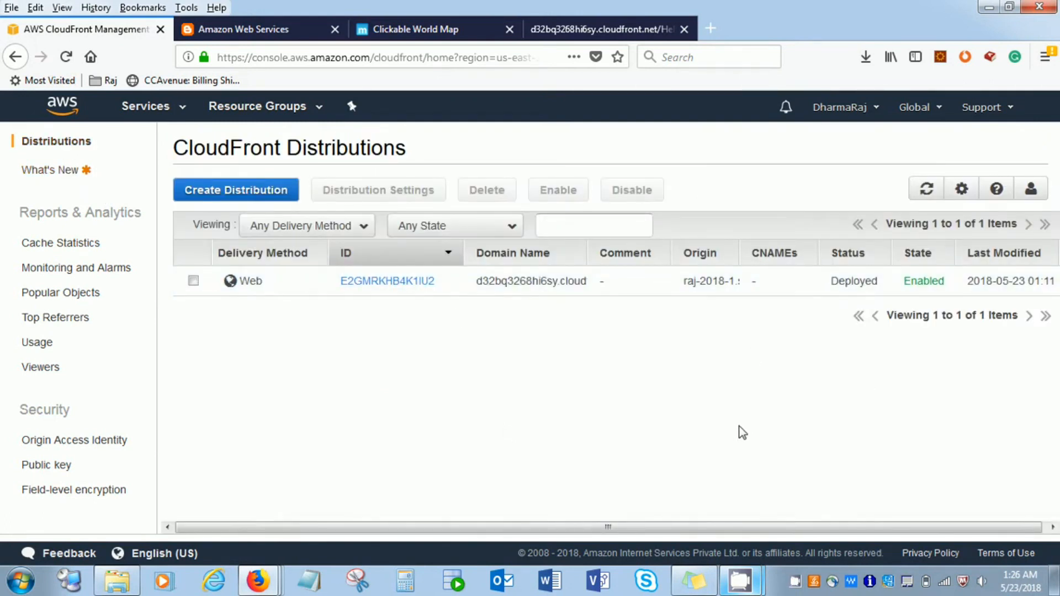